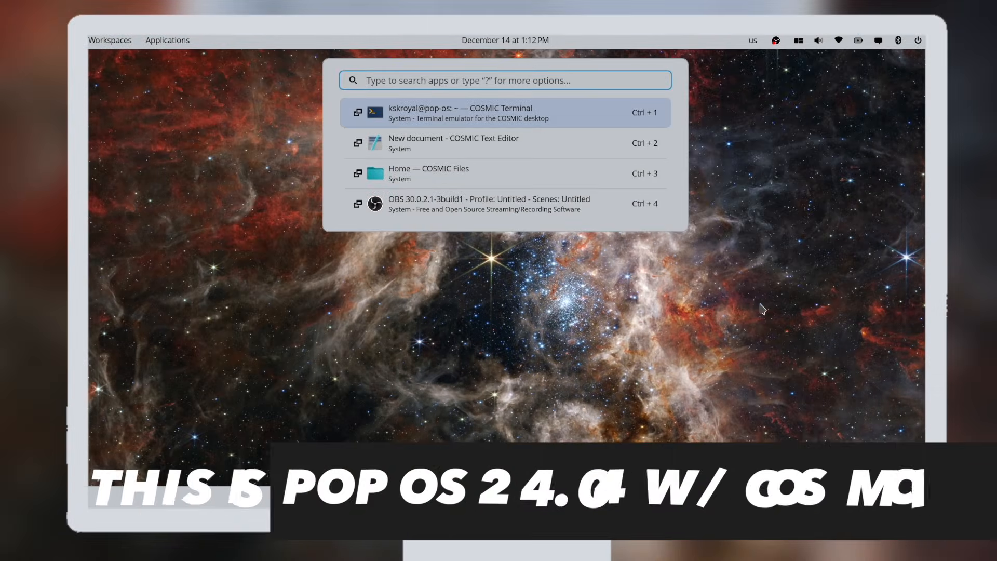
# Search for 'files', show the Office app group, and switch the workspace to tiled windows
pyautogui.write('files')
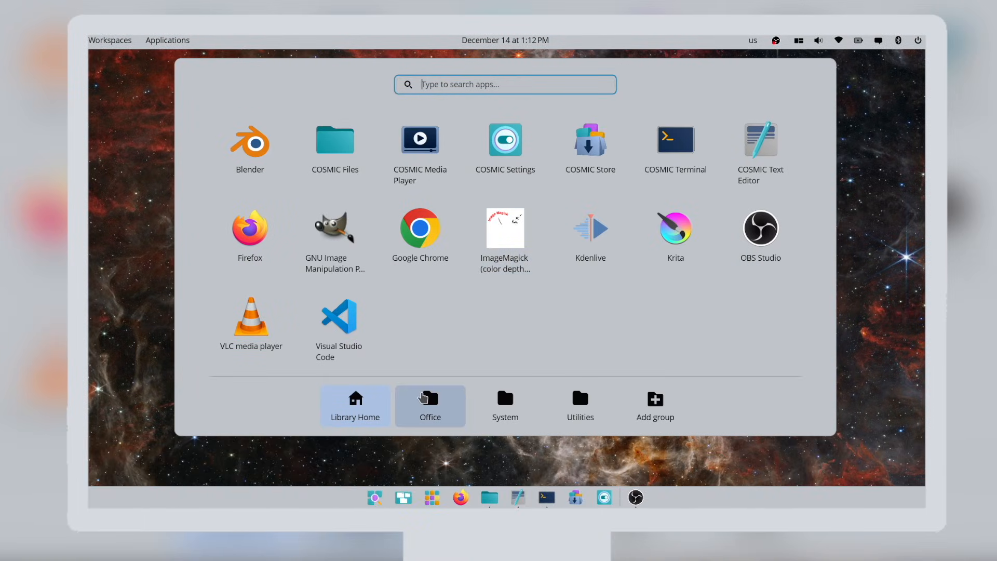
pyautogui.click(430, 405)
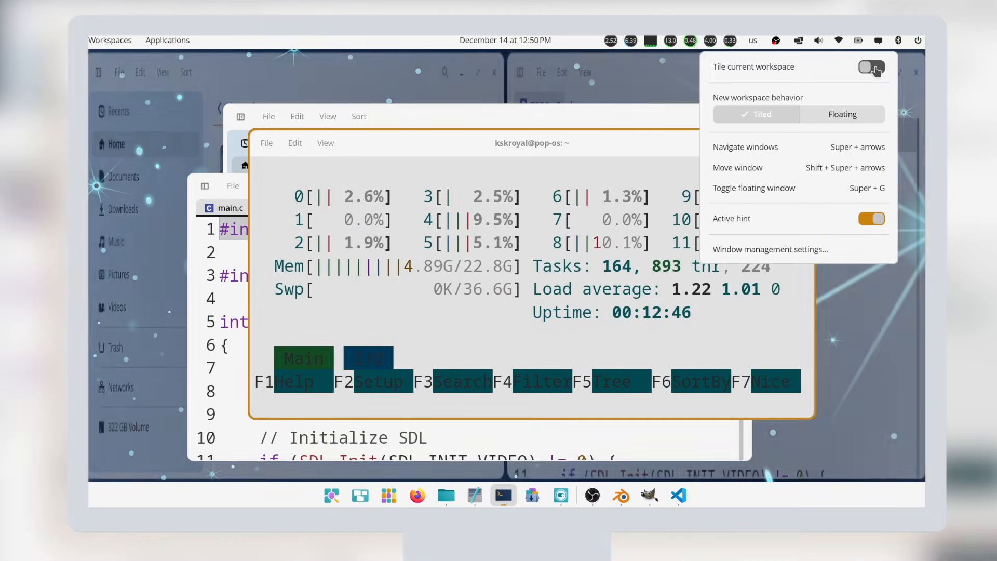
pyautogui.click(872, 67)
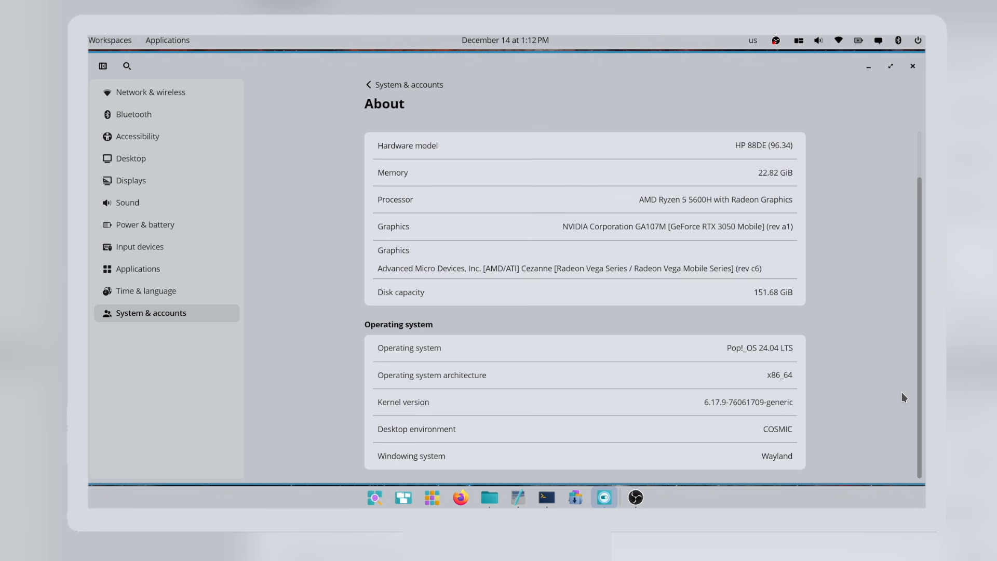
pyautogui.rightClick(486, 140)
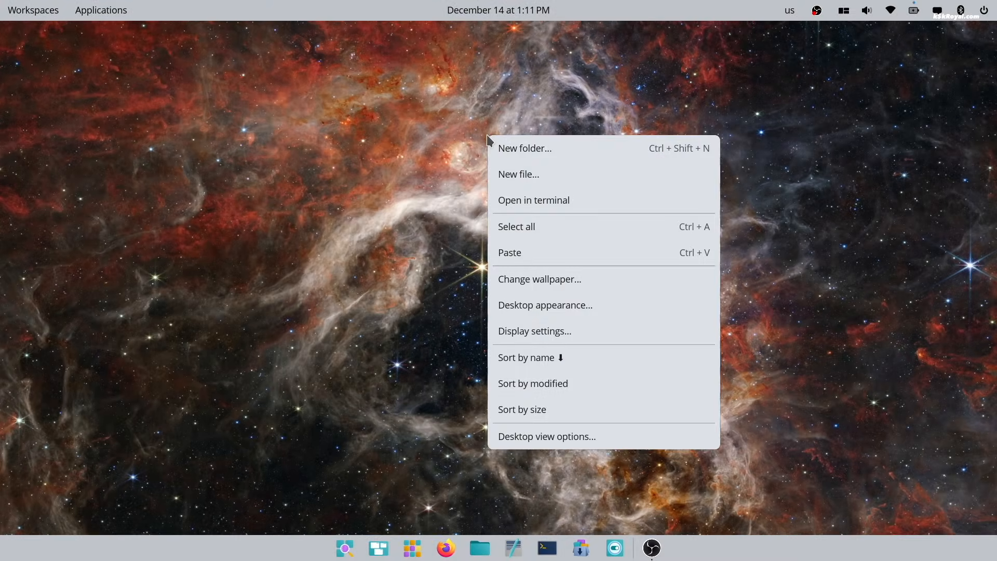
pyautogui.click(383, 304)
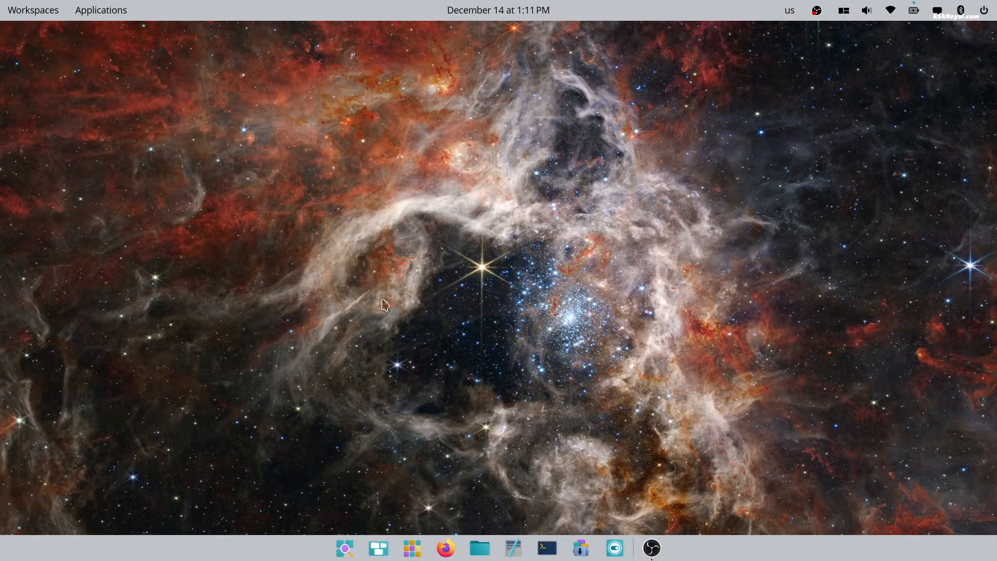
pyautogui.click(480, 547)
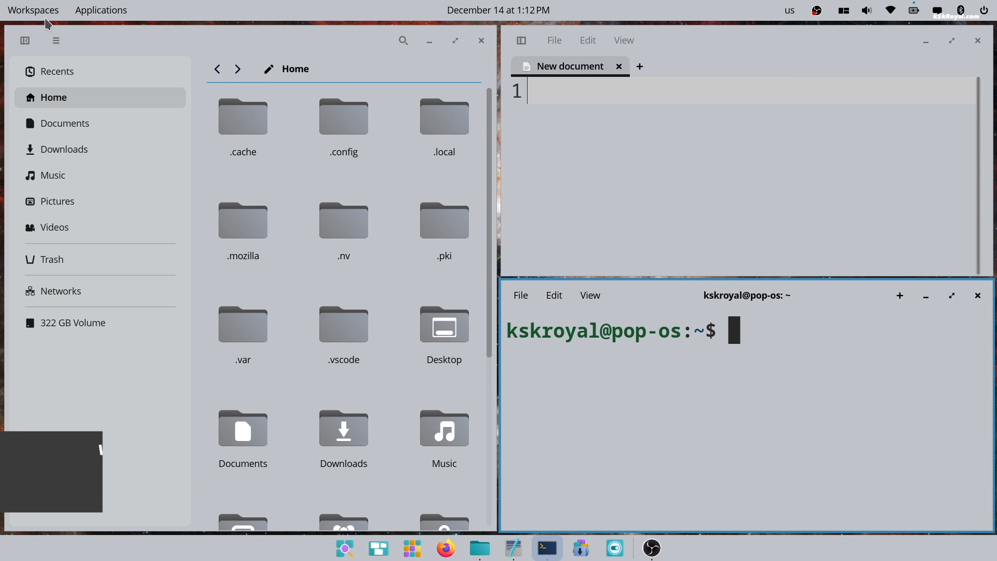
pyautogui.click(32, 10)
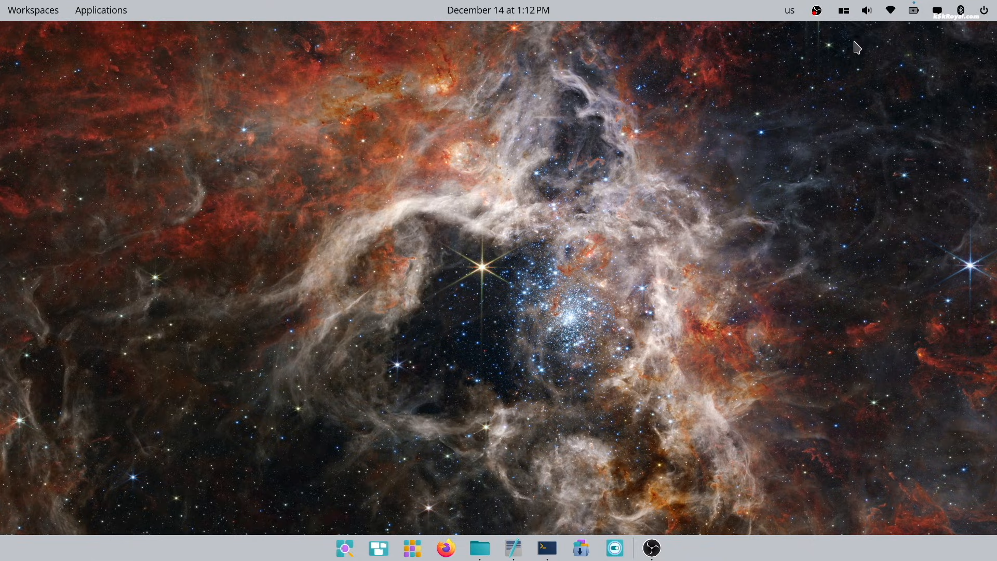
# Search the launcher for 'fi', then browse the Office, System and Utilities app groups
pyautogui.click(345, 549)
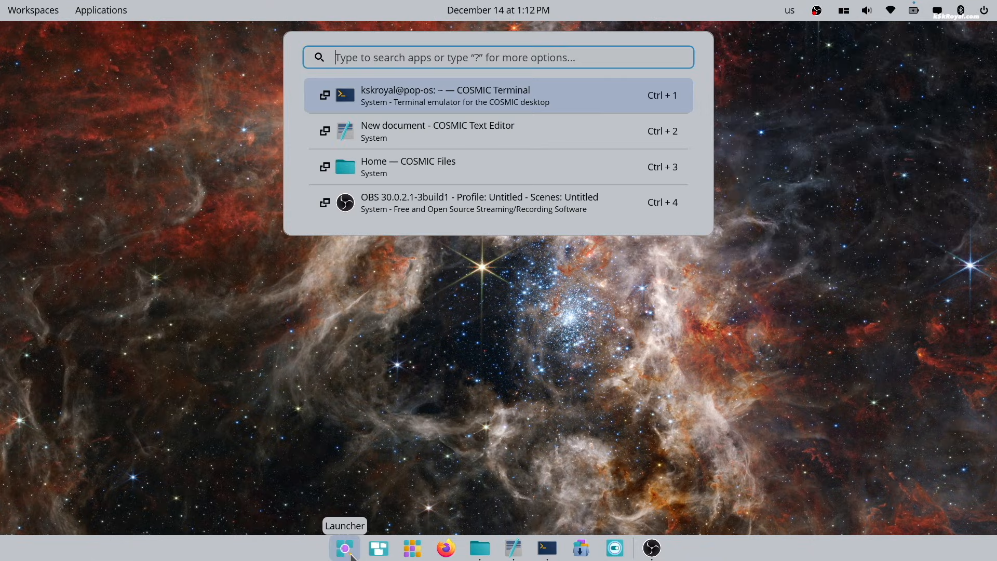
pyautogui.write('fi')
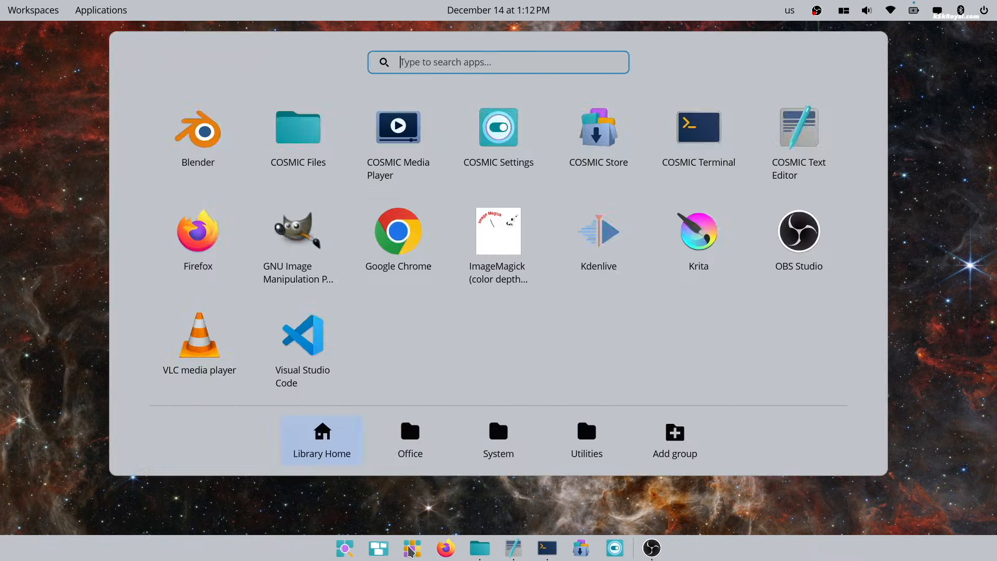
pyautogui.moveTo(418, 390)
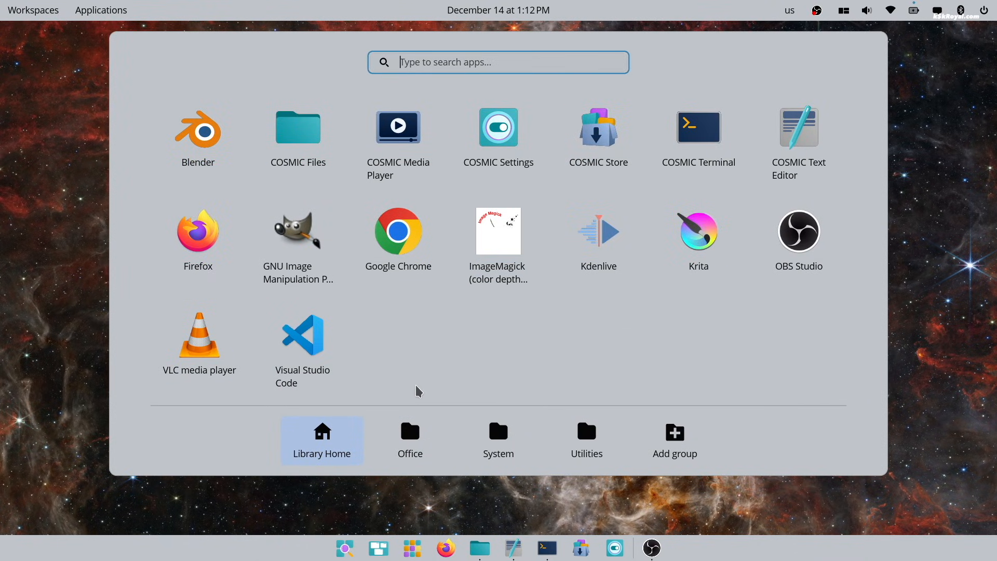
pyautogui.click(409, 440)
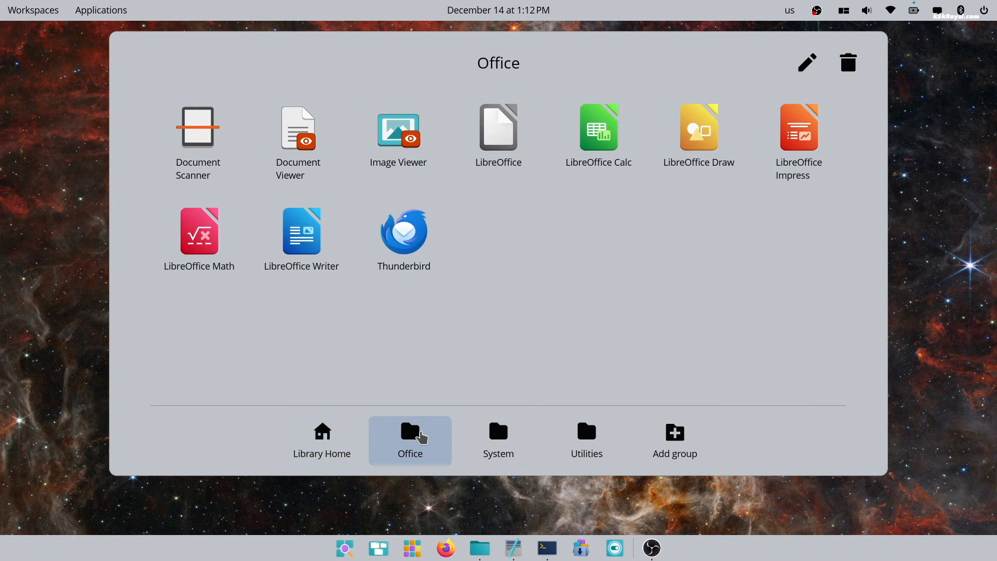
pyautogui.click(498, 440)
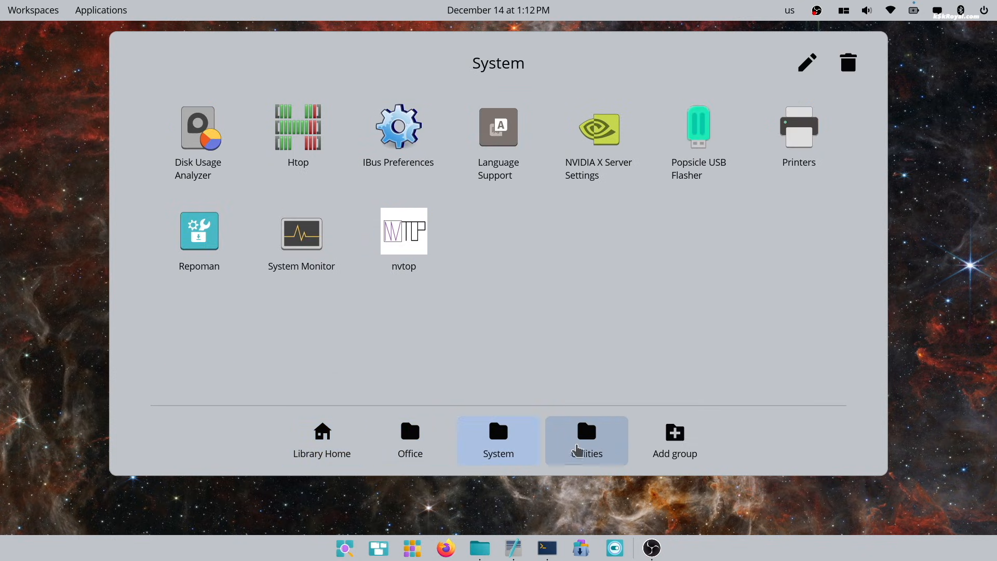
pyautogui.click(585, 440)
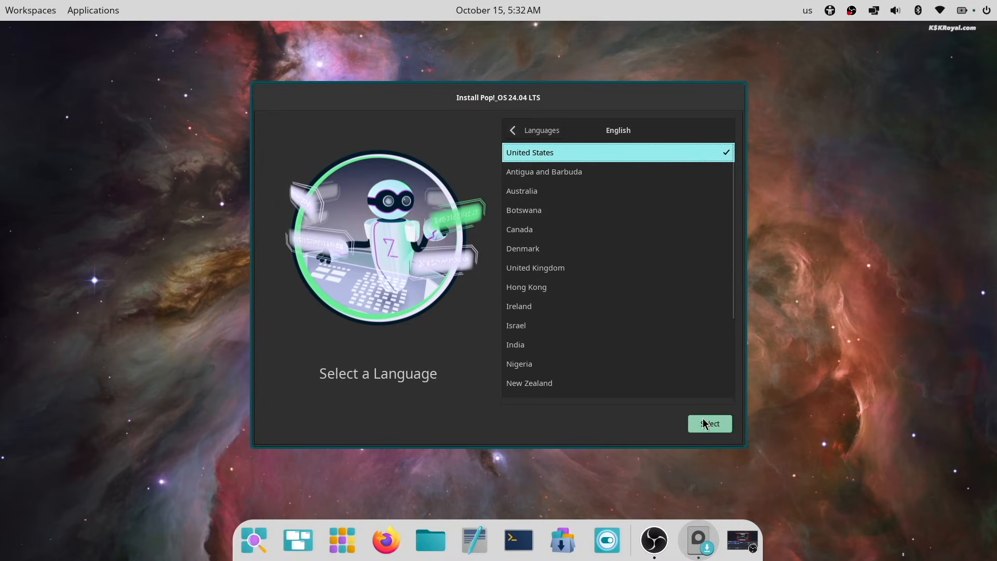
# Choose English (United States) language and English (US) keyboard, then start a Custom (Advanced) install
pyautogui.click(709, 423)
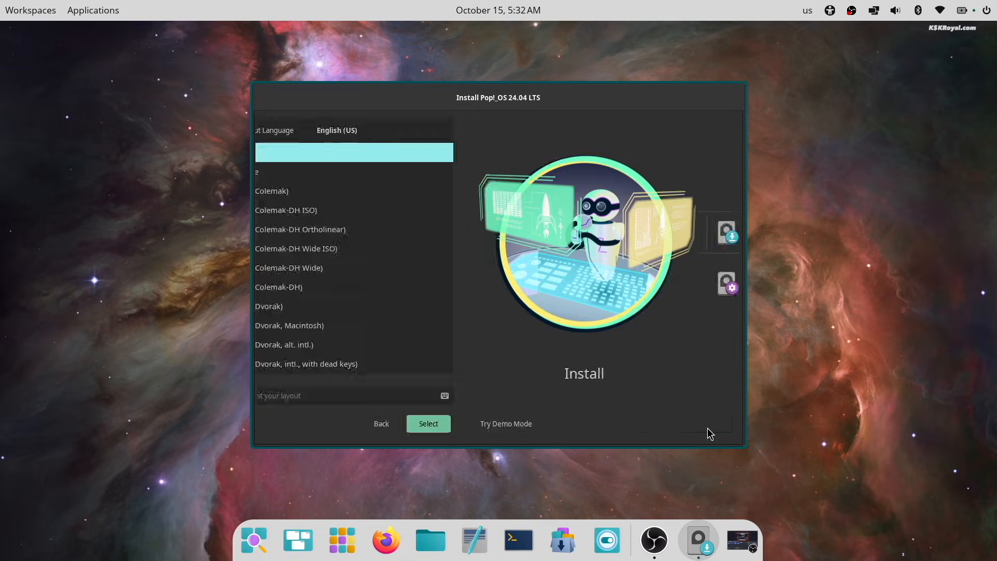
pyautogui.click(427, 424)
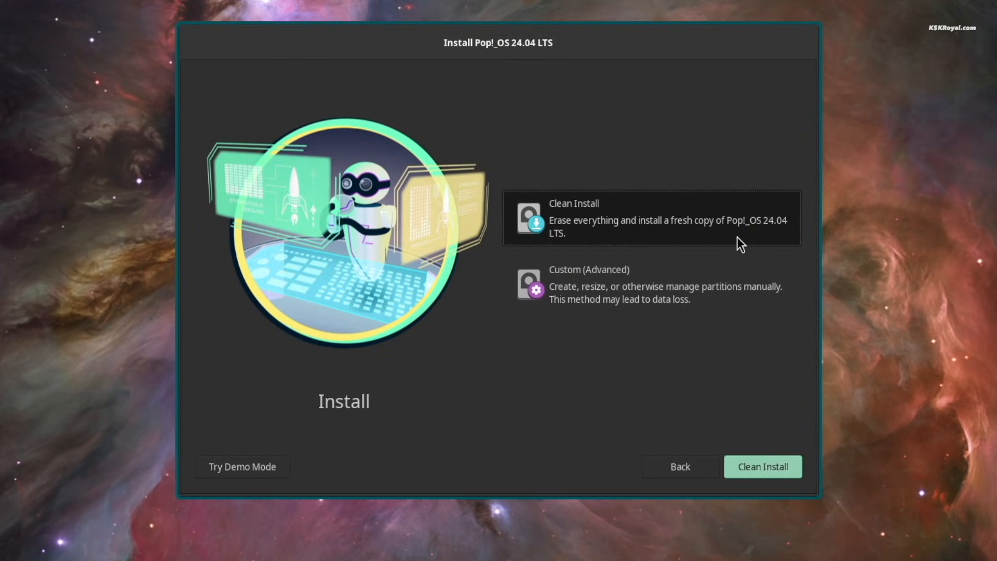
pyautogui.moveTo(697, 267)
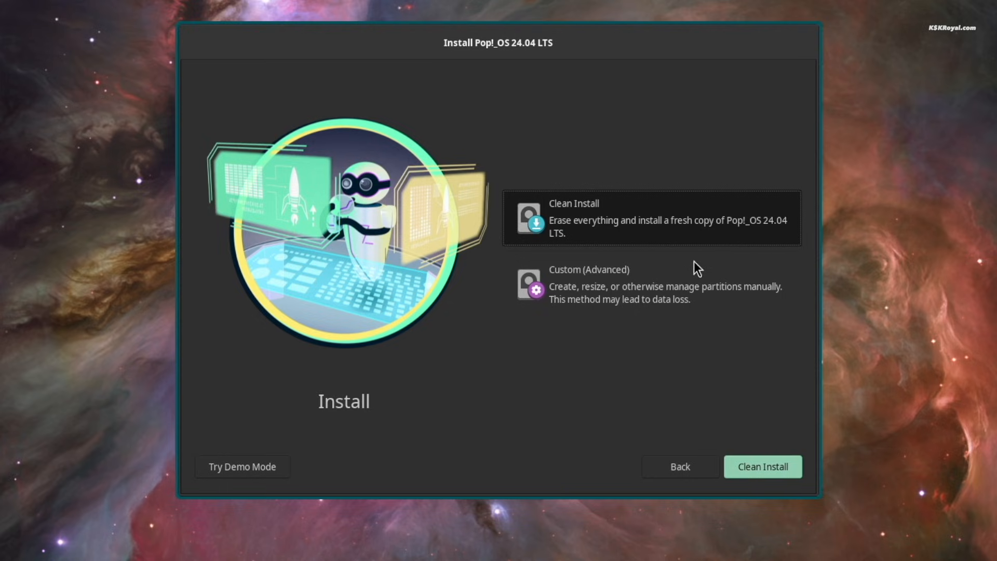
pyautogui.moveTo(626, 420)
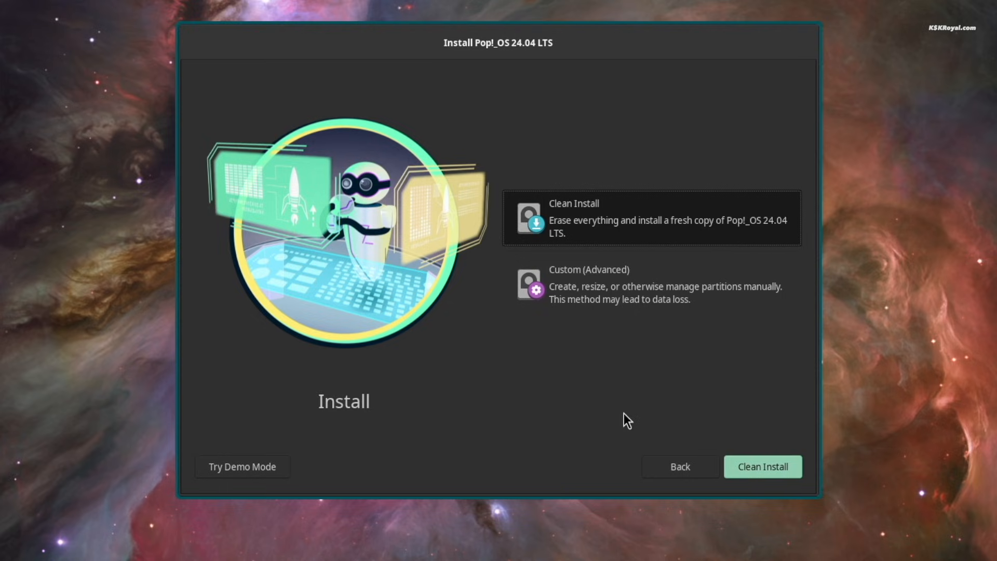
pyautogui.click(652, 283)
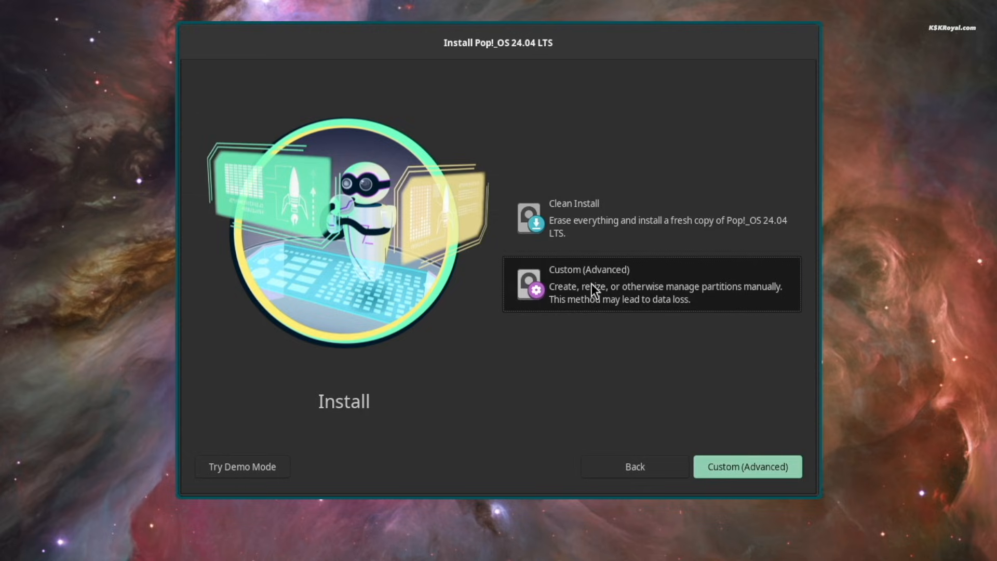
pyautogui.click(747, 467)
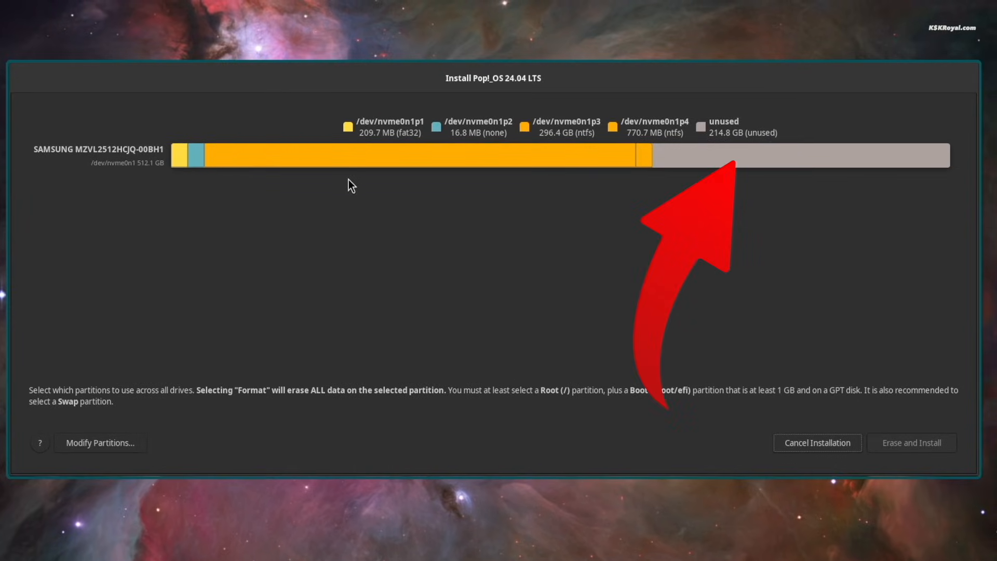
# Add a 1 GiB fat32 EFI partition in GParted, then erase and install past the password step
pyautogui.click(100, 443)
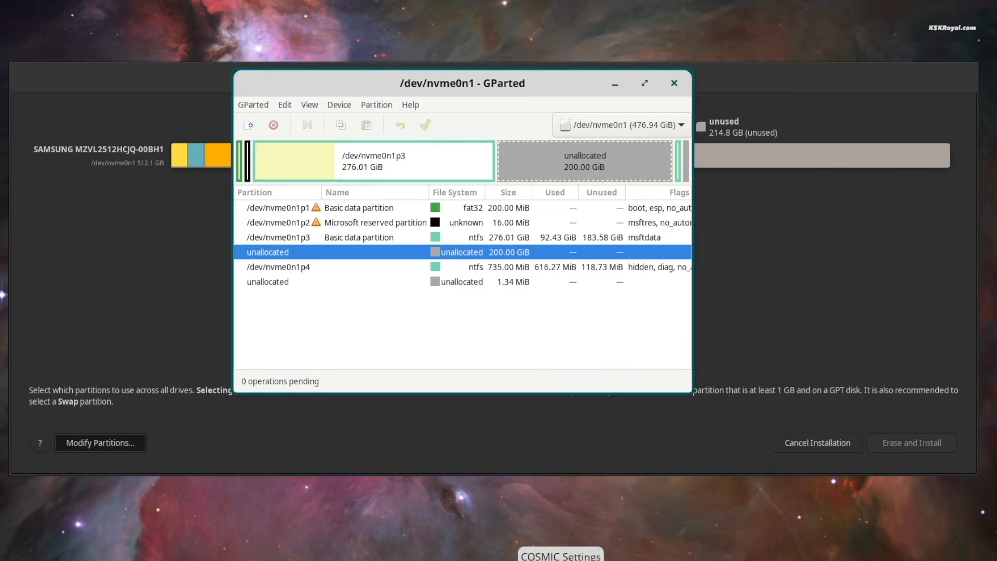
pyautogui.click(249, 124)
pyautogui.write('1024')
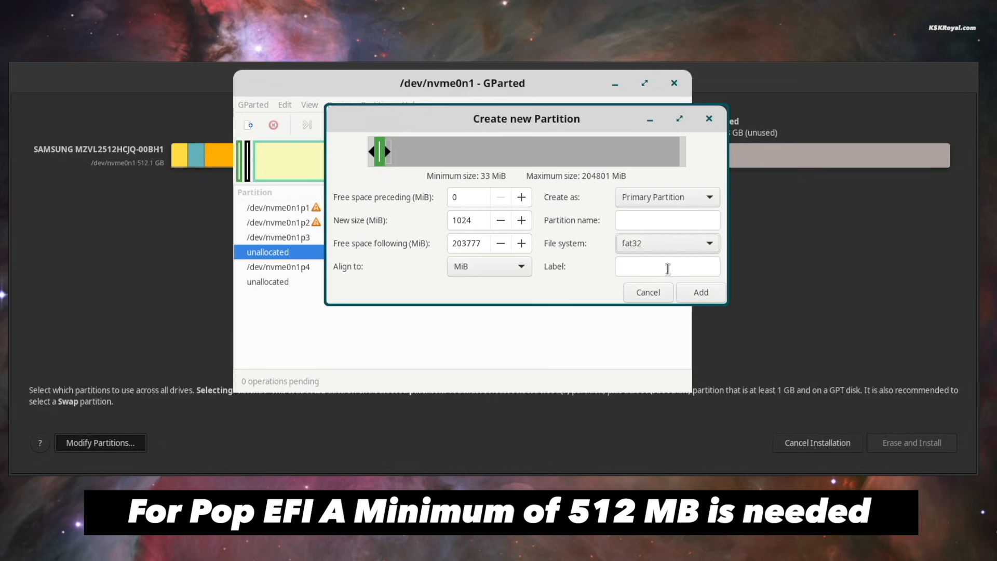
pyautogui.click(700, 292)
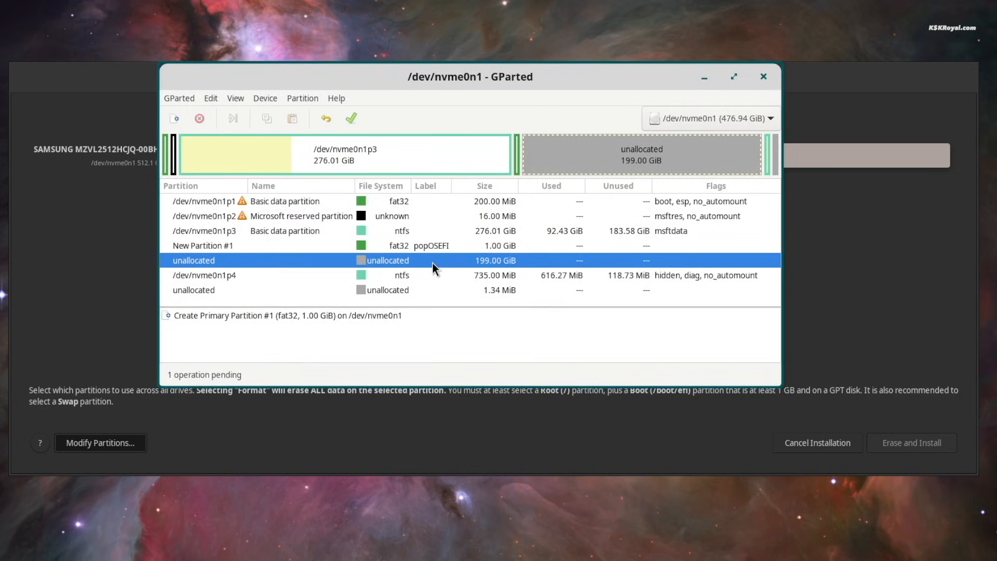
pyautogui.click(174, 118)
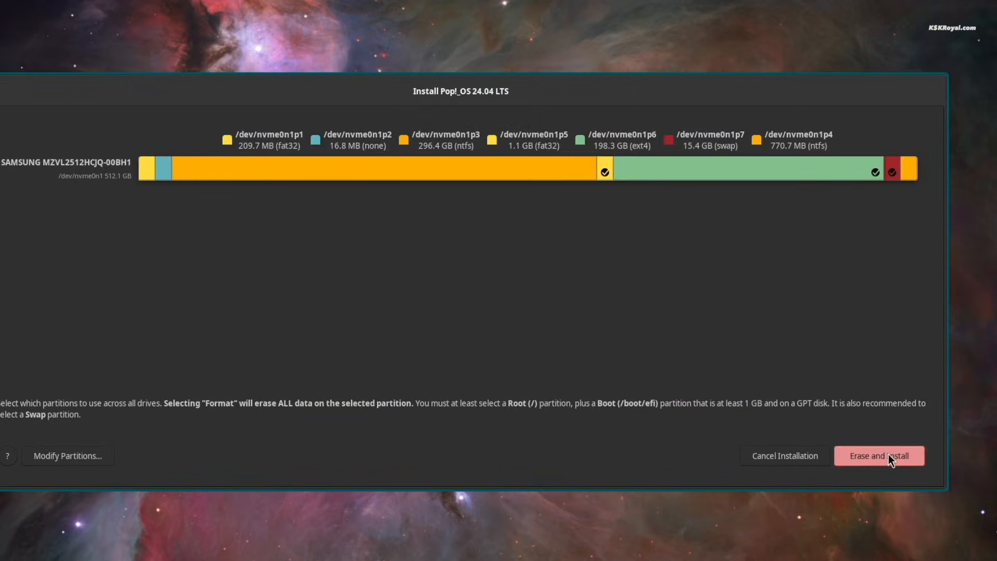
pyautogui.click(879, 456)
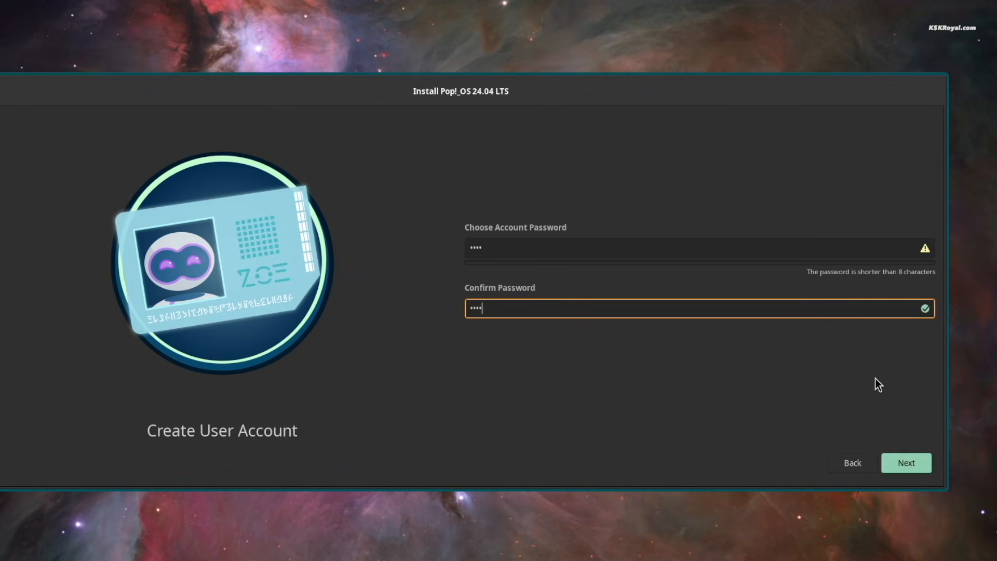
pyautogui.click(904, 462)
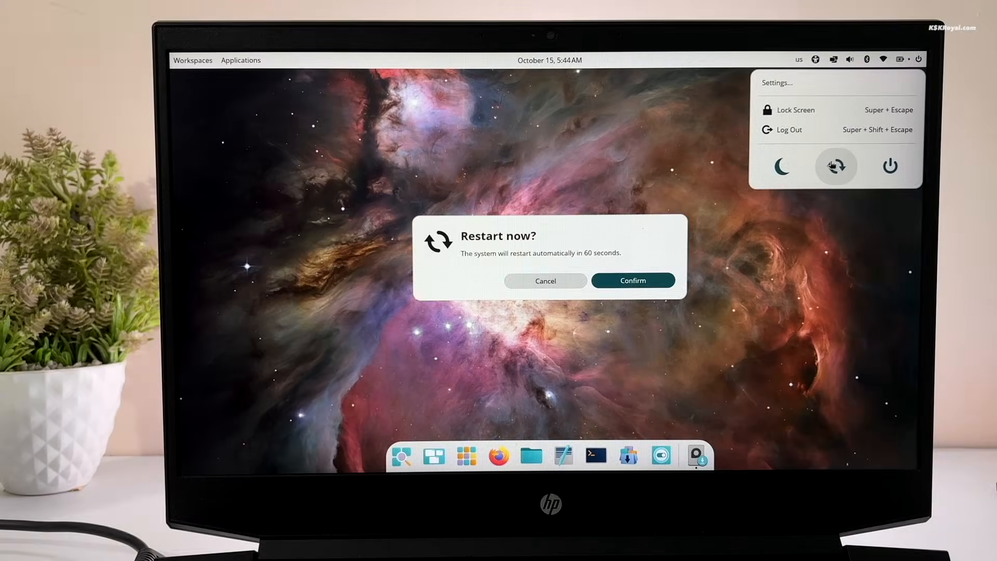
# Restart, then accept English (United States) and the New York City timezone in initial setup
pyautogui.click(632, 280)
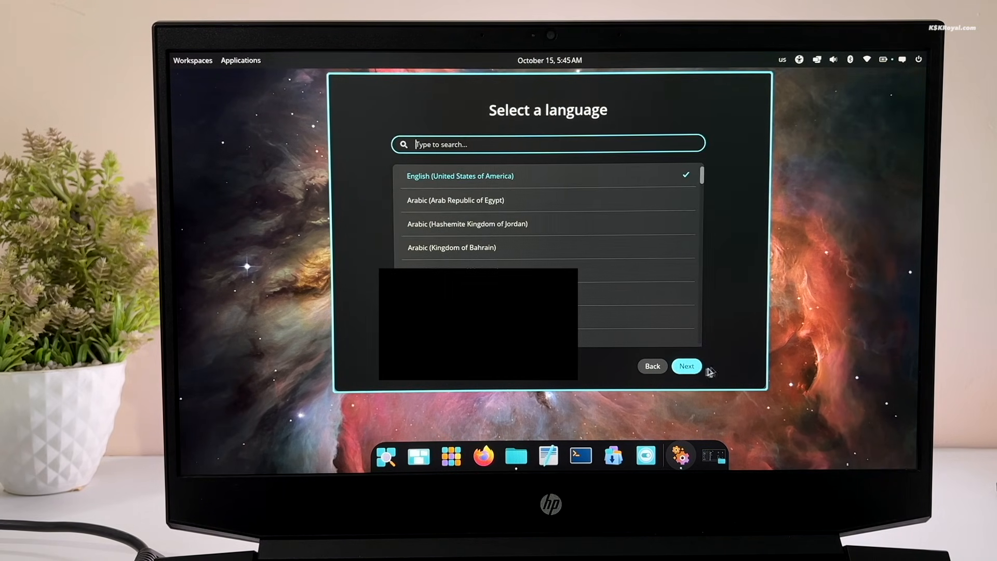
pyautogui.click(686, 366)
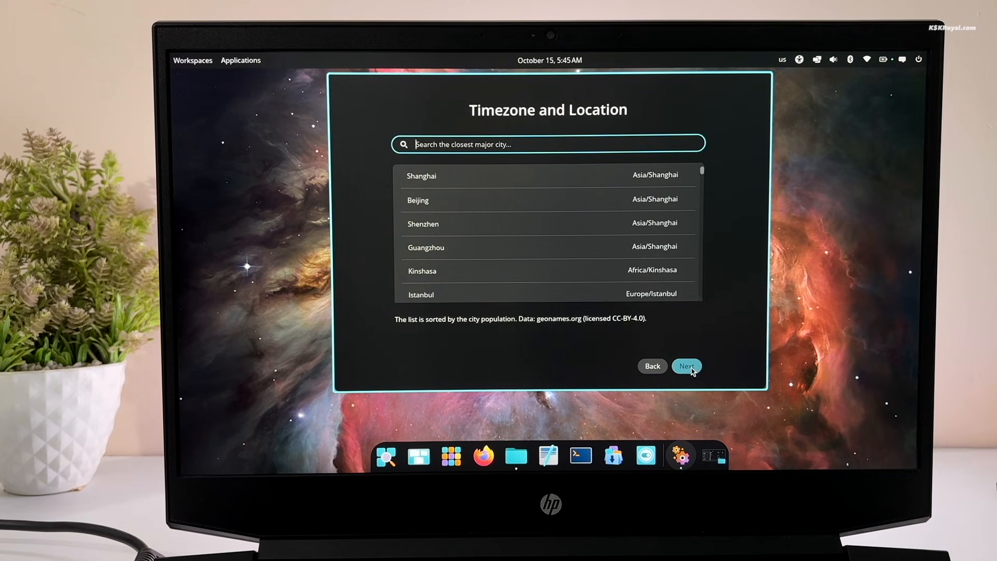
pyautogui.write('New')
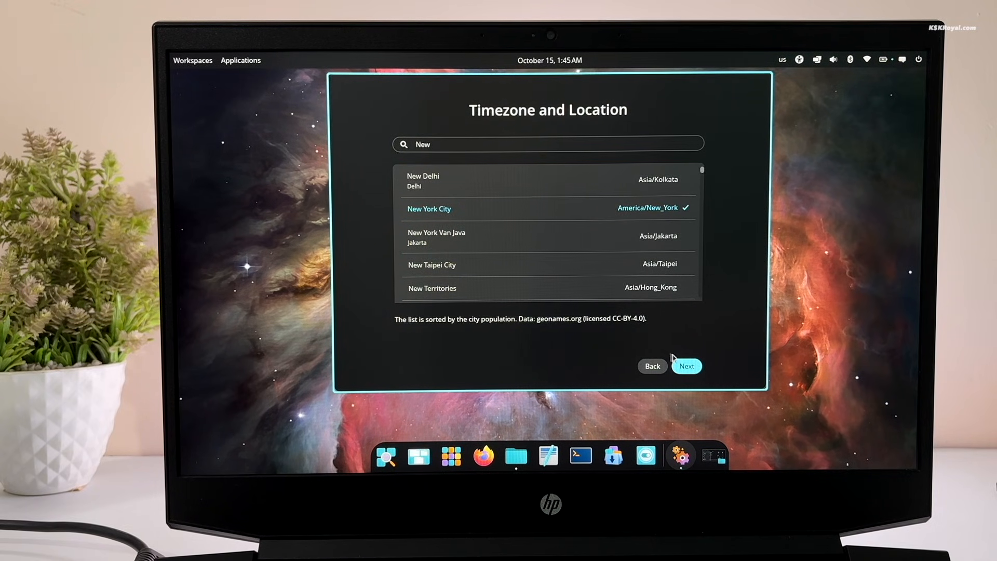
pyautogui.click(687, 365)
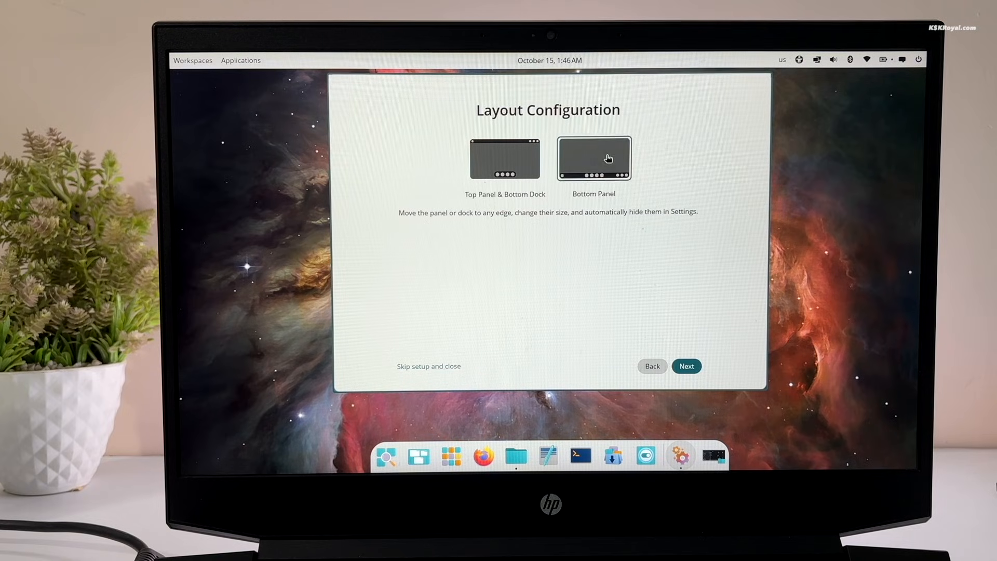
# Choose the single bottom-panel layout, finish setup, and open the App Library
pyautogui.click(593, 158)
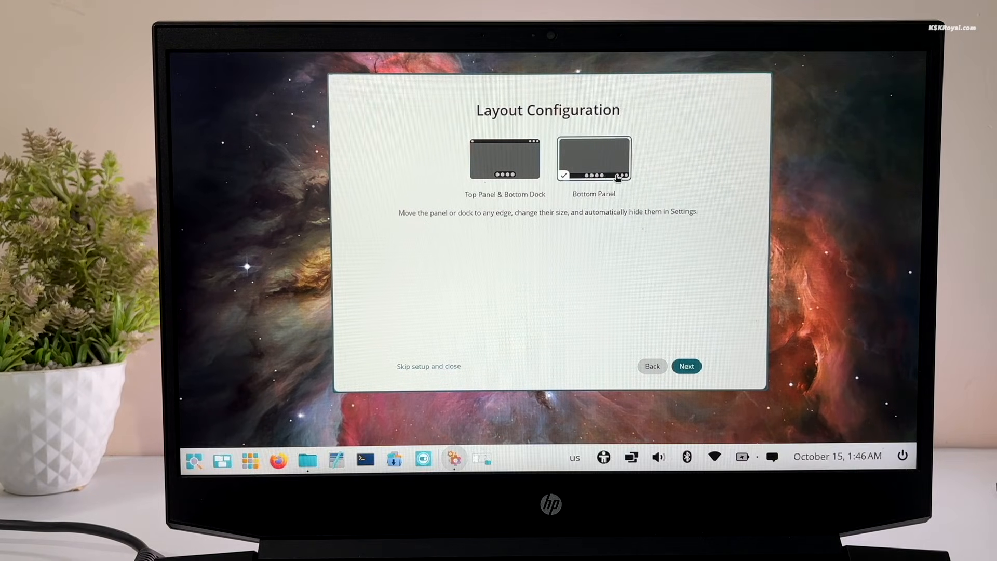
pyautogui.click(686, 366)
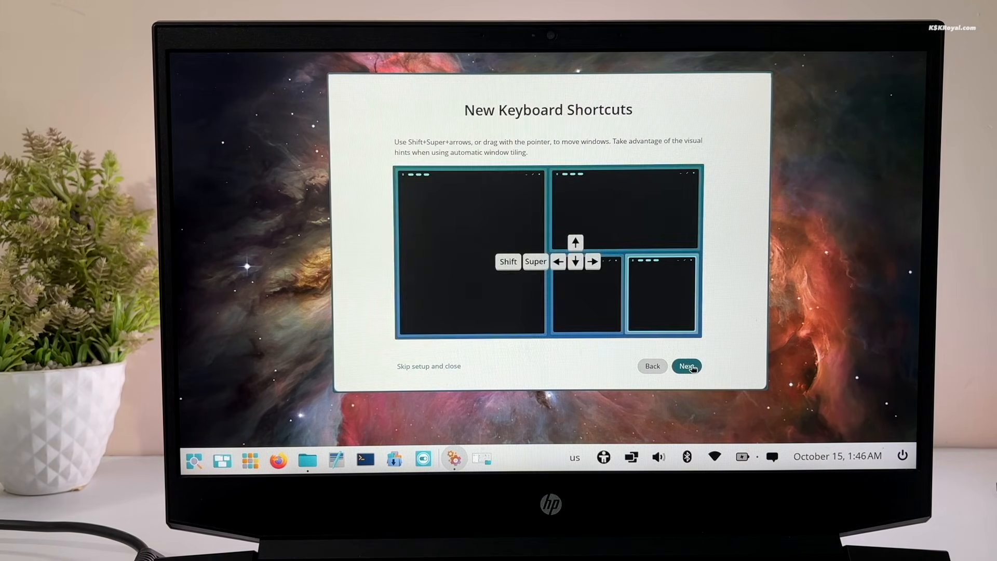
pyautogui.click(687, 366)
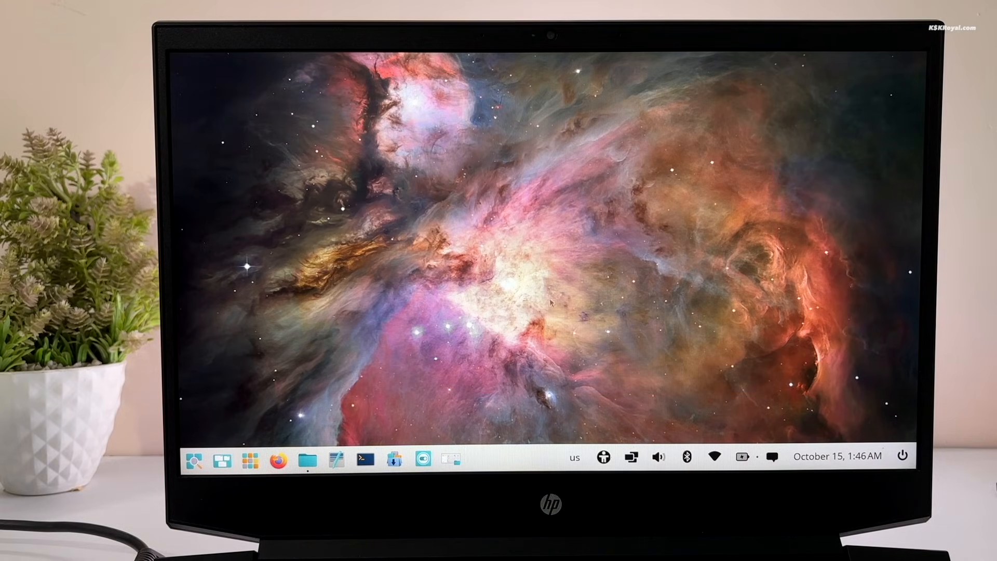
pyautogui.moveTo(252, 459)
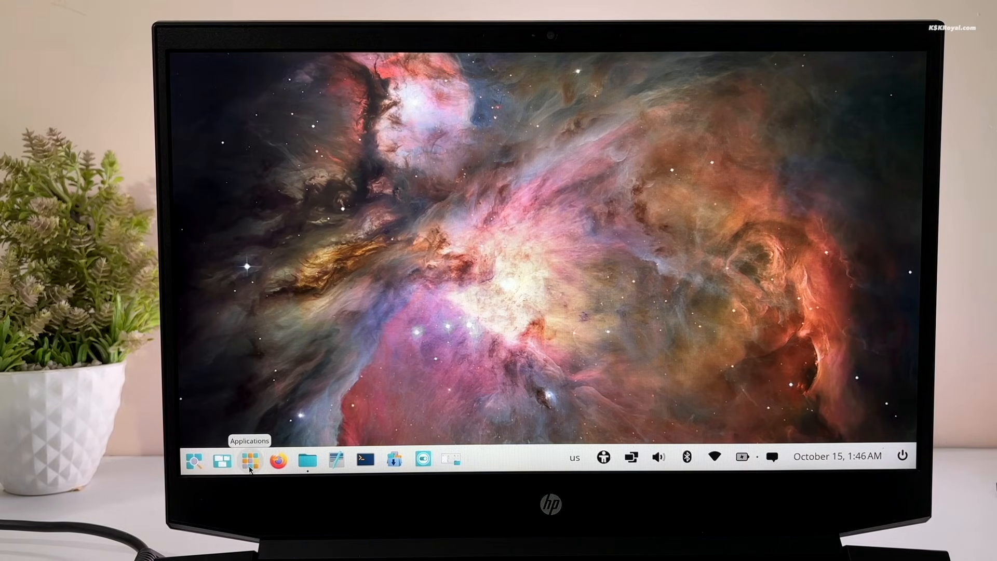
pyautogui.click(250, 458)
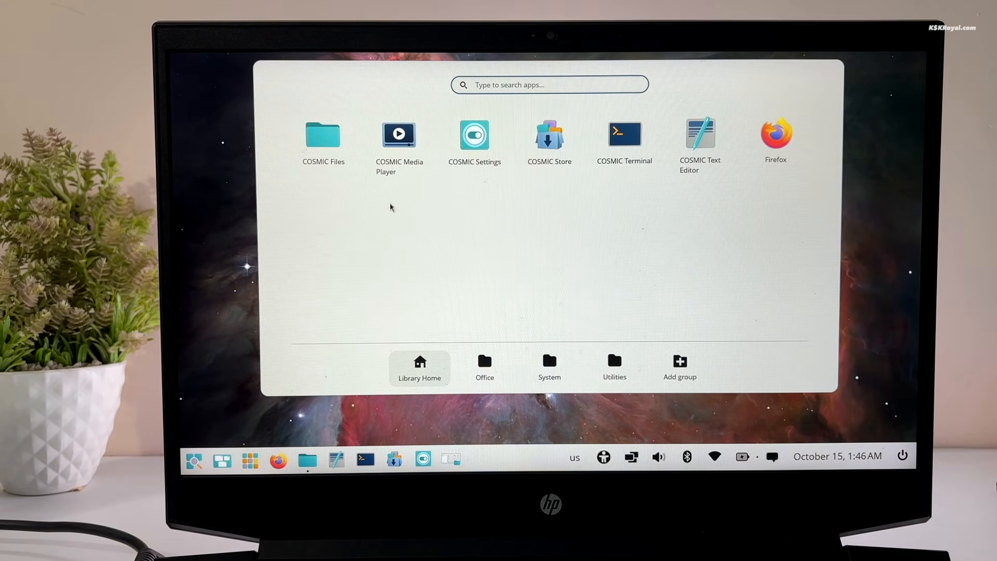
pyautogui.click(474, 134)
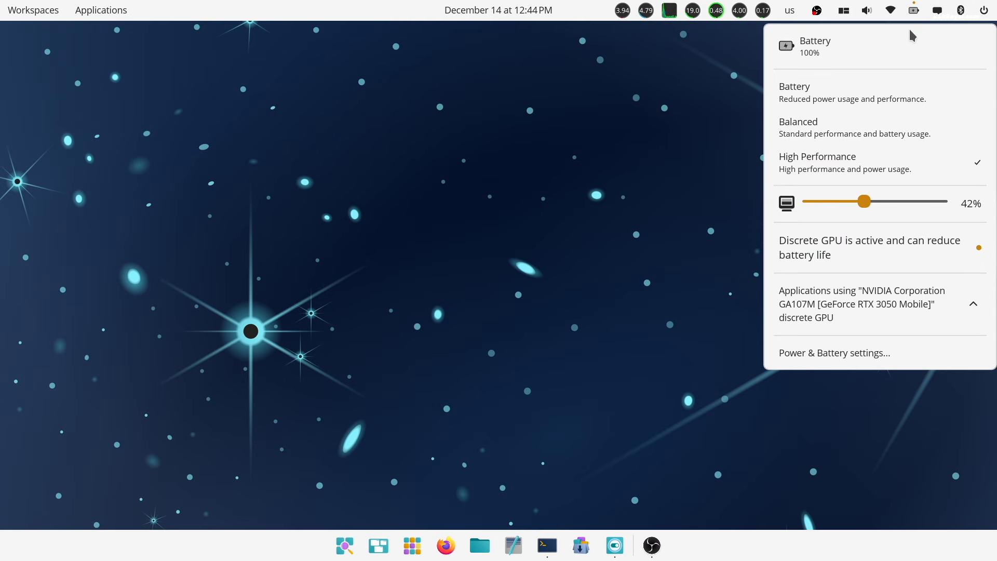
pyautogui.moveTo(926, 170)
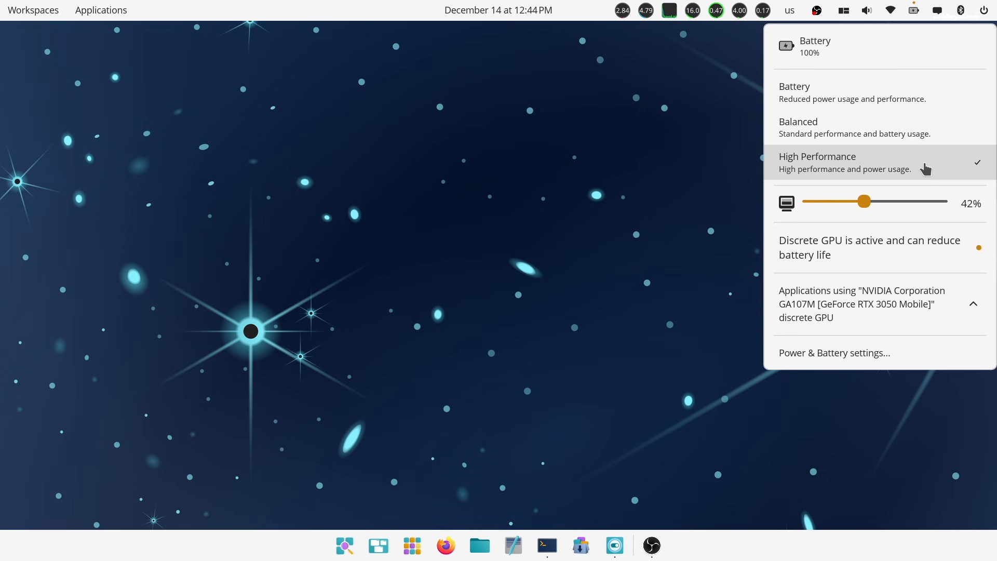
# Select the High Performance power profile and highlight the 'DE: COSMIC' line in fastfetch output
pyautogui.click(546, 544)
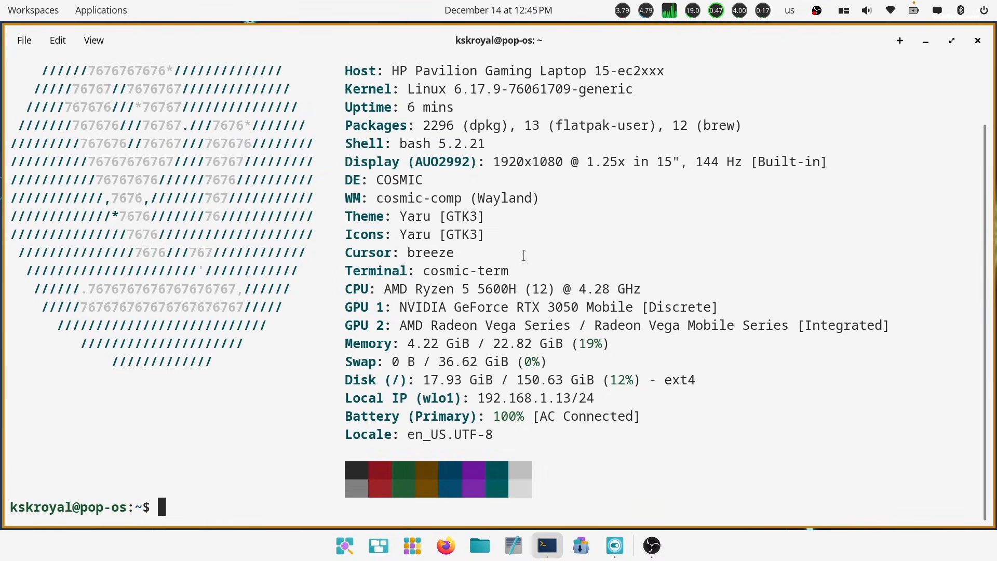
pyautogui.moveTo(402, 179)
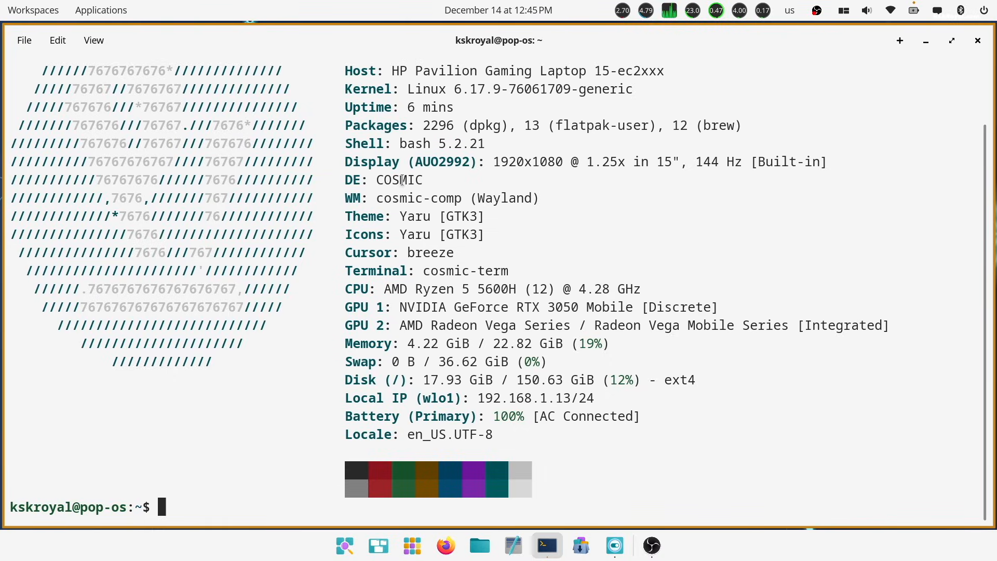
pyautogui.tripleClick(382, 180)
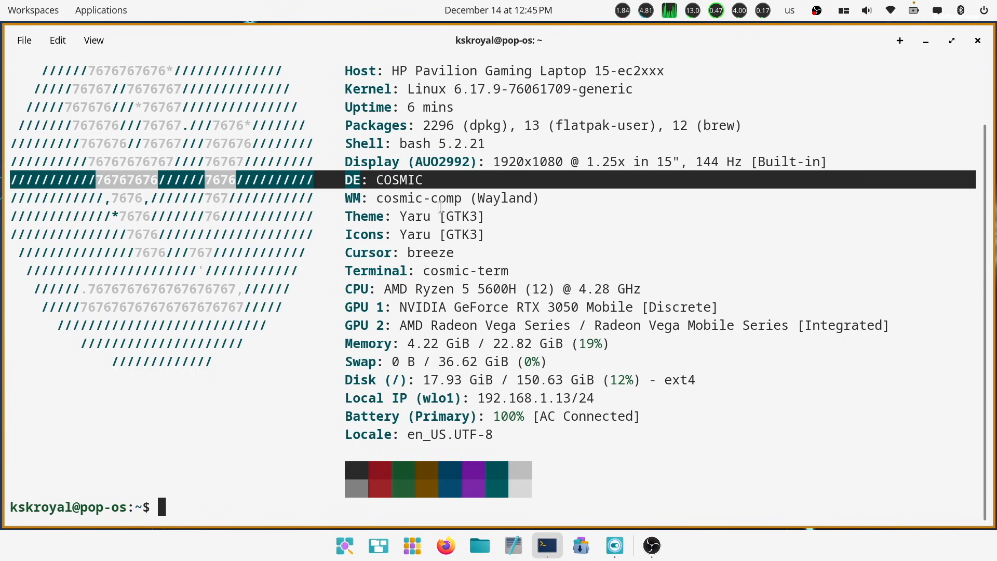
pyautogui.moveTo(500, 164)
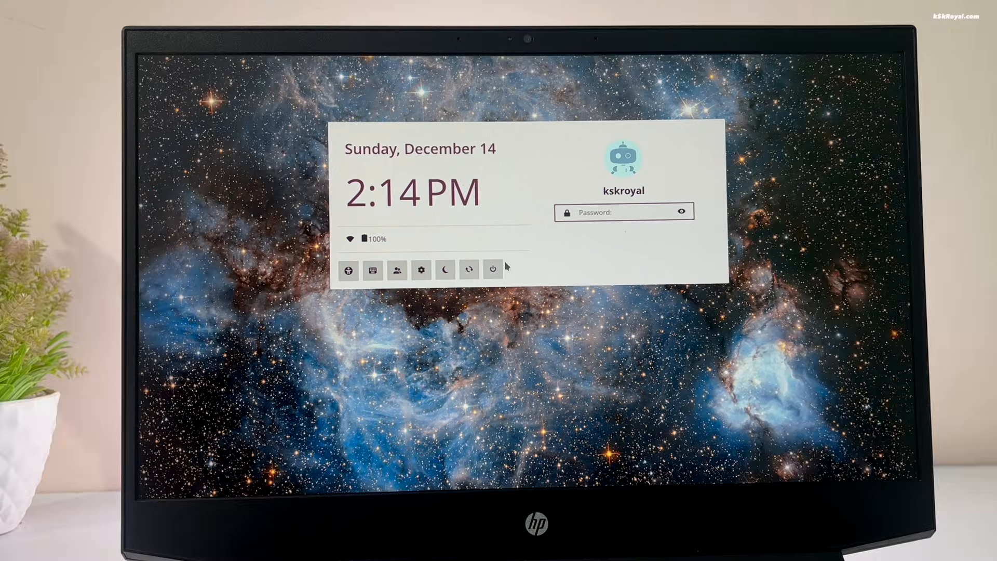
pyautogui.moveTo(348, 270)
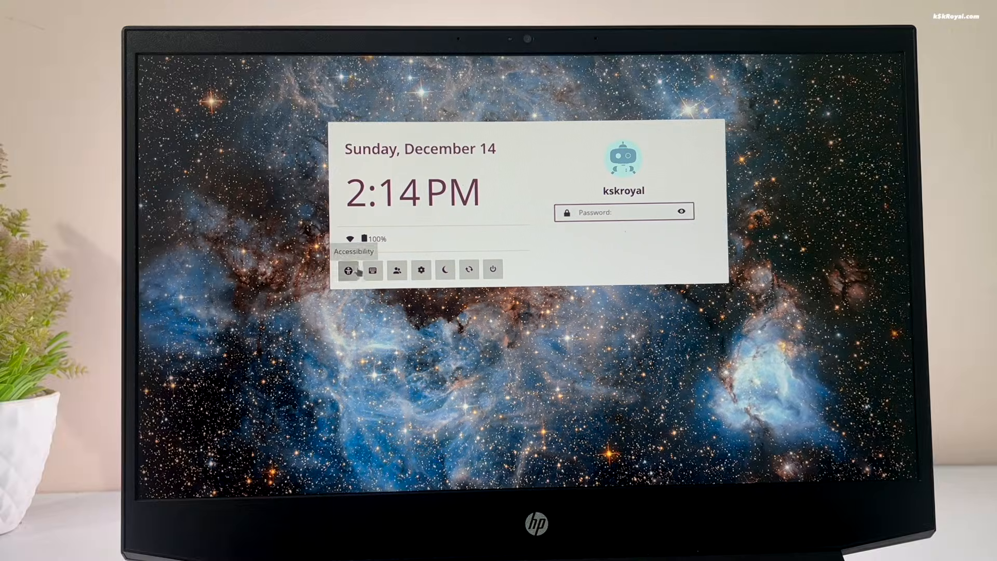
# List the login screen's desktop sessions, with COSMIC as the only option
pyautogui.click(373, 270)
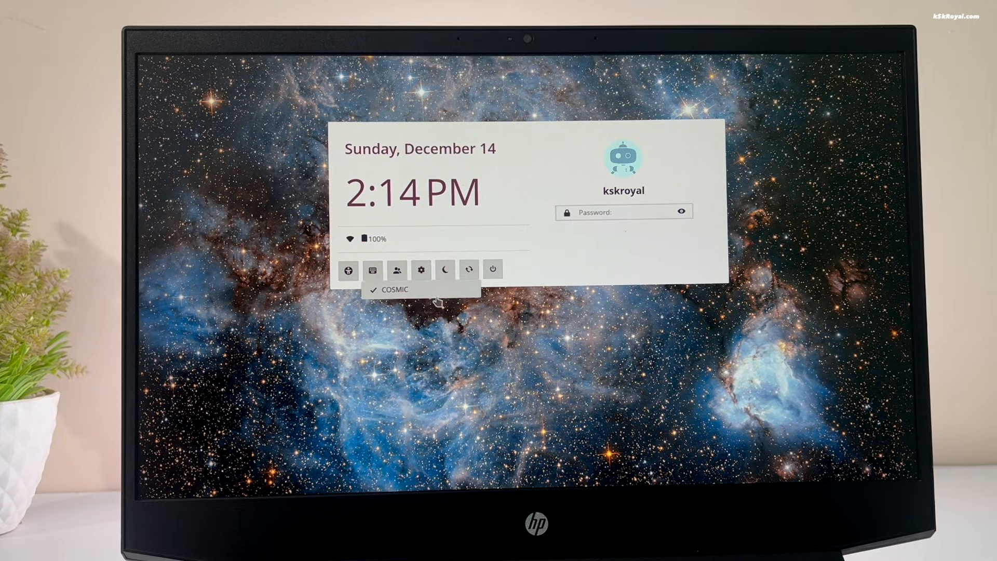
pyautogui.click(623, 212)
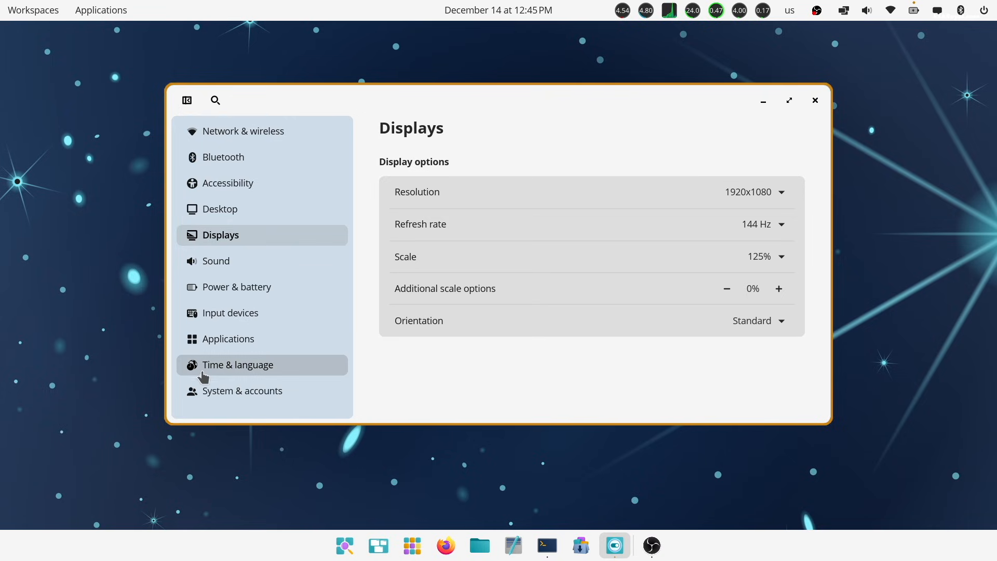
# Try the X11 app scaling options, keep Maximum compatibility mode, and close Settings
pyautogui.click(227, 338)
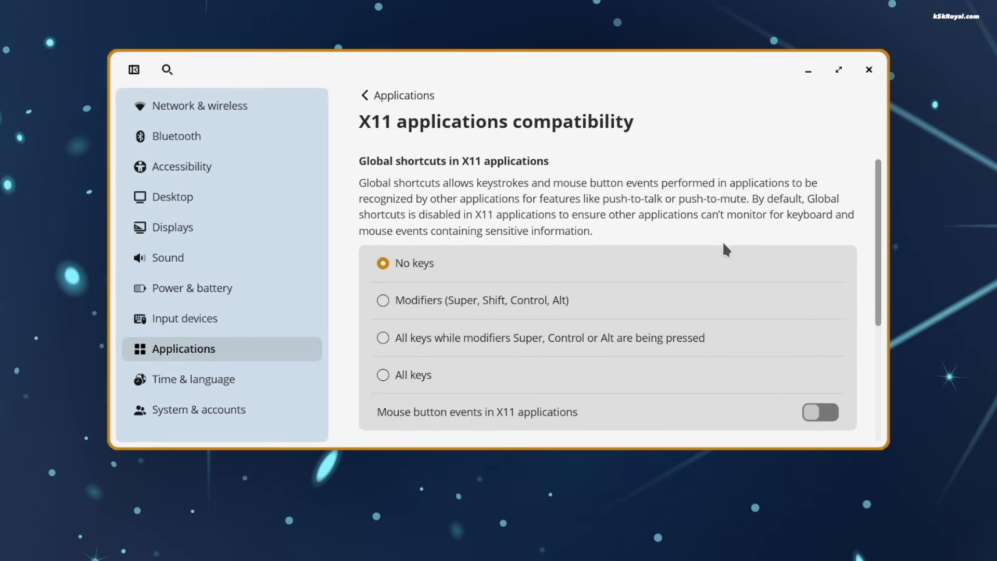
pyautogui.scroll(-3)
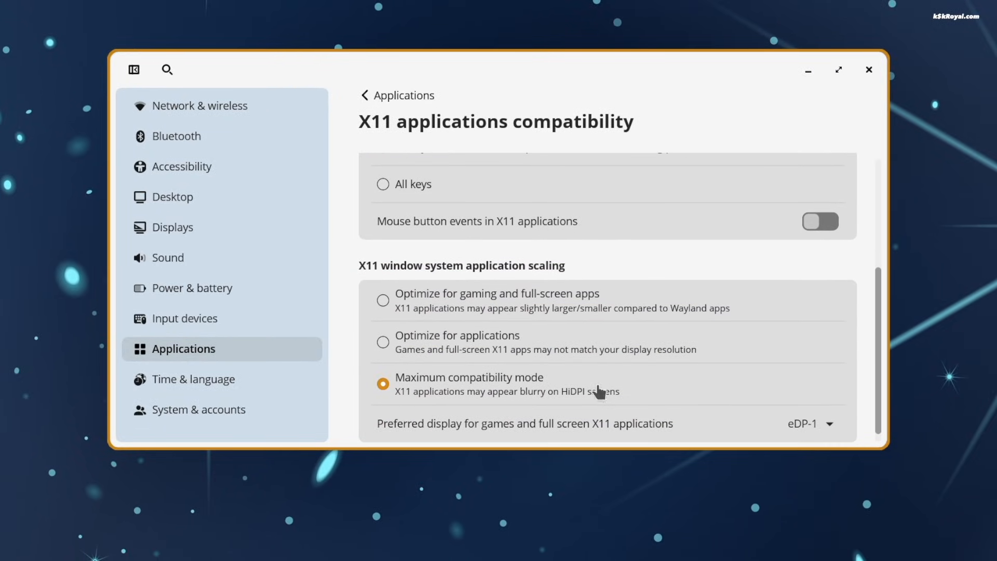
pyautogui.scroll(-3)
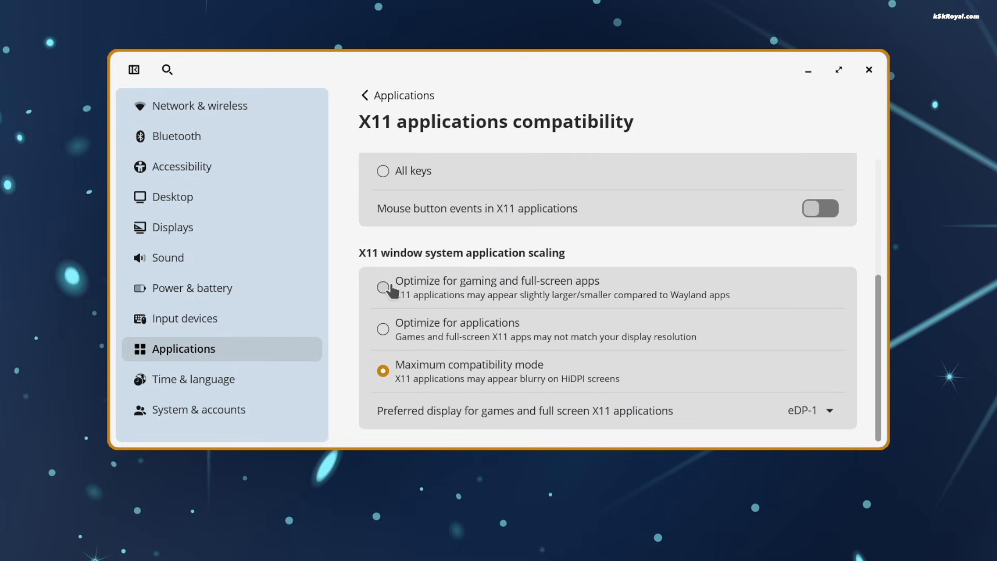
pyautogui.click(383, 286)
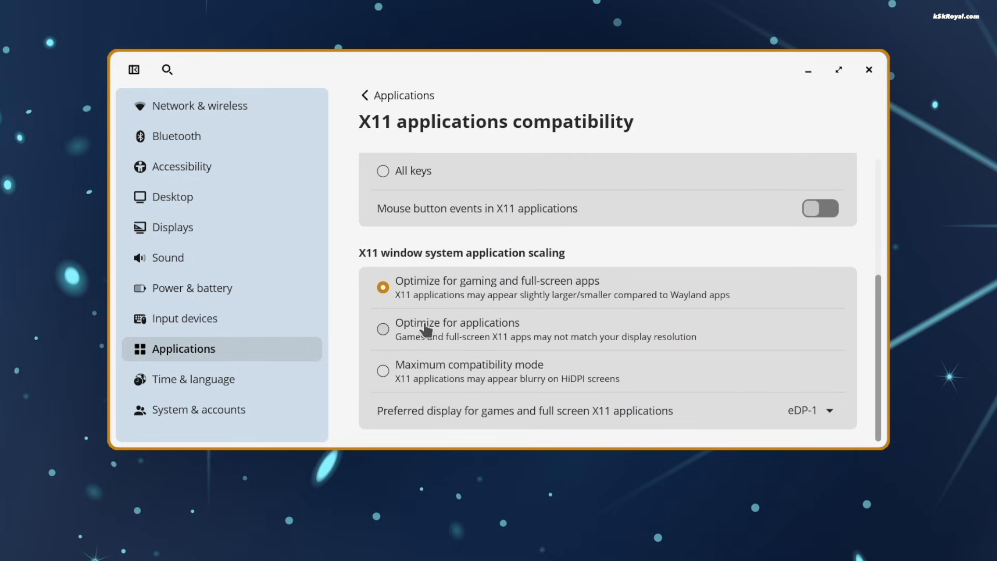
pyautogui.click(382, 371)
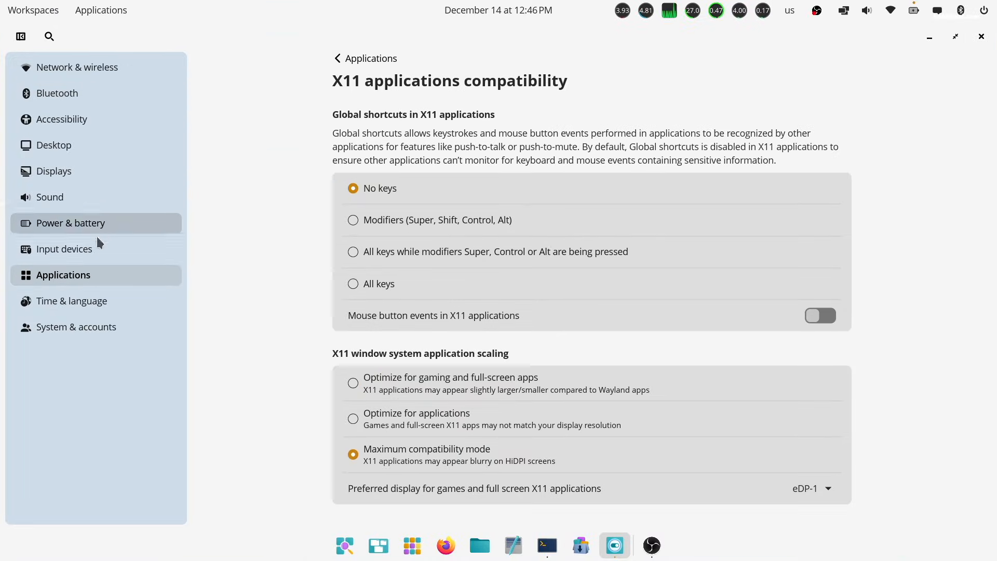
pyautogui.moveTo(88, 249)
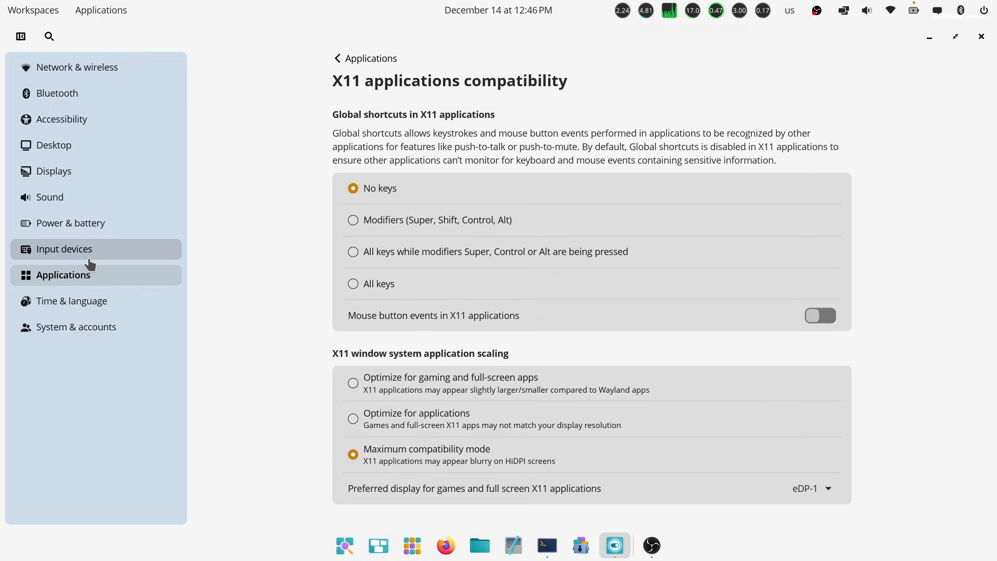
pyautogui.click(981, 37)
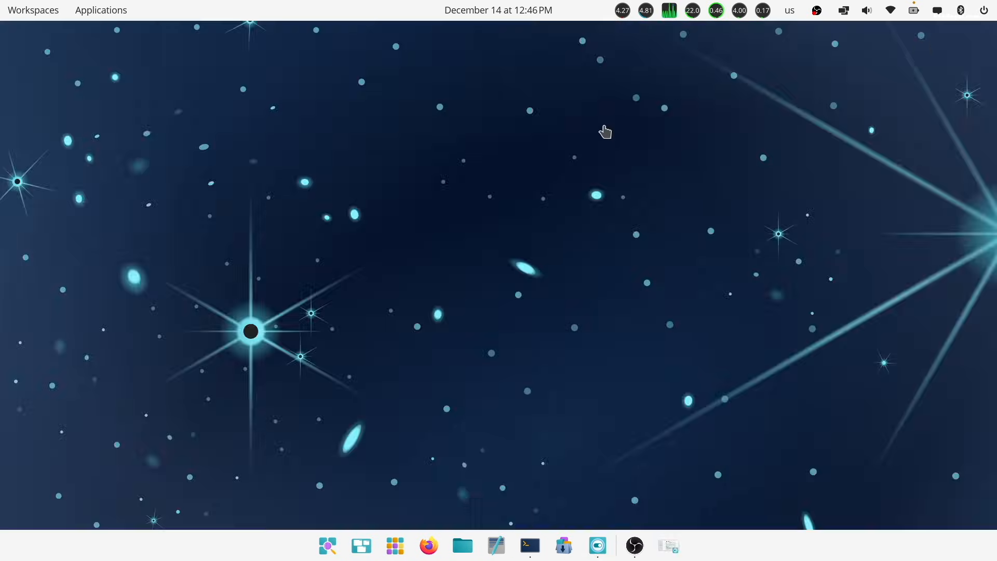
pyautogui.moveTo(447, 362)
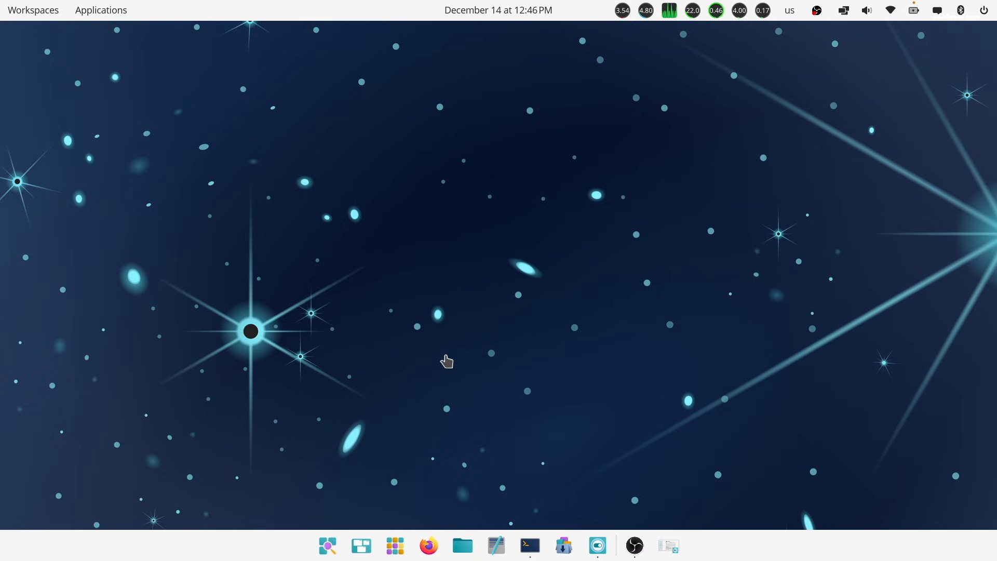
# Launch GIMP and Blender from the launcher, then calculate '= 12 + 2' there
pyautogui.press('super')
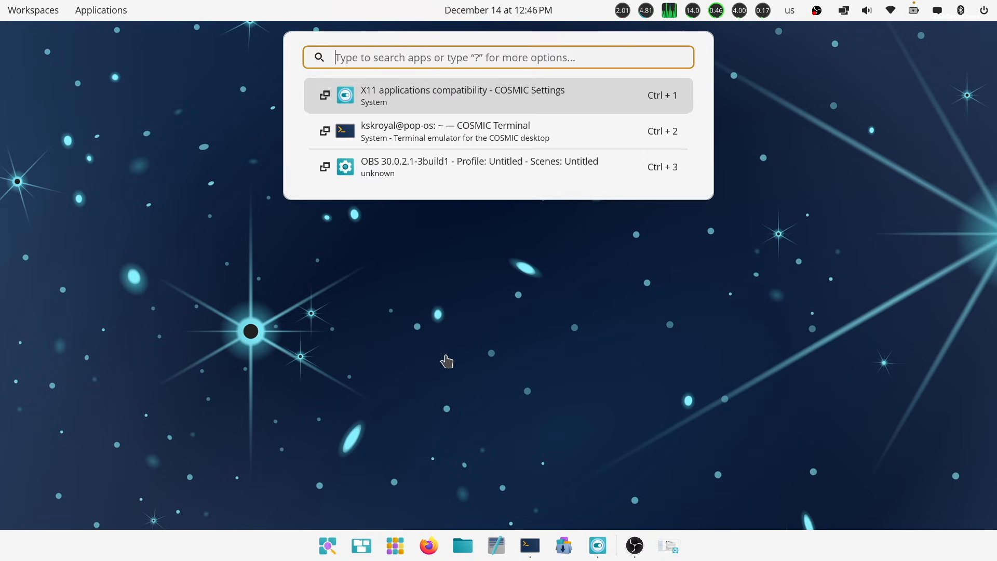
pyautogui.write('gim')
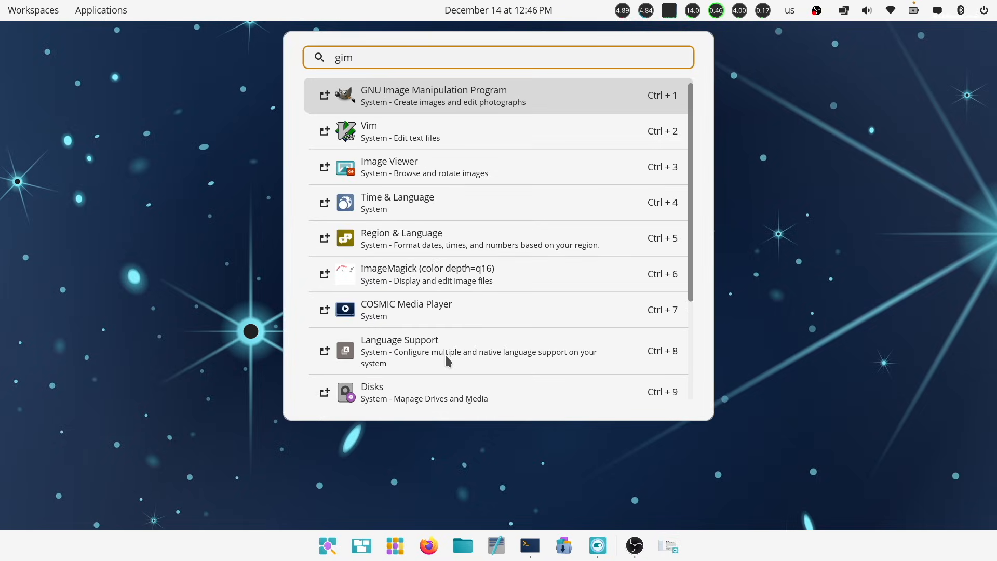
pyautogui.write('bl')
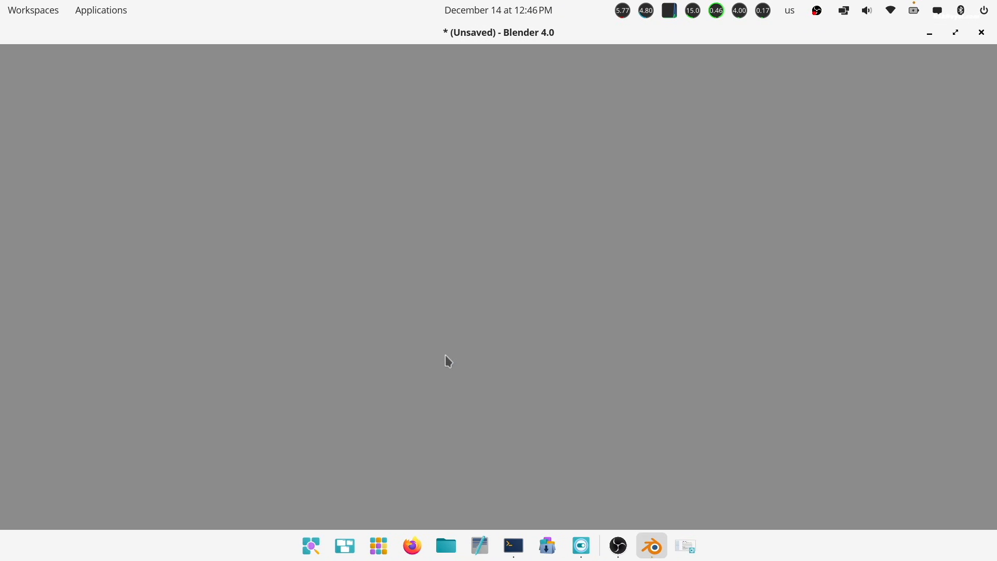
pyautogui.click(651, 545)
pyautogui.write('?')
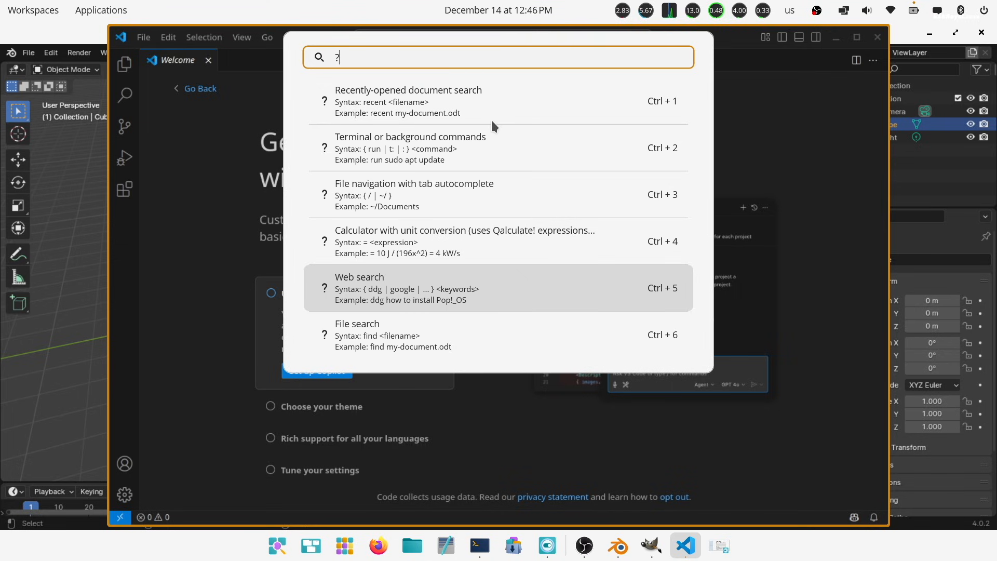
pyautogui.write('=')
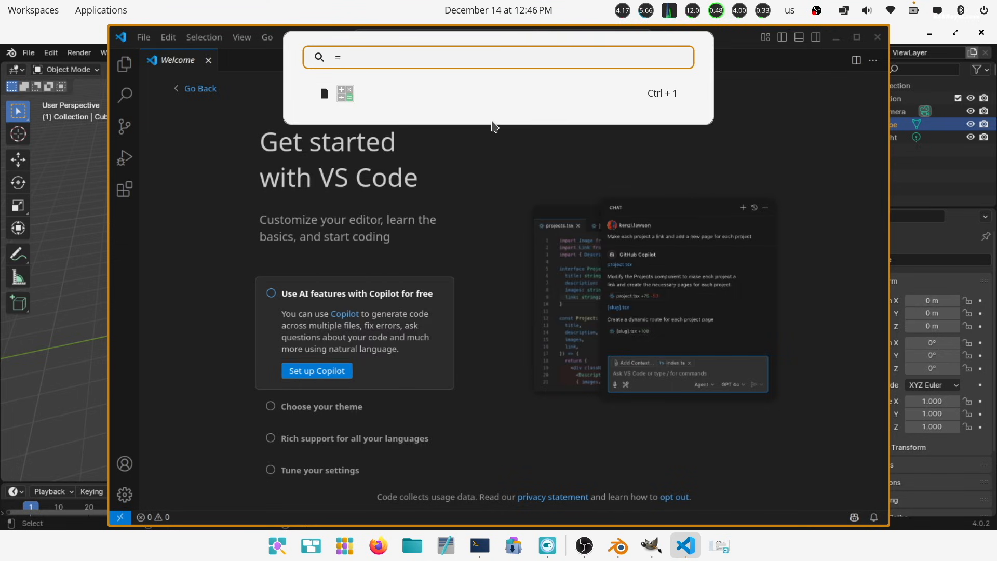
pyautogui.write('12 + 2')
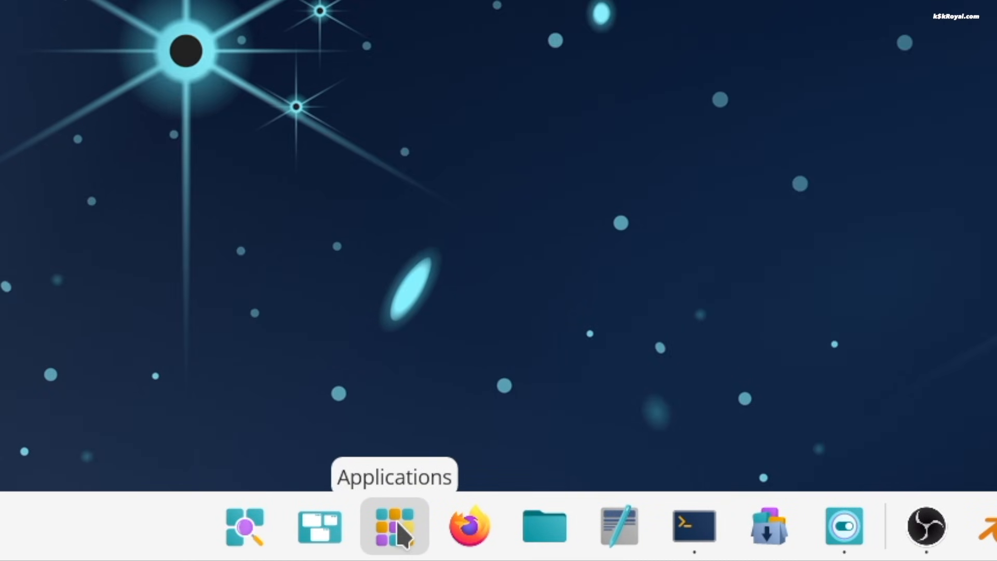
# Browse the Office, System and Utilities app groups, open Disks, then close its window
pyautogui.click(394, 526)
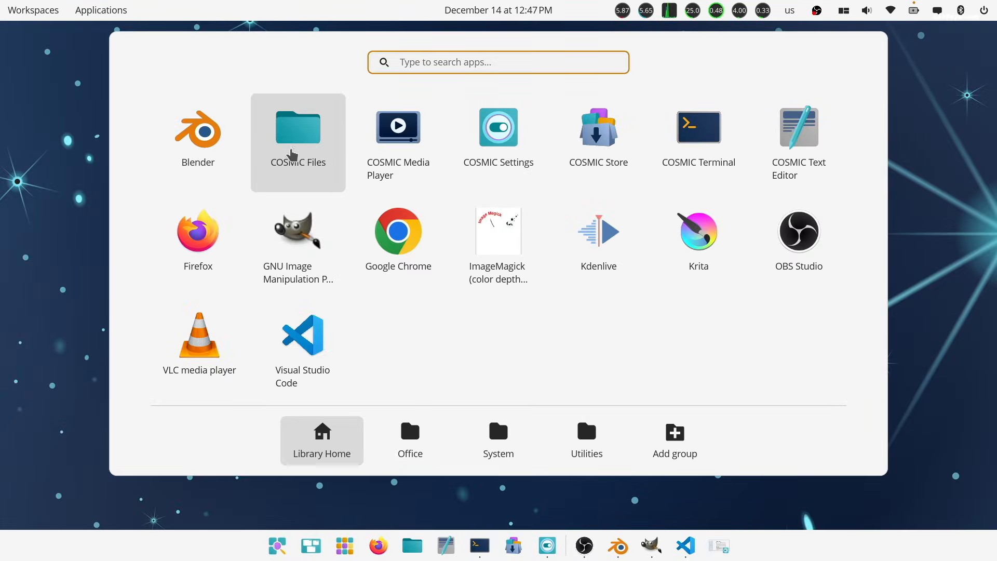
pyautogui.moveTo(798, 141)
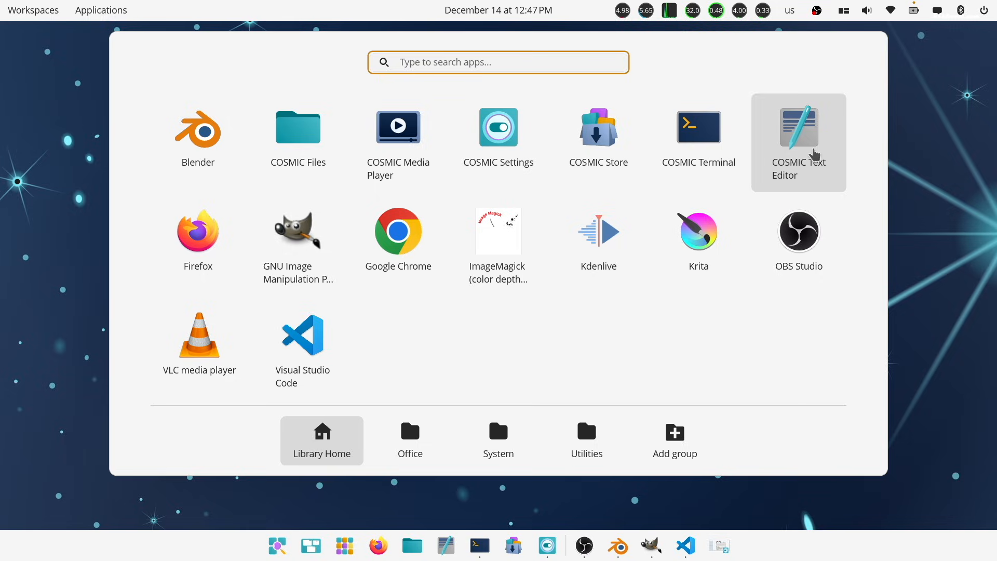
pyautogui.moveTo(399, 238)
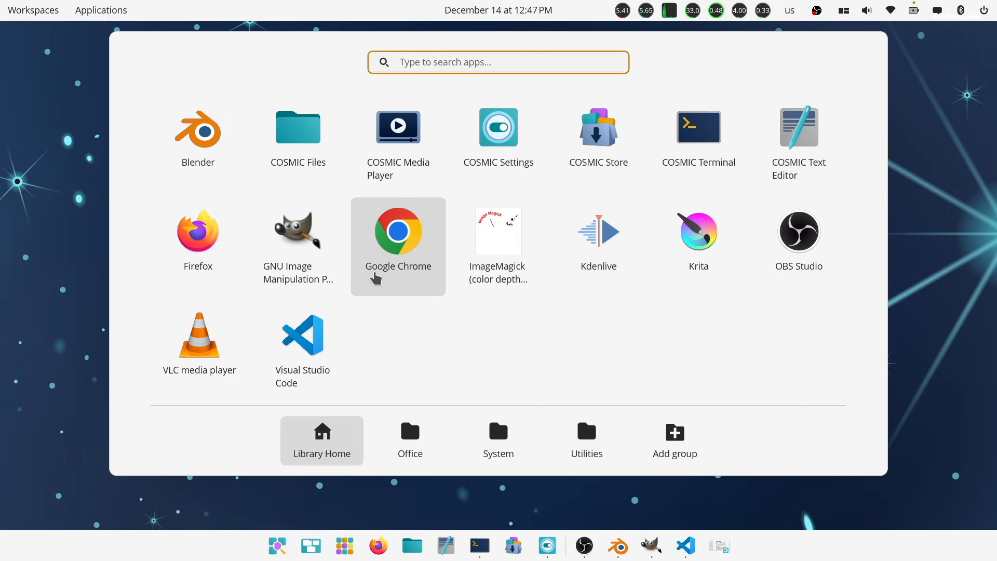
pyautogui.click(410, 440)
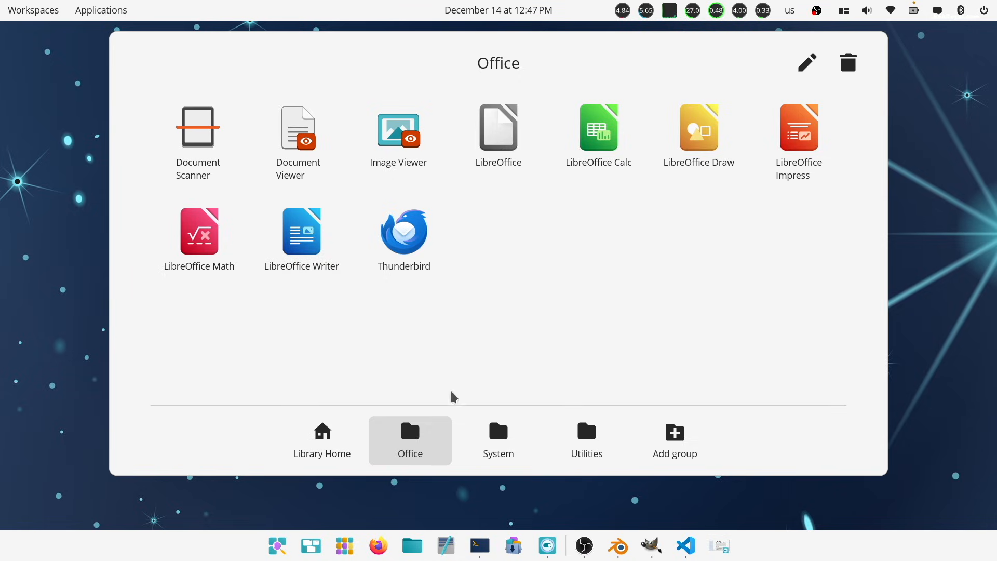
pyautogui.click(499, 440)
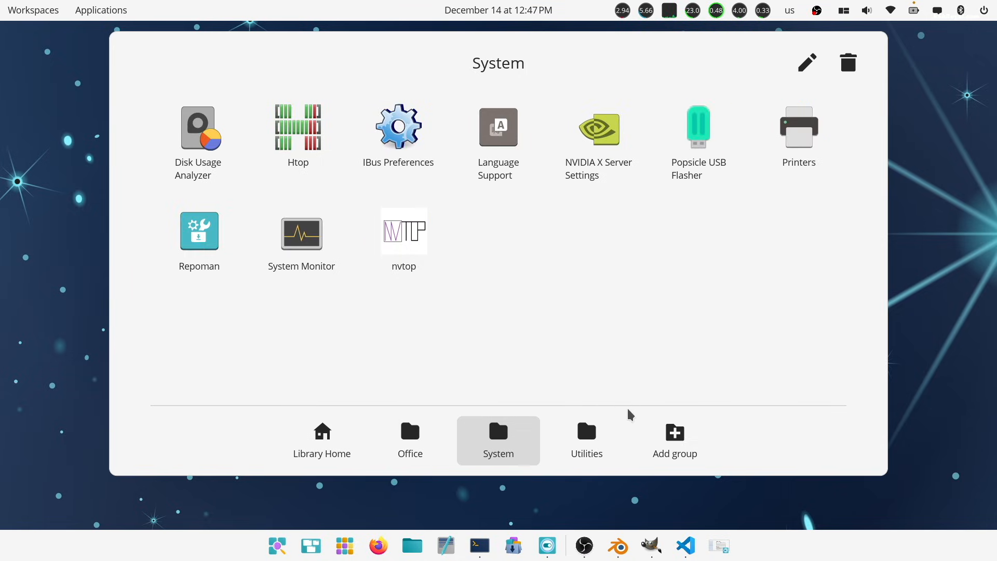
pyautogui.click(586, 440)
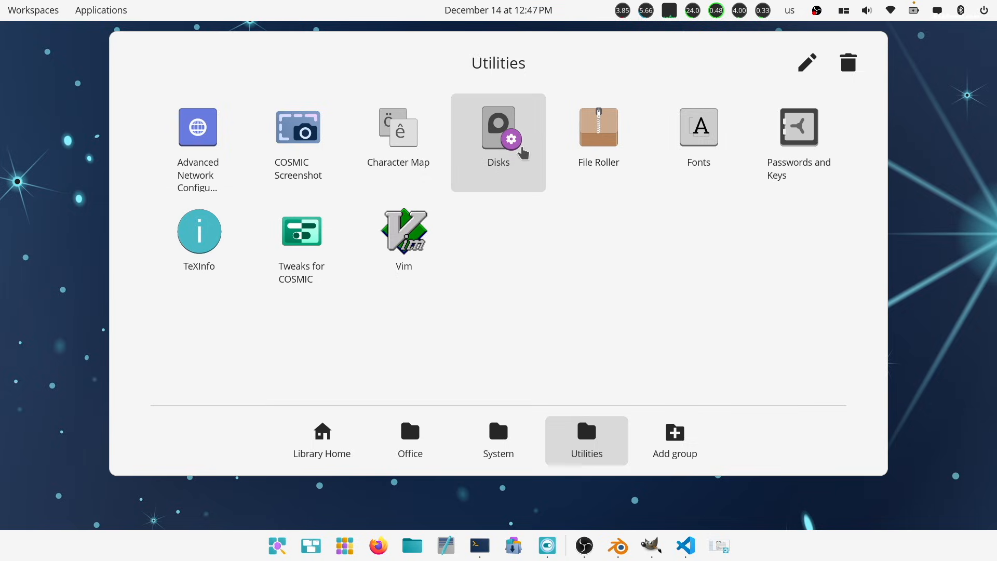
pyautogui.click(499, 126)
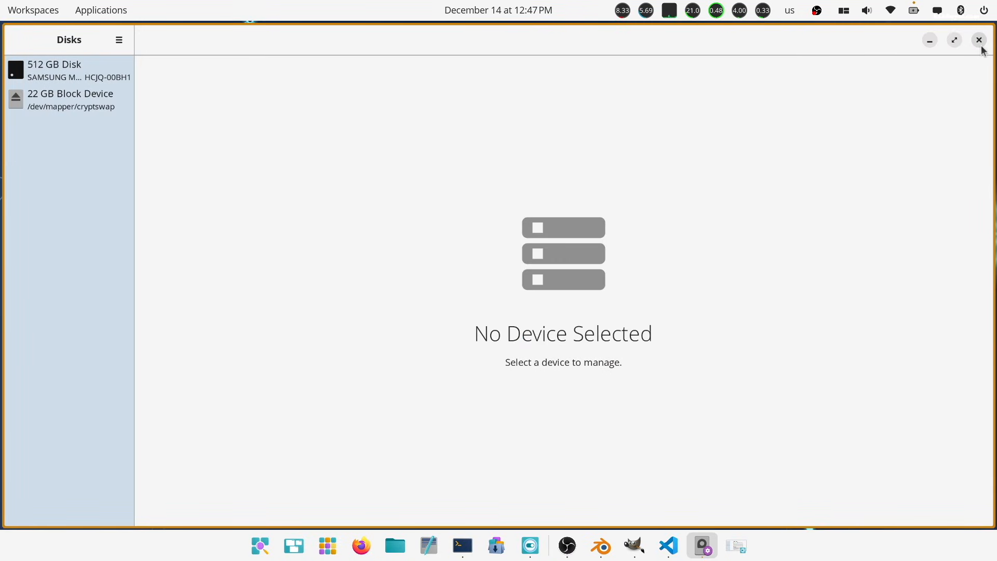
pyautogui.click(978, 39)
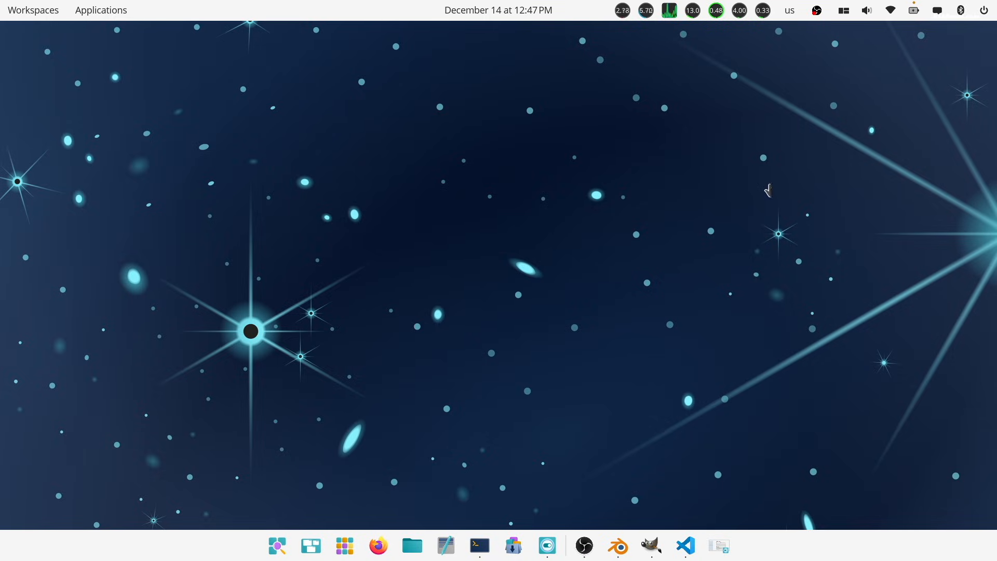
pyautogui.moveTo(770, 189)
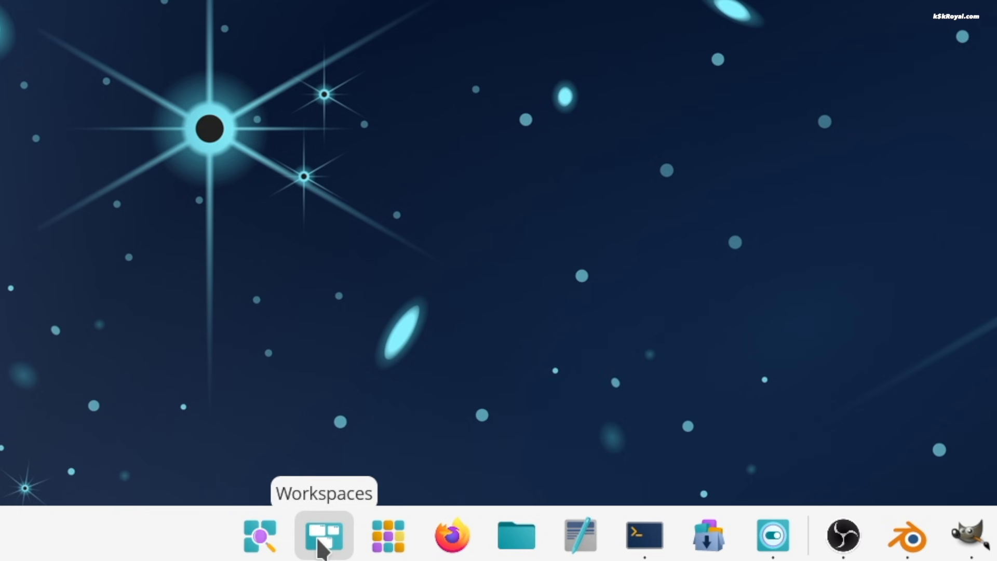
# Set workspaces to horizontal orientation, then pick a workspace from the reopened overview
pyautogui.click(323, 535)
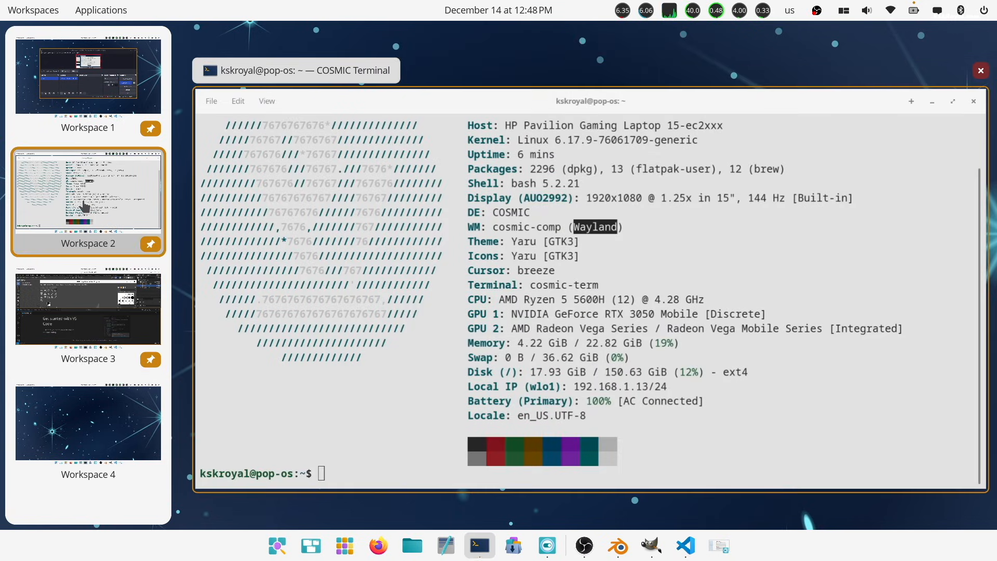
pyautogui.moveTo(70, 305)
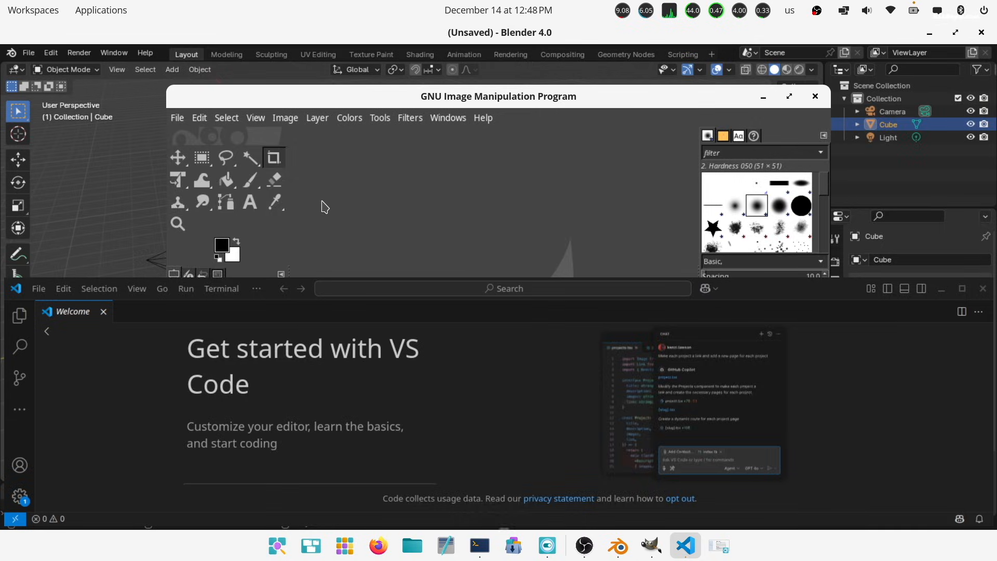
pyautogui.click(563, 545)
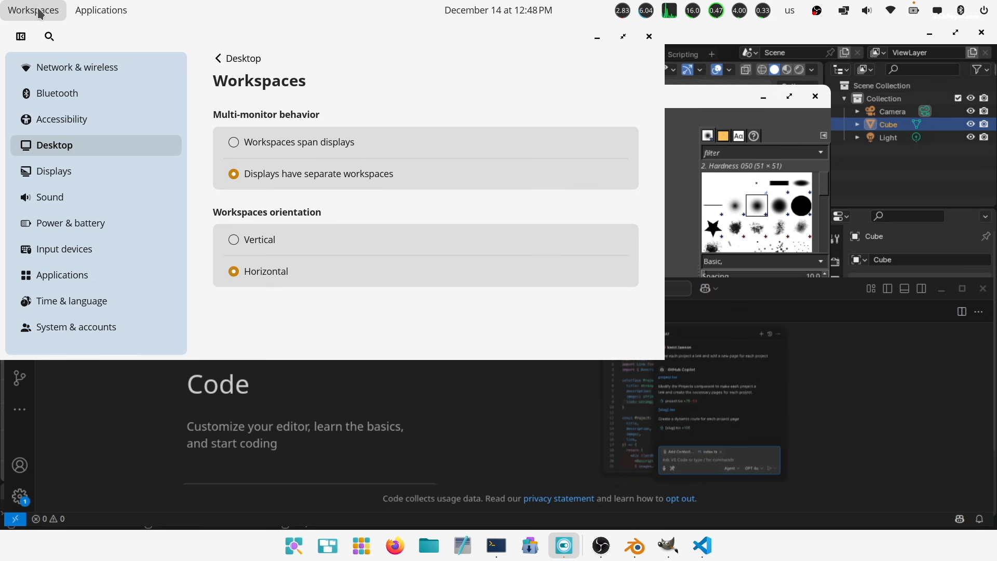
pyautogui.click(32, 11)
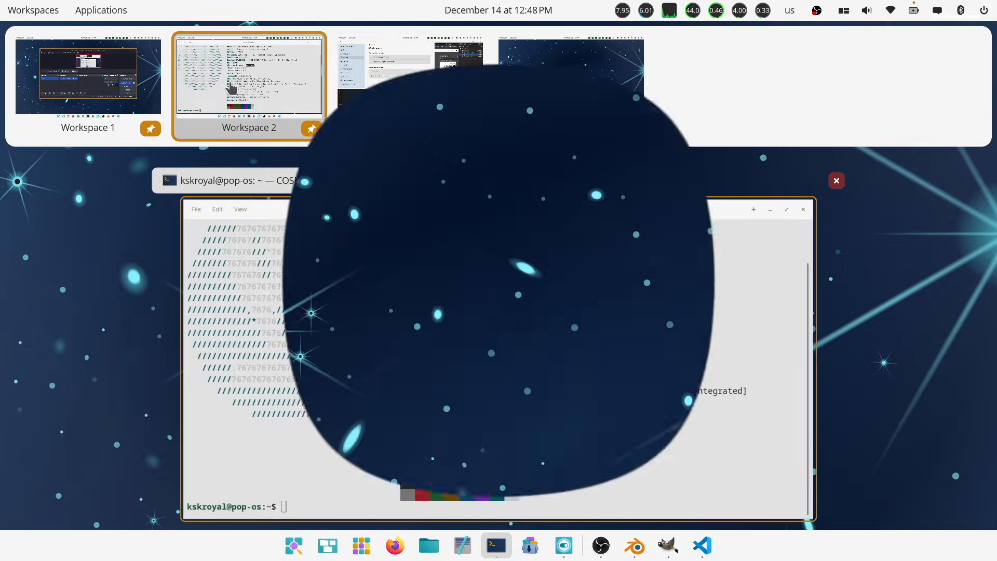
pyautogui.click(100, 10)
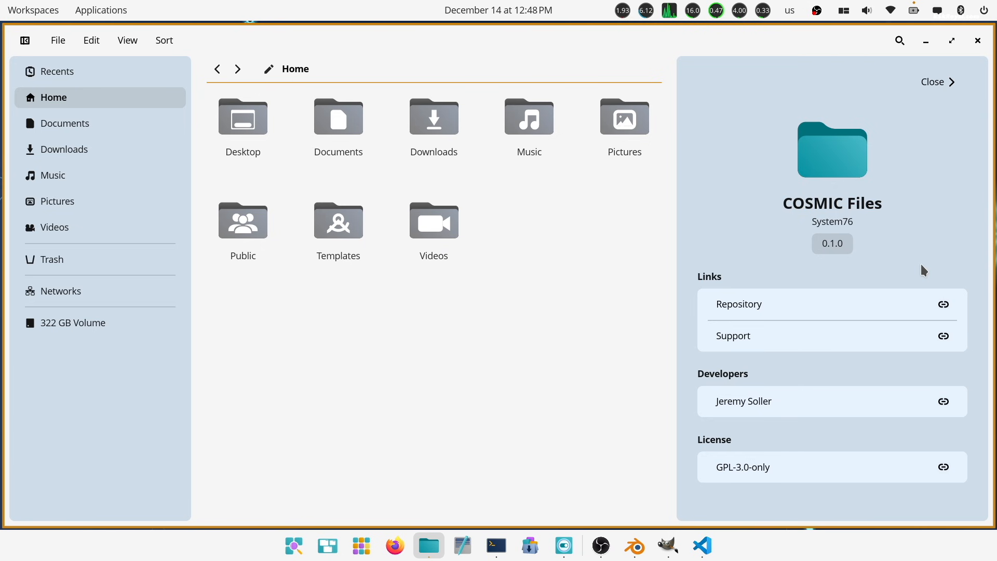
# Close the About panels and launch COSMIC Text Editor from the dock
pyautogui.click(496, 546)
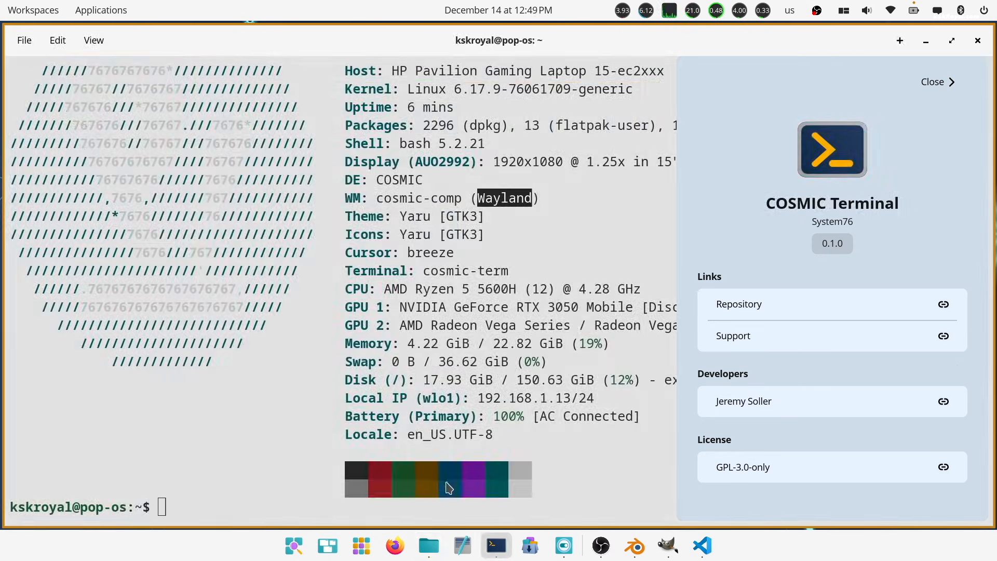
pyautogui.click(463, 546)
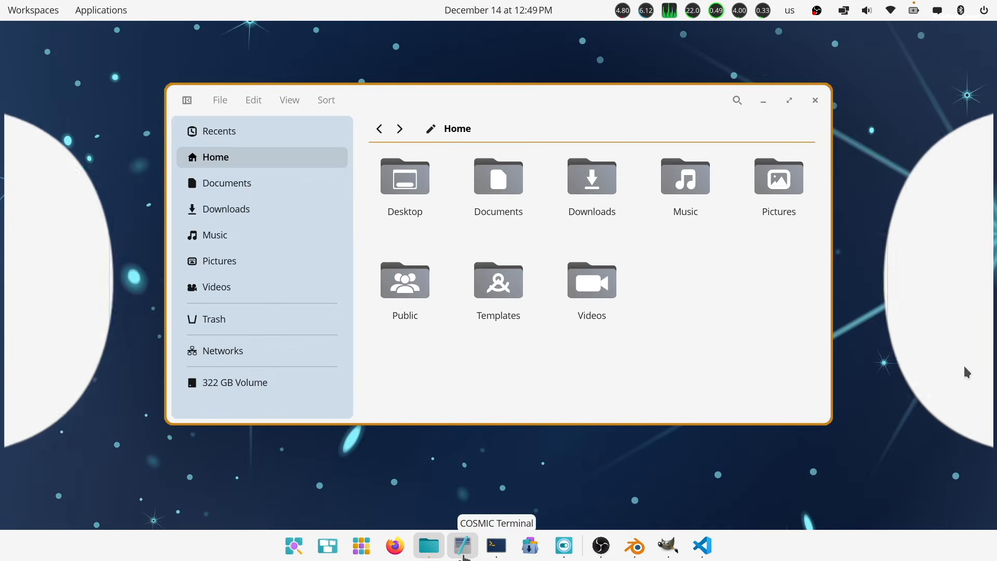
pyautogui.click(462, 545)
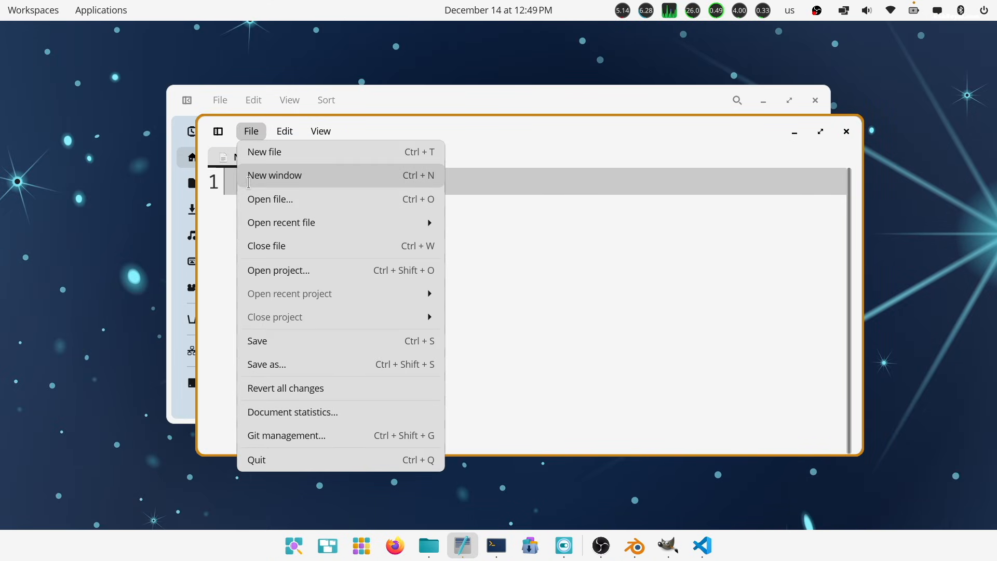
# Toggle 'Tile current workspace' on, off and on again, keeping Tiled for new workspaces
pyautogui.click(845, 10)
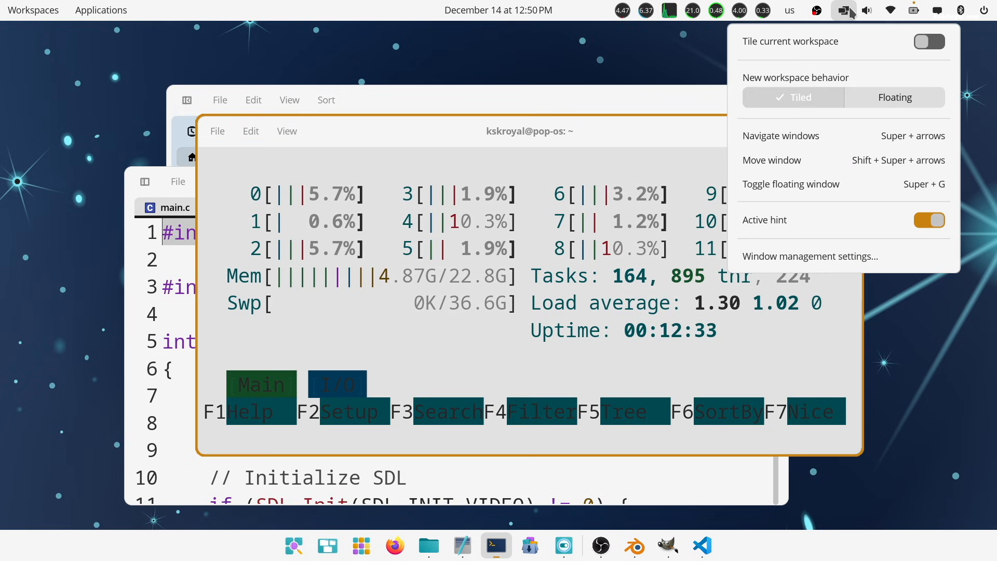
pyautogui.click(928, 41)
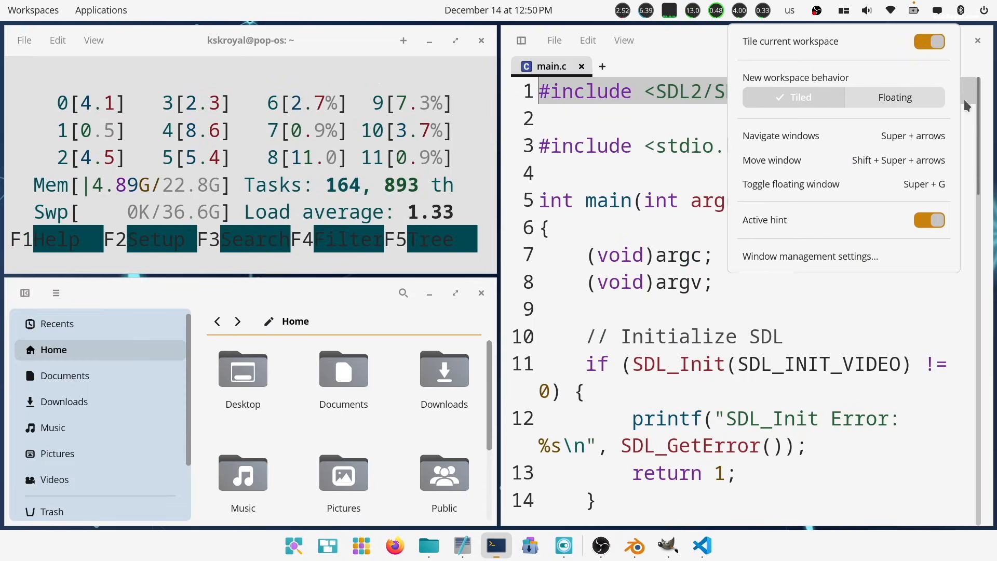
pyautogui.click(929, 42)
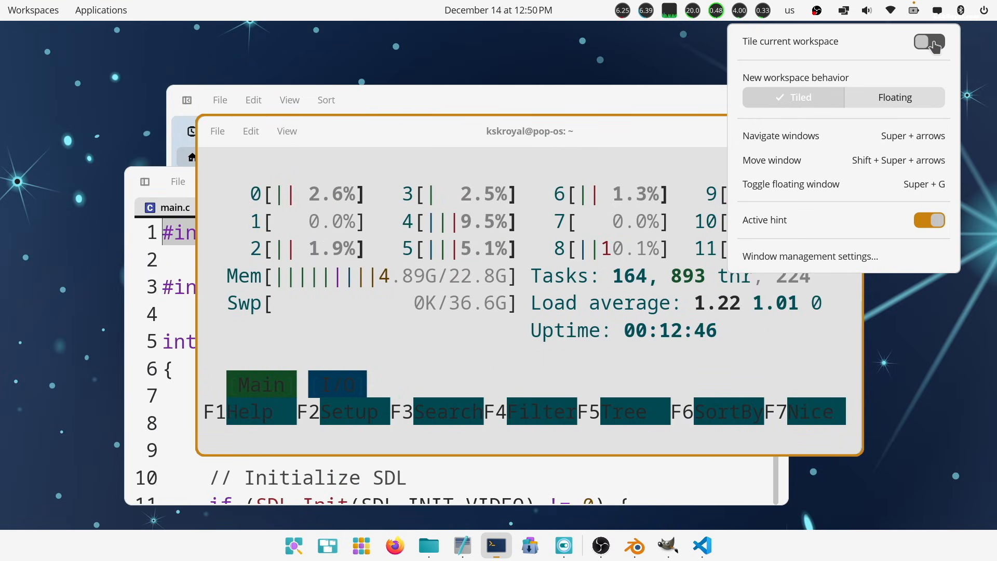
pyautogui.click(928, 41)
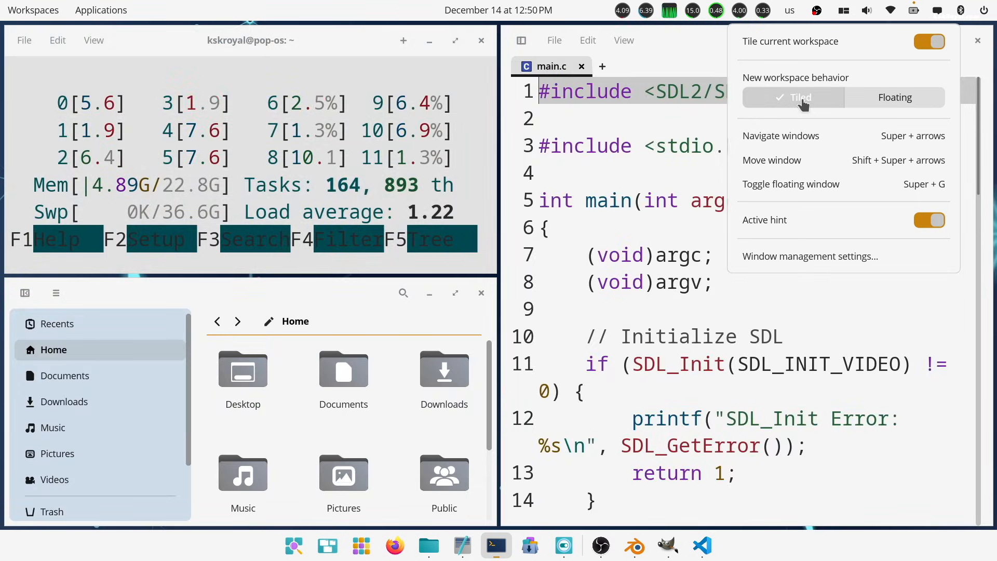
pyautogui.click(895, 97)
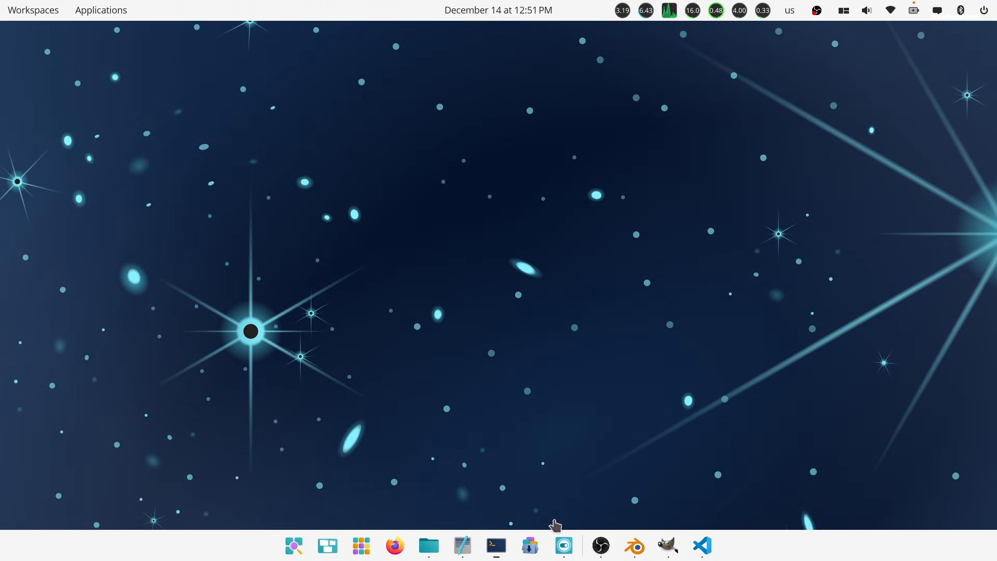
# Toggle the Dock gap on and off, then enable the Panel's screen-edge gap and resize it
pyautogui.click(562, 544)
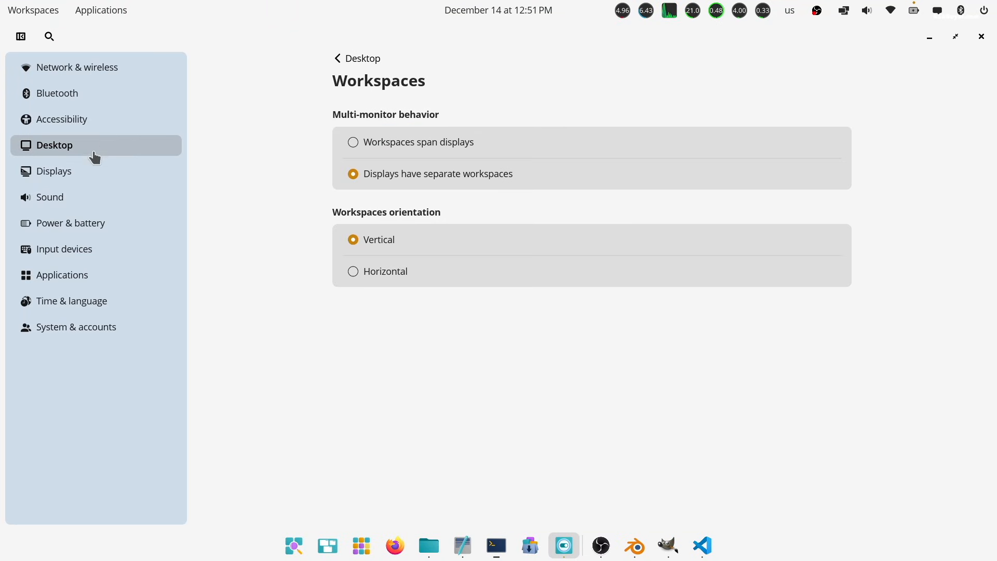
pyautogui.click(338, 57)
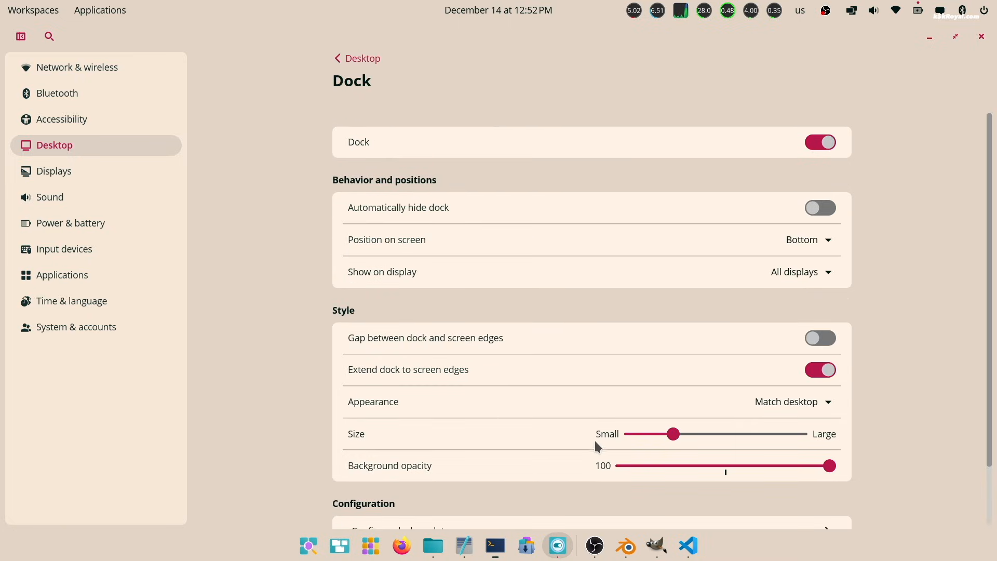
pyautogui.click(820, 338)
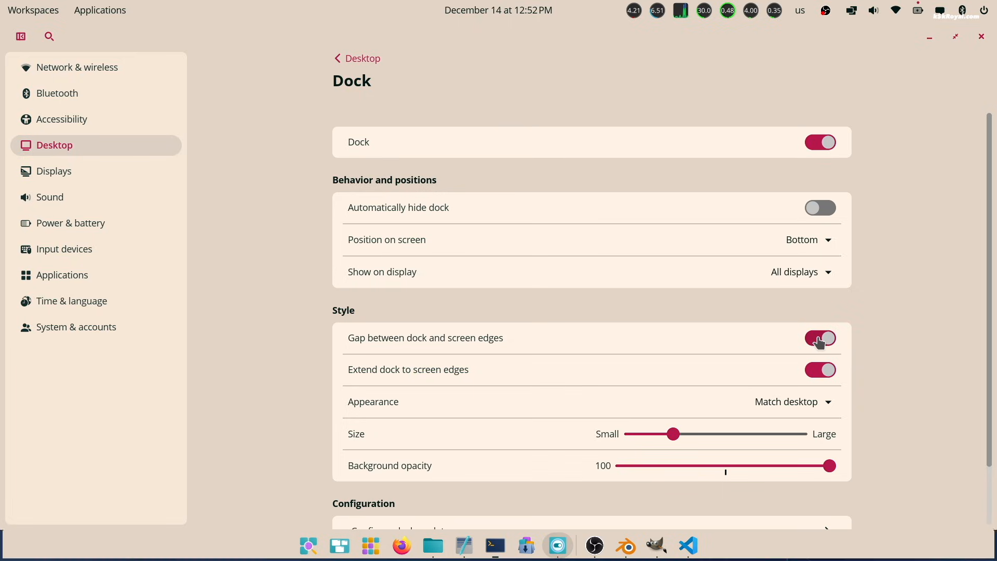
pyautogui.click(820, 338)
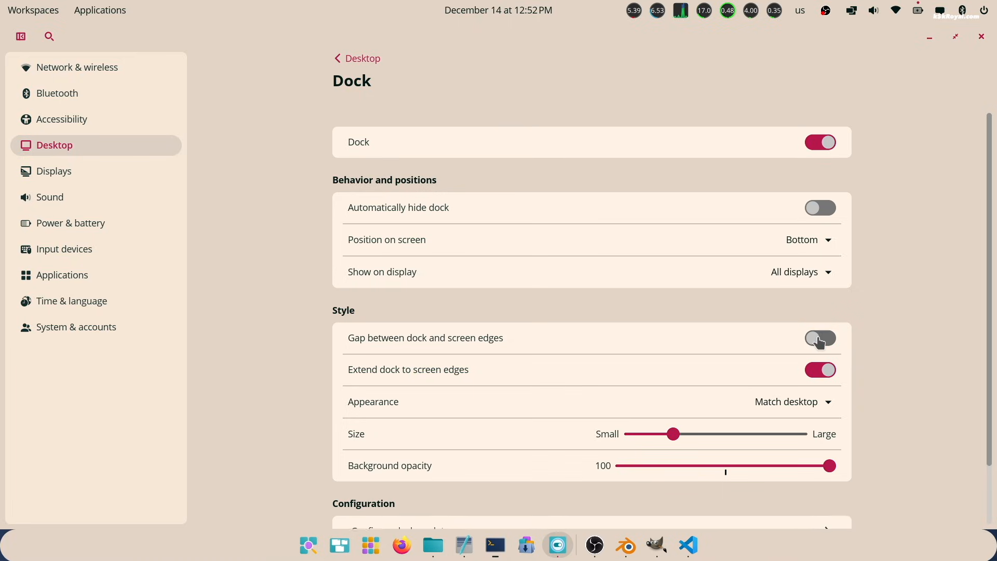
pyautogui.click(820, 338)
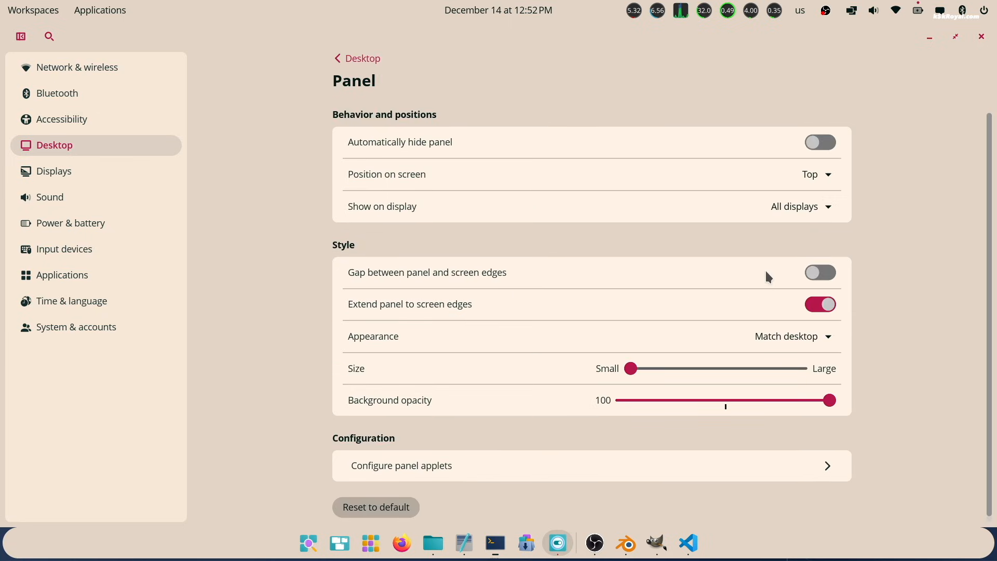
pyautogui.click(820, 274)
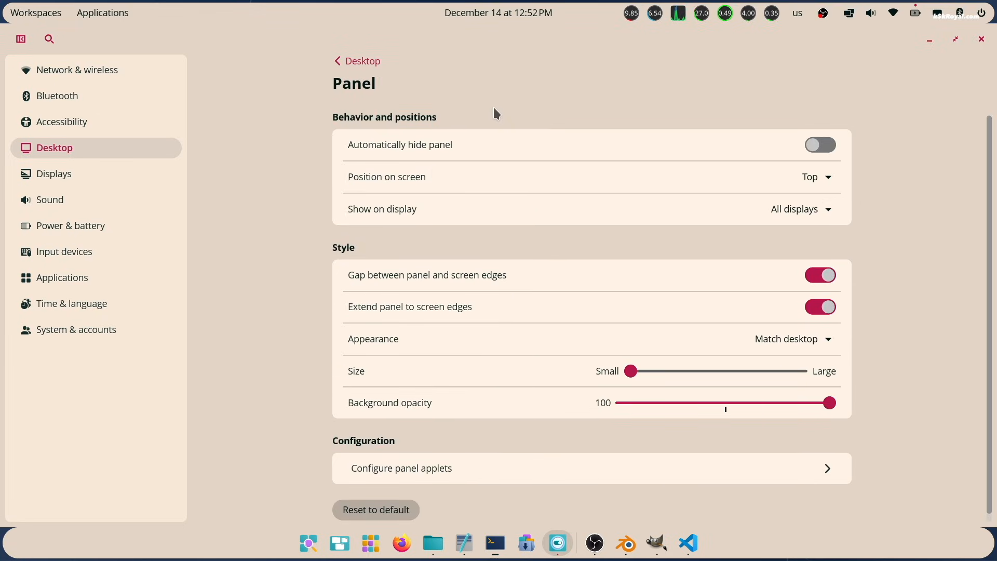
pyautogui.moveTo(635, 361)
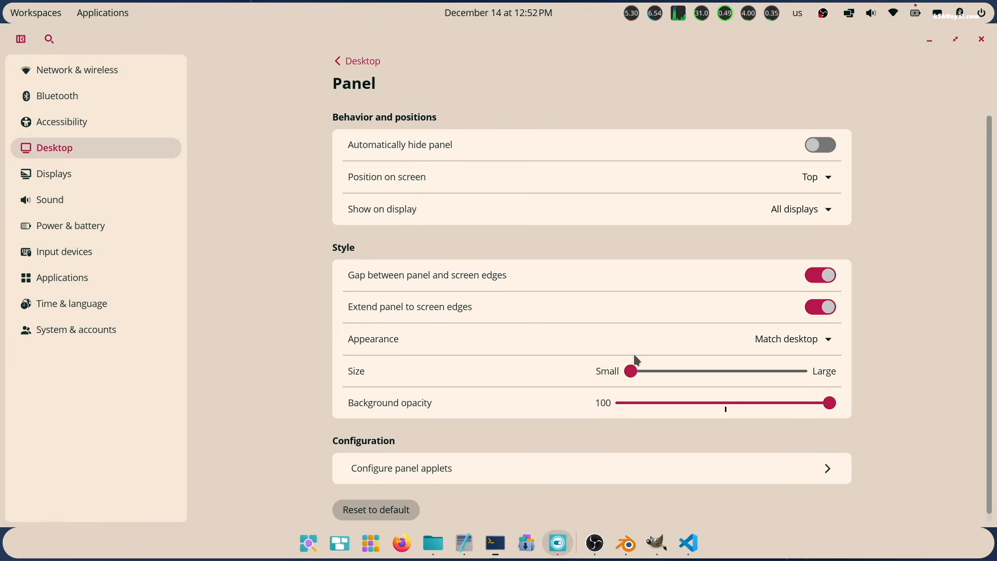
pyautogui.moveTo(632, 371); pyautogui.dragTo(675, 373)
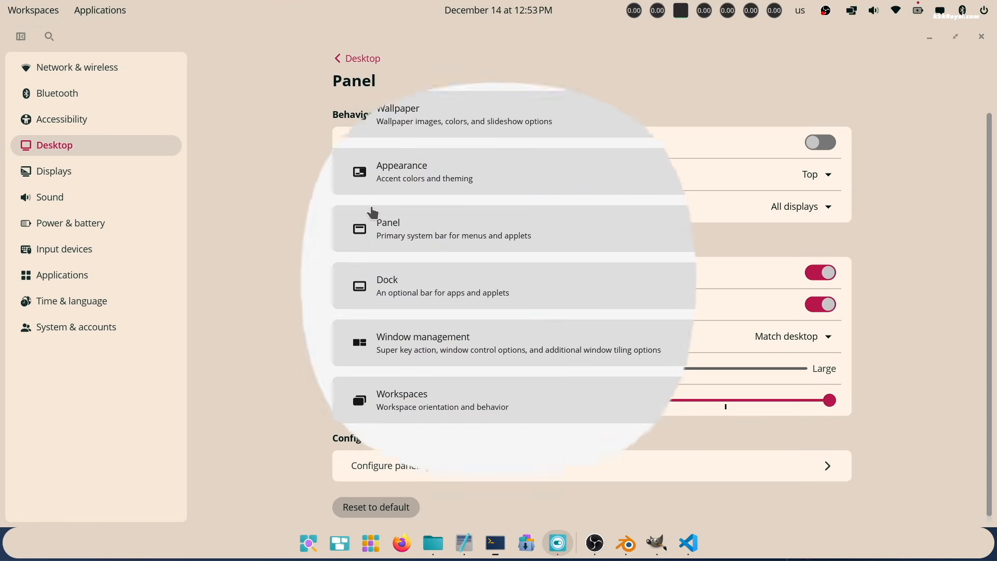
# Switch Appearance to Light mode and set Compact interface density
pyautogui.click(338, 57)
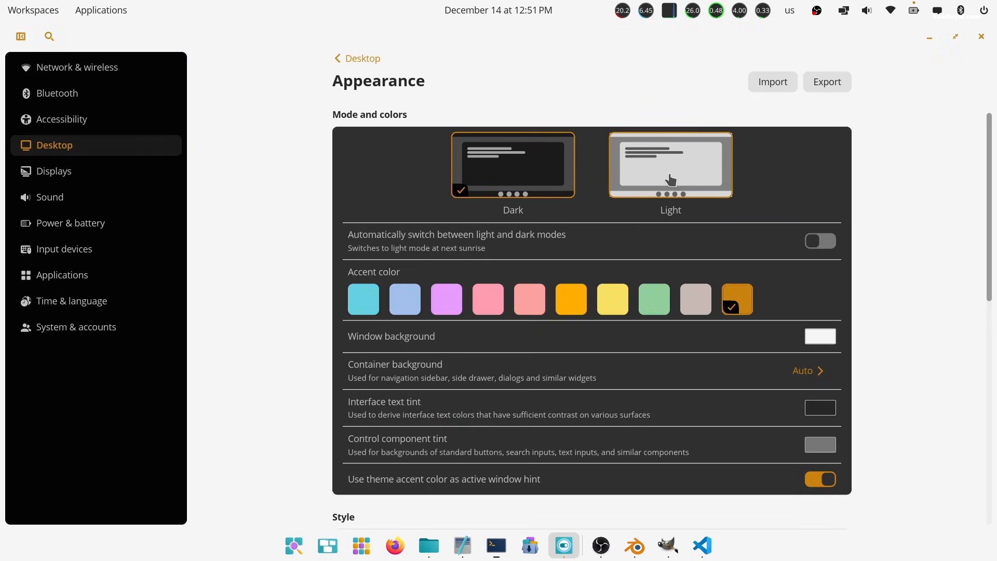
pyautogui.click(669, 164)
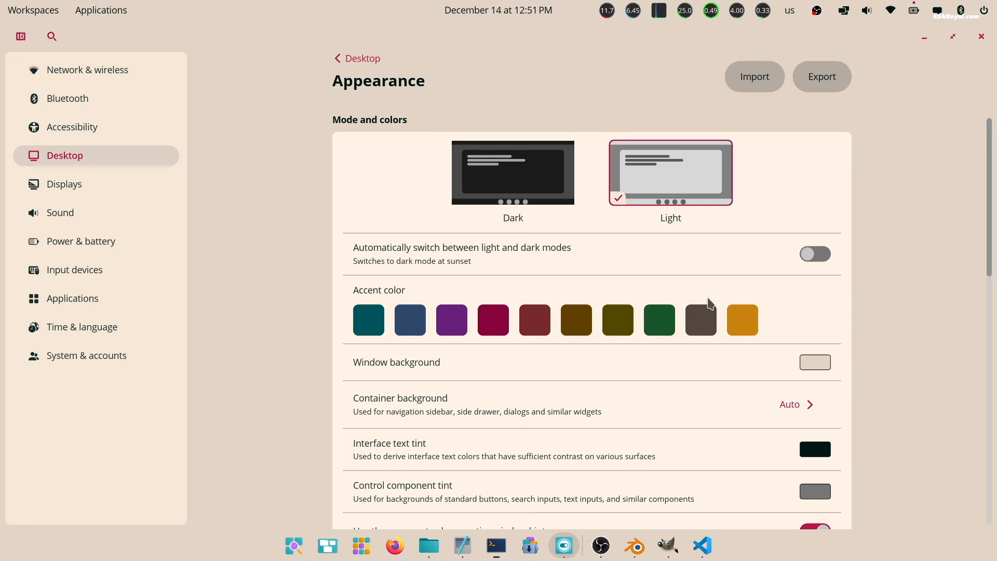
pyautogui.scroll(-3)
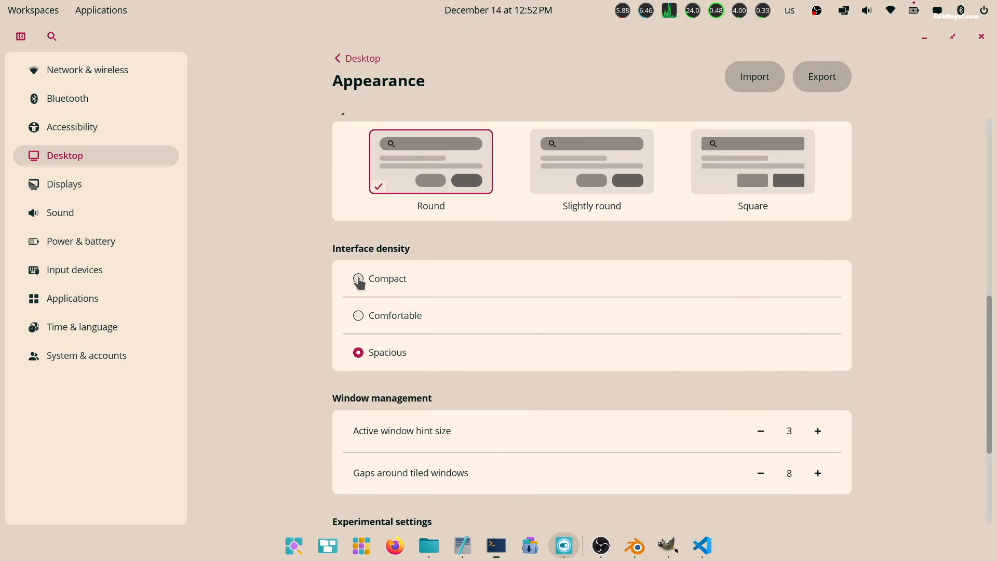
pyautogui.click(358, 280)
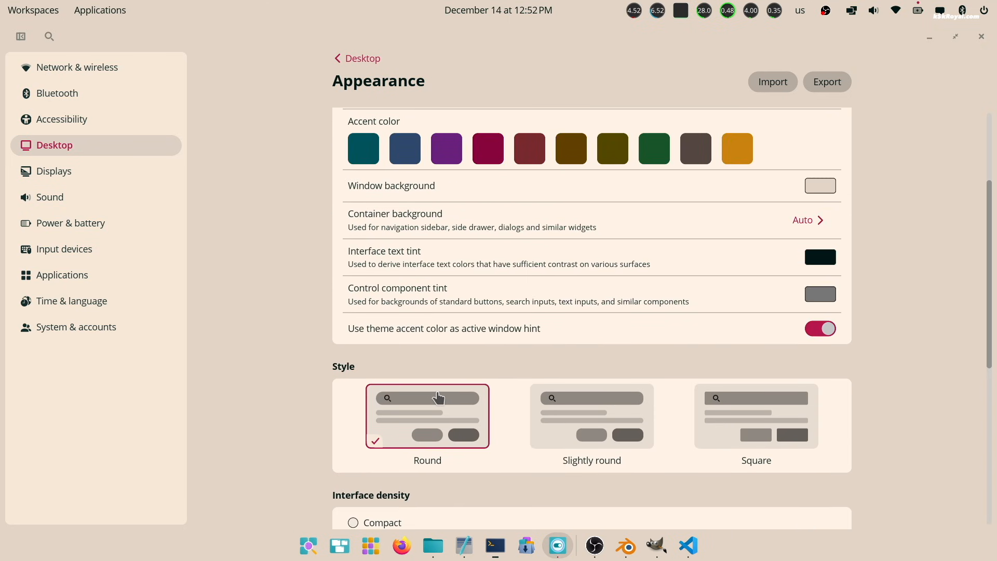
pyautogui.scroll(-3)
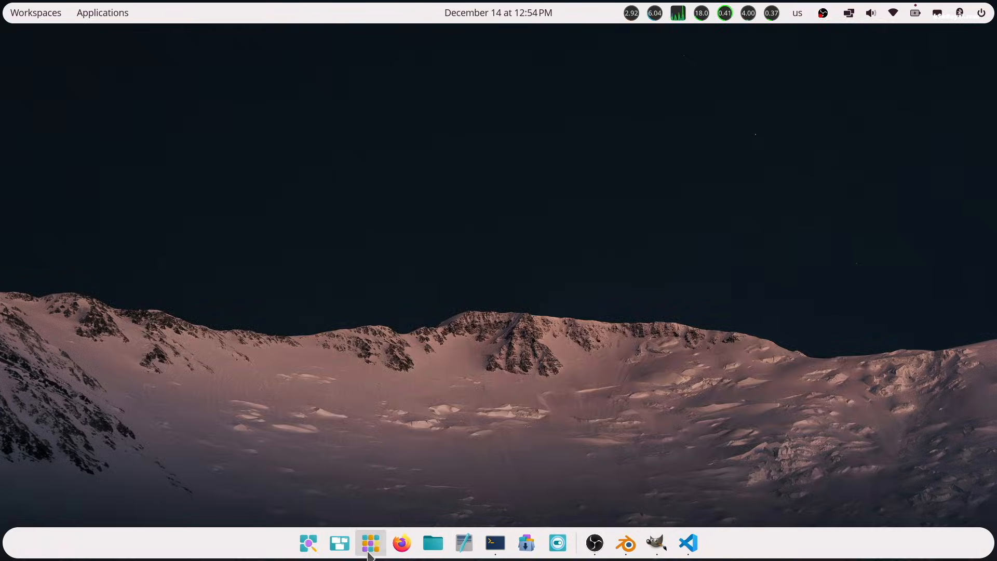
# Launch COSMIC Store from the app library and view its software repositories
pyautogui.click(370, 544)
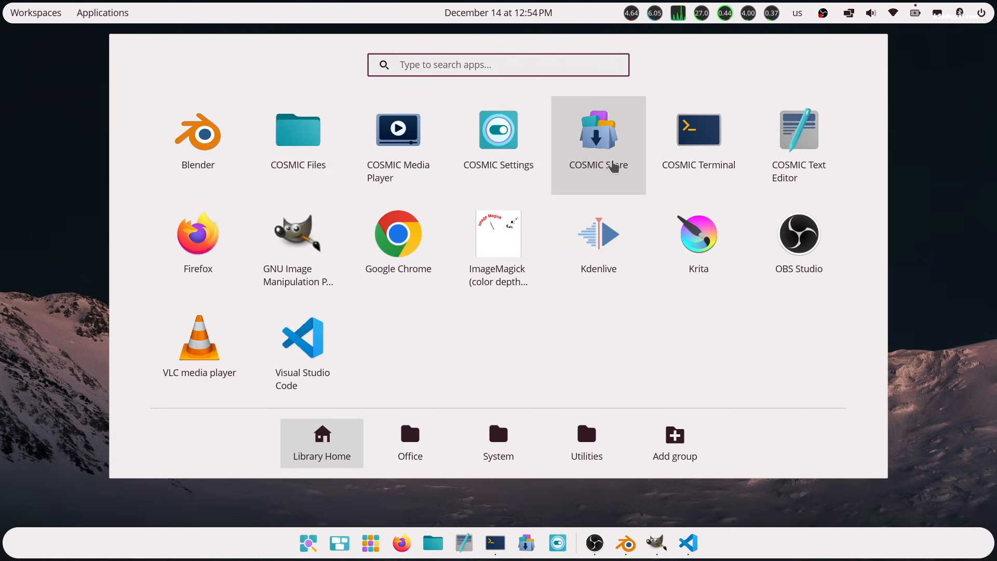
pyautogui.click(598, 130)
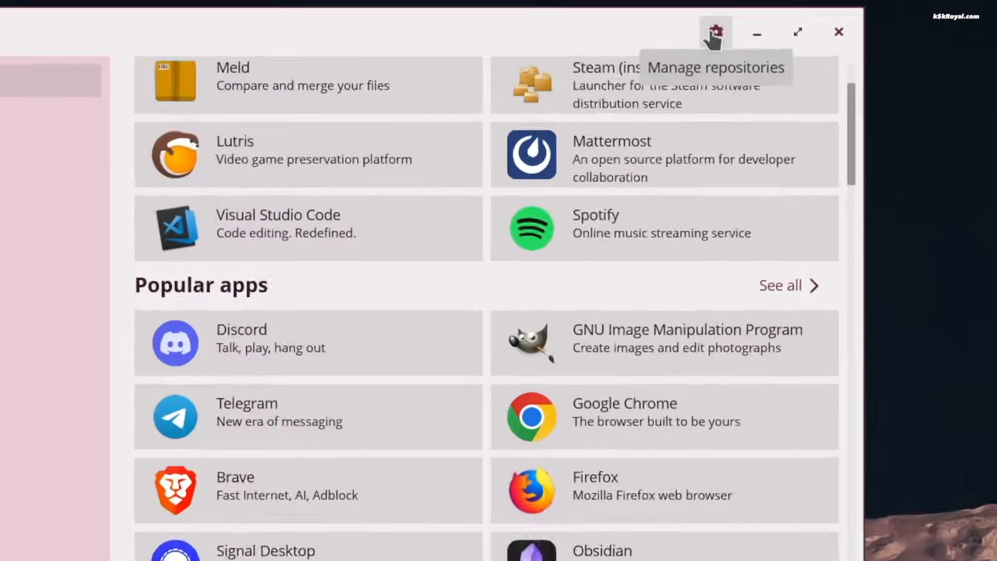
pyautogui.click(714, 32)
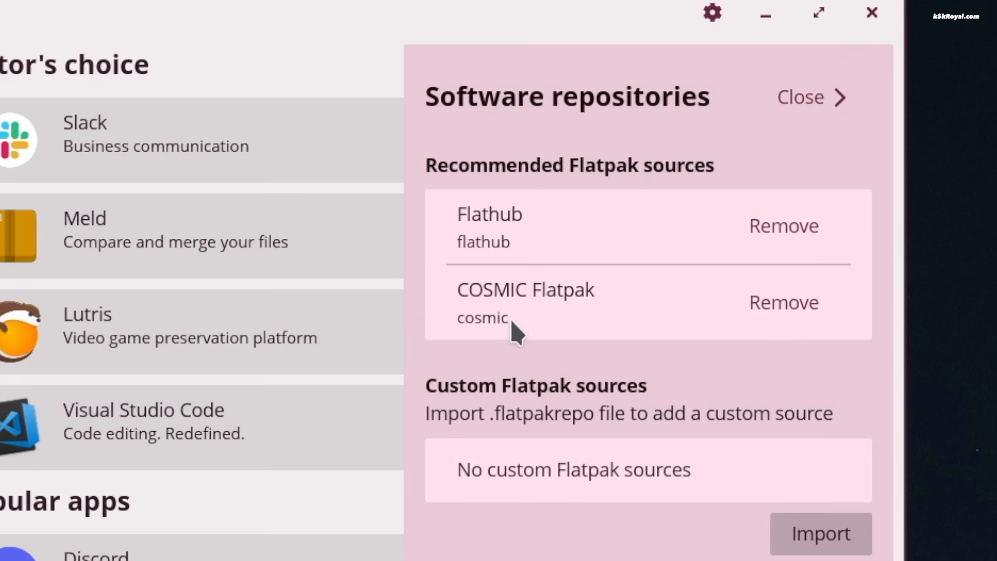
pyautogui.moveTo(527, 328)
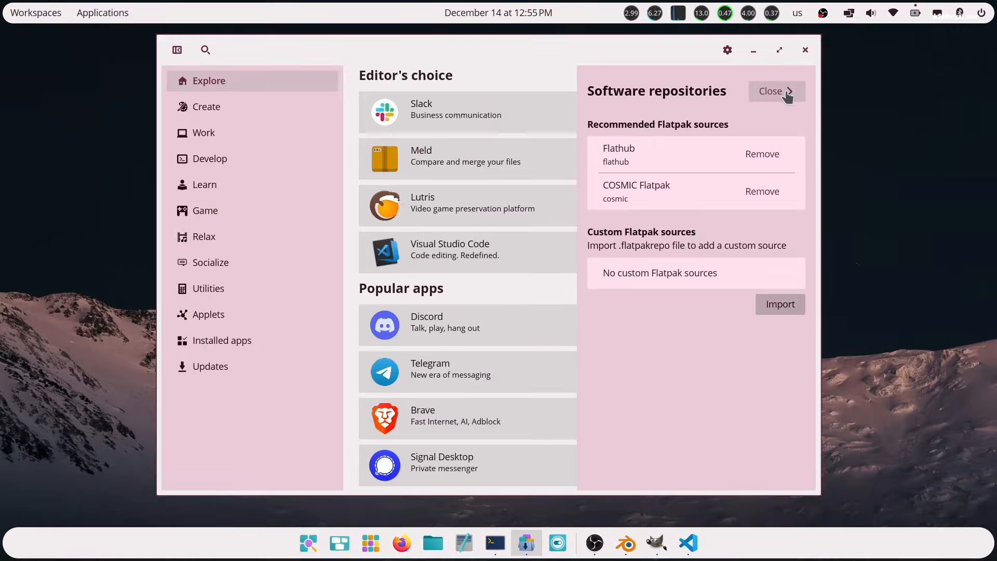
# Search 'android' and open the Android Studio app page
pyautogui.write('android')
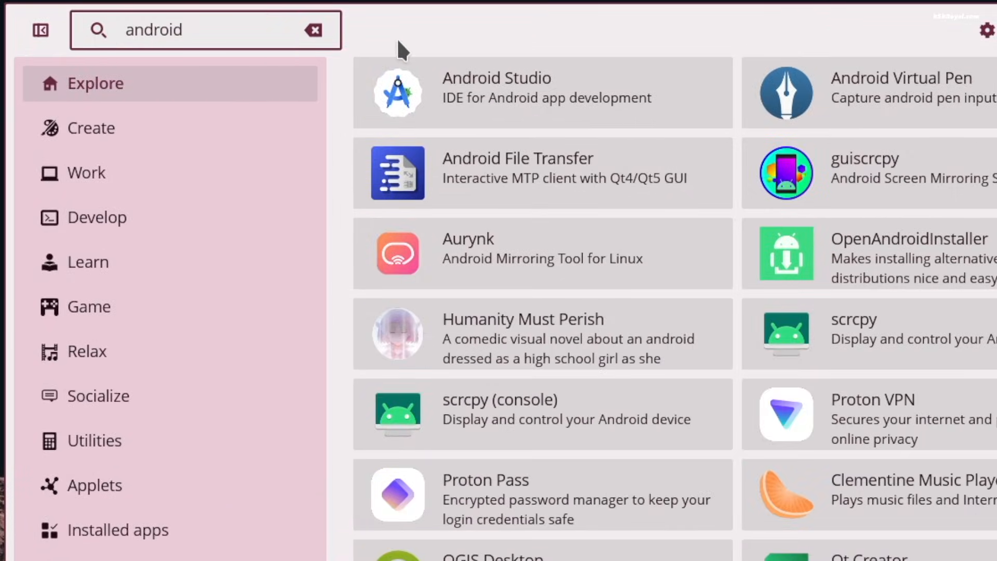
pyautogui.click(541, 92)
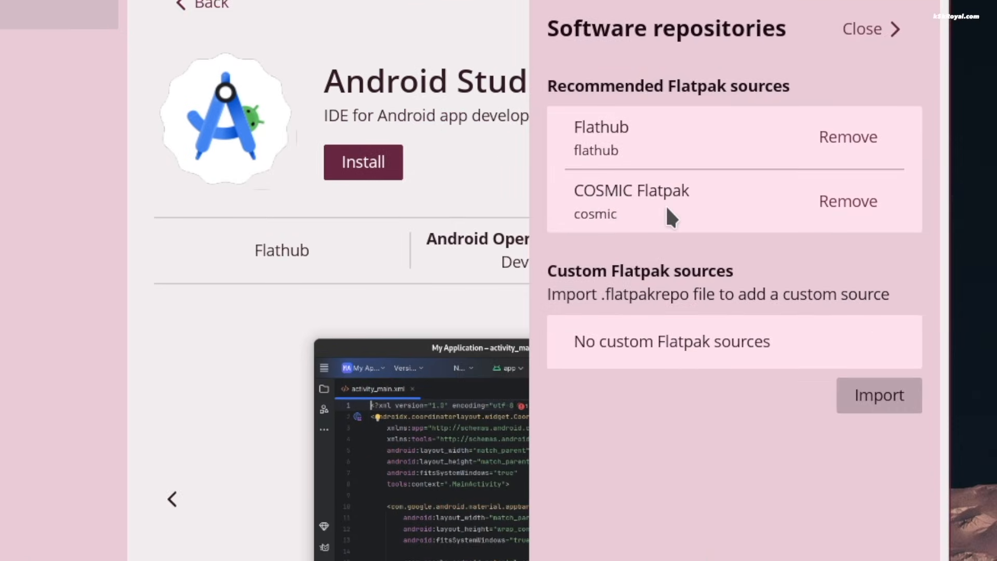
pyautogui.click(865, 29)
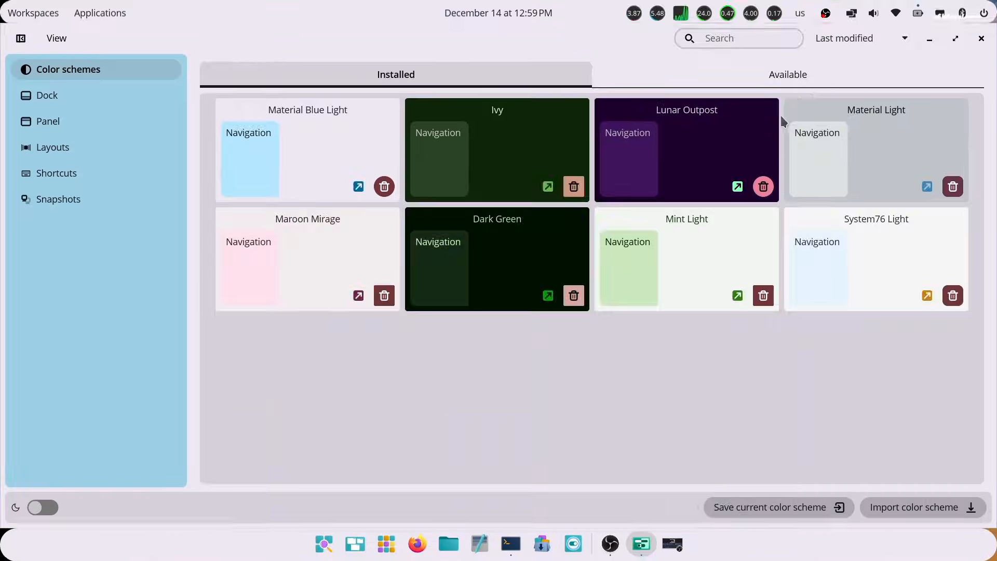
# Apply the Ubuntu-style desktop layout from Layouts
pyautogui.click(53, 147)
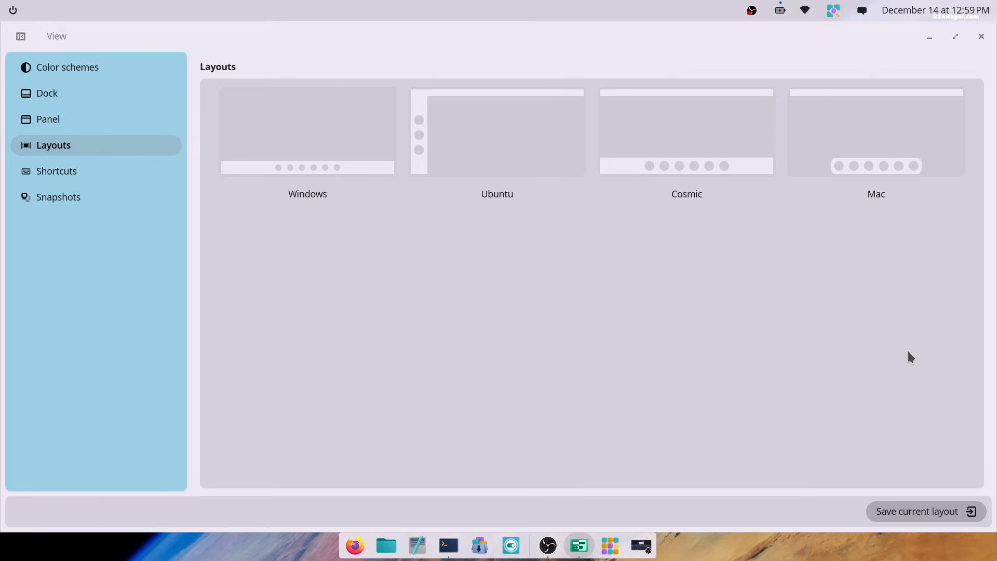
pyautogui.click(497, 131)
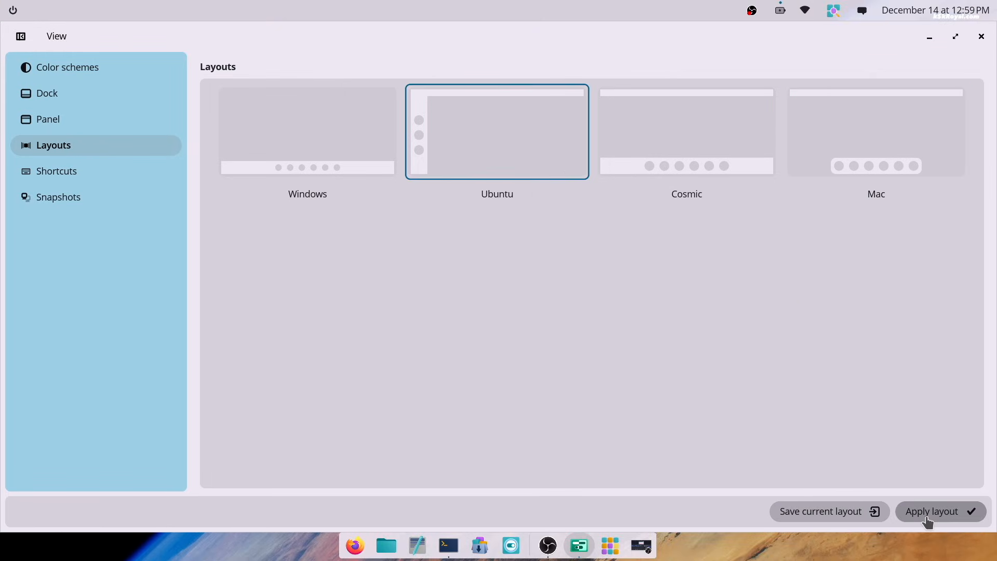
pyautogui.click(939, 511)
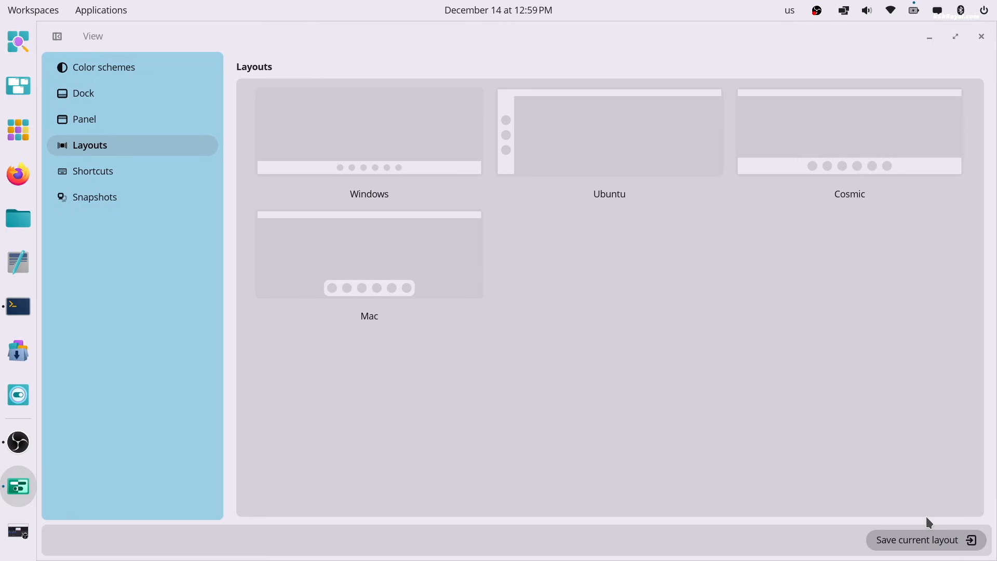
# Apply the Dark Green colour scheme and preview it on a Files window
pyautogui.click(103, 67)
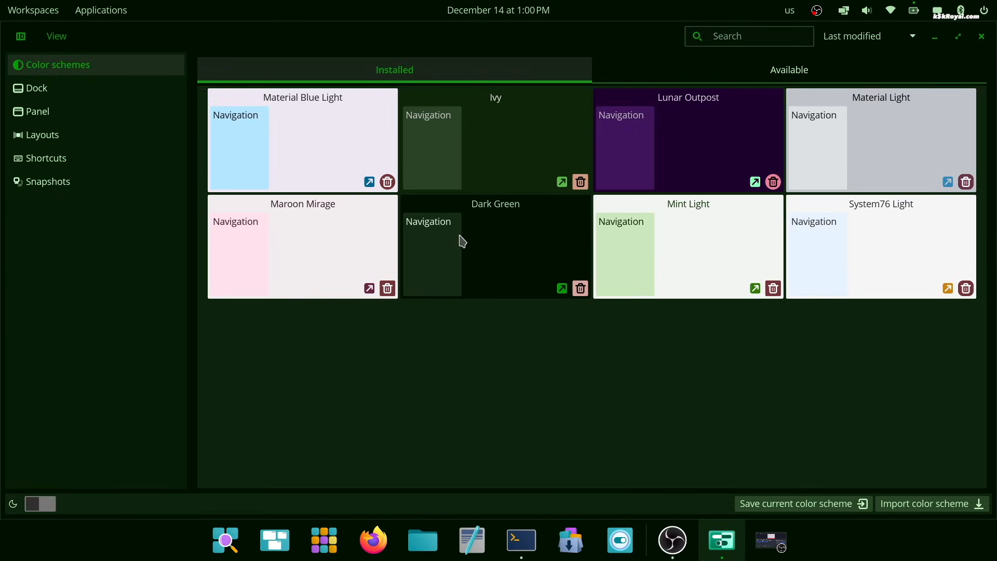
pyautogui.moveTo(469, 393)
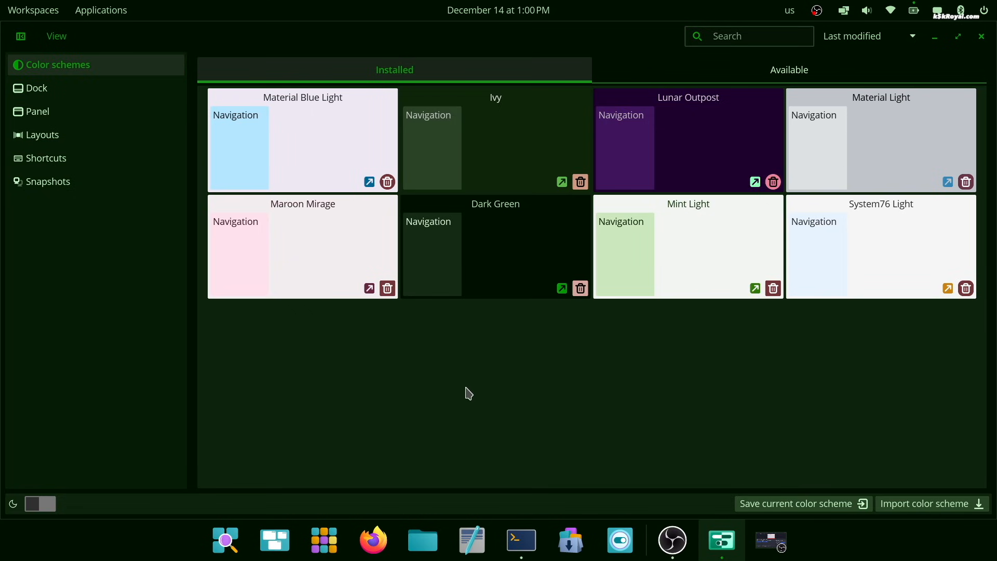
pyautogui.click(422, 541)
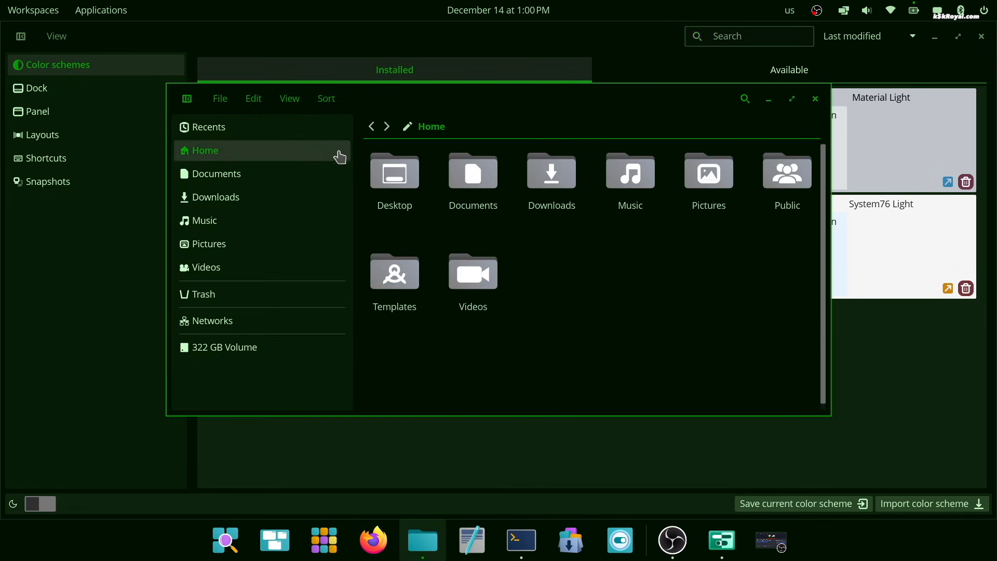
pyautogui.click(290, 99)
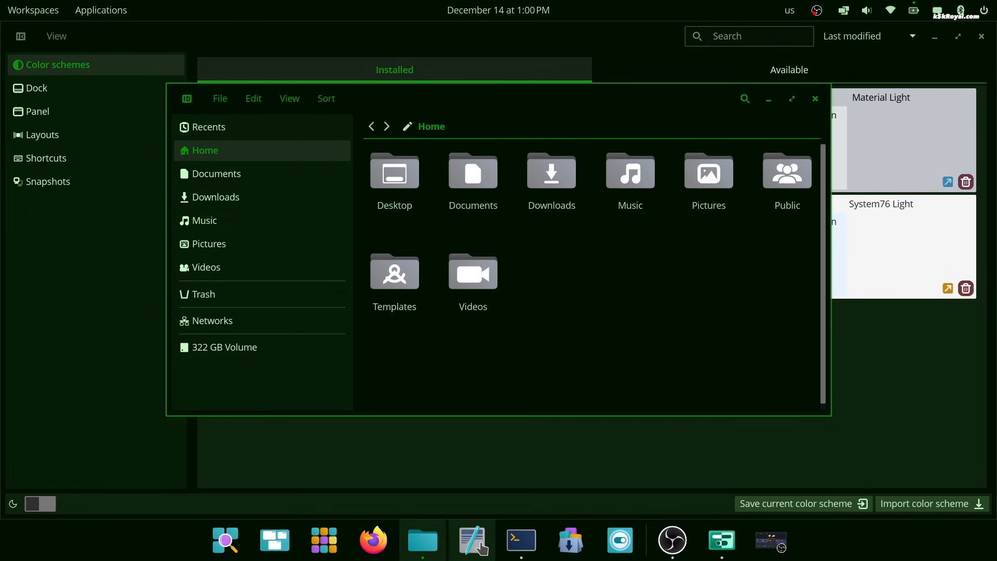
pyautogui.click(815, 98)
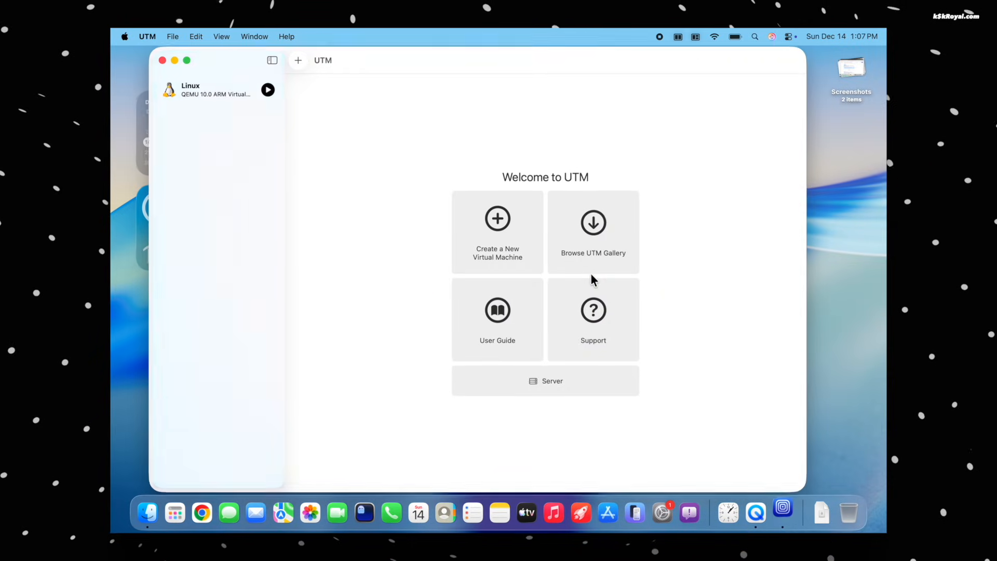
# Start the Linux VM and launch Files, Text Editor and the App Library in the guest
pyautogui.click(216, 88)
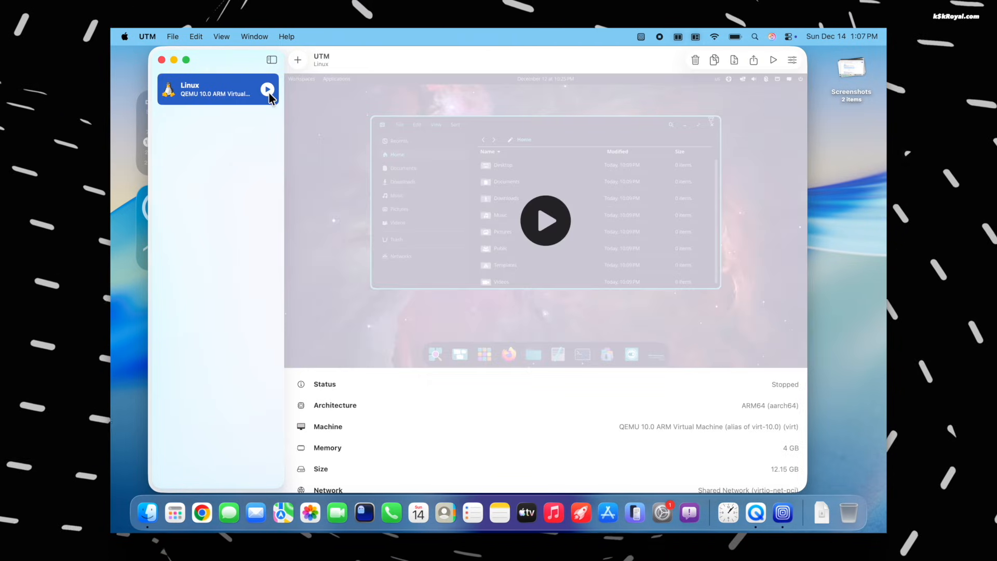
pyautogui.click(266, 89)
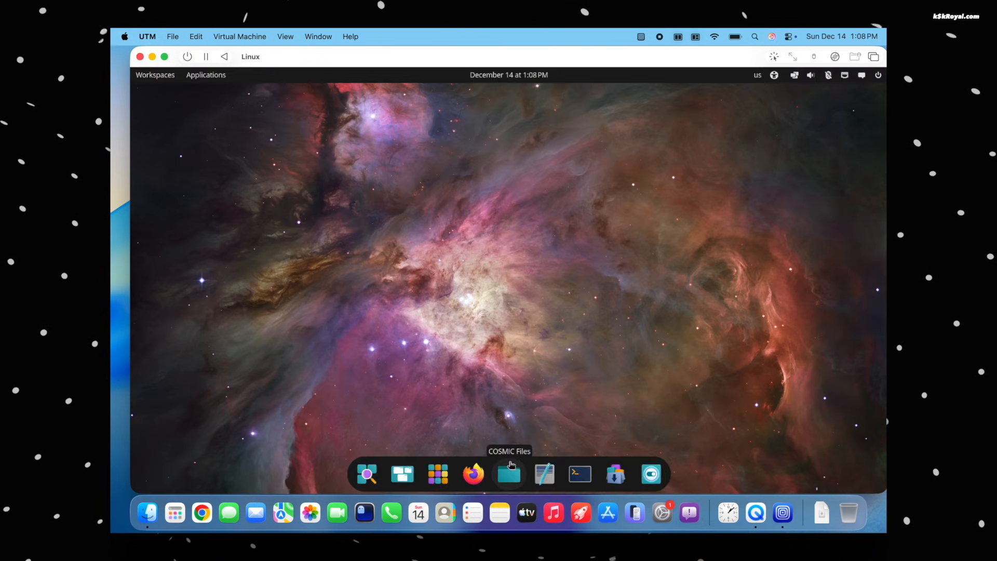
pyautogui.click(543, 474)
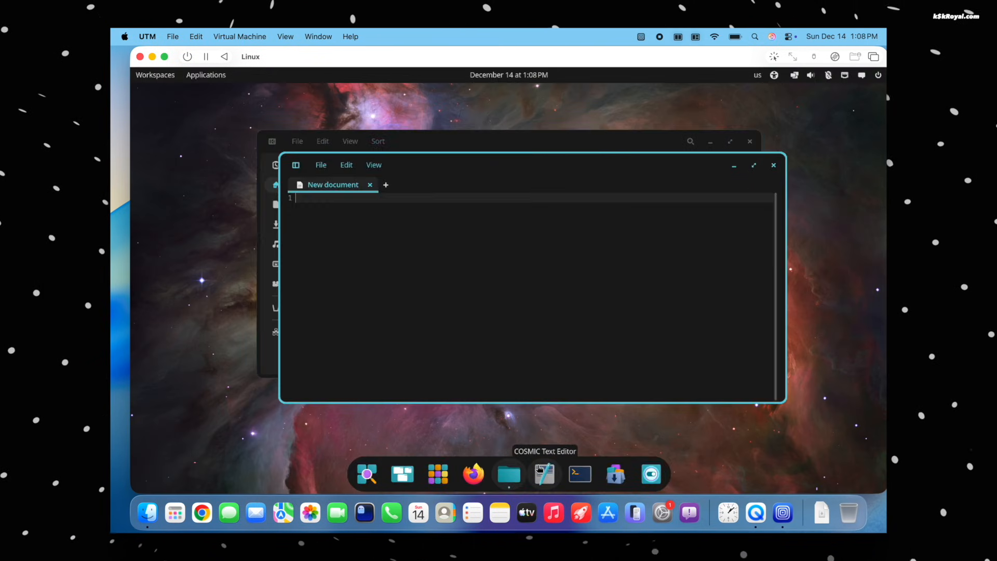
pyautogui.click(579, 474)
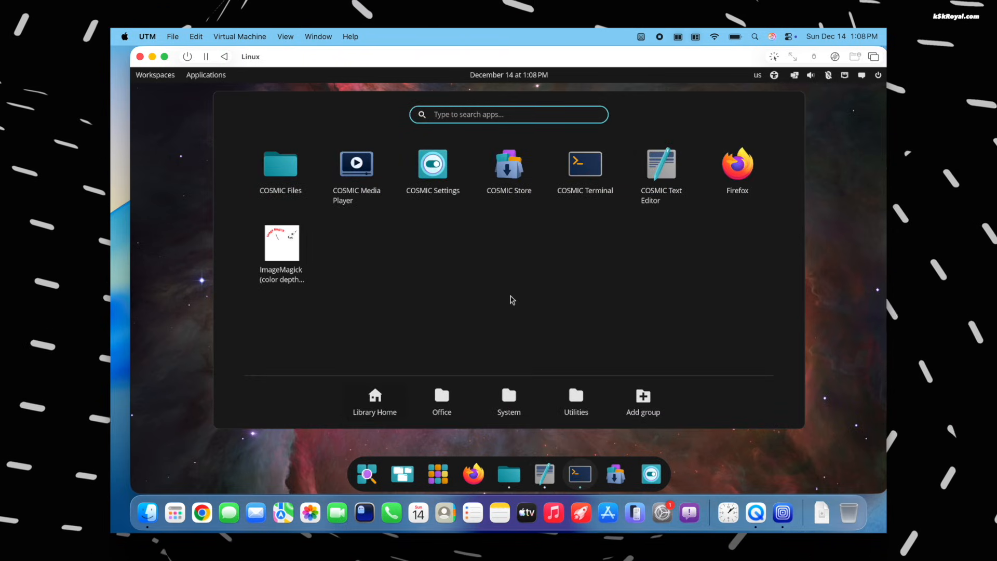
pyautogui.click(441, 402)
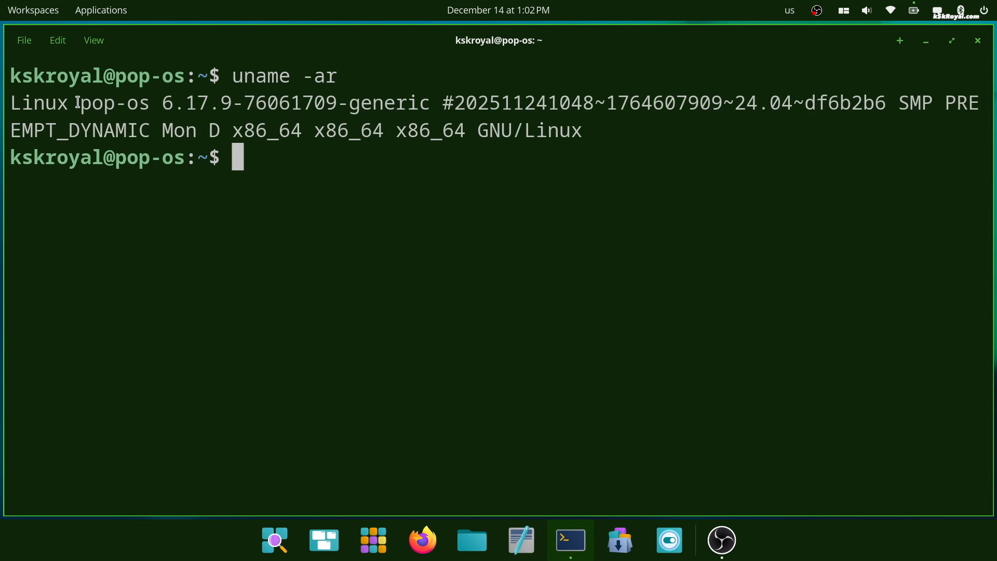
# Highlight the kernel version from uname -ar and the CPU line from fastfetch
pyautogui.moveTo(80, 102); pyautogui.dragTo(231, 102)
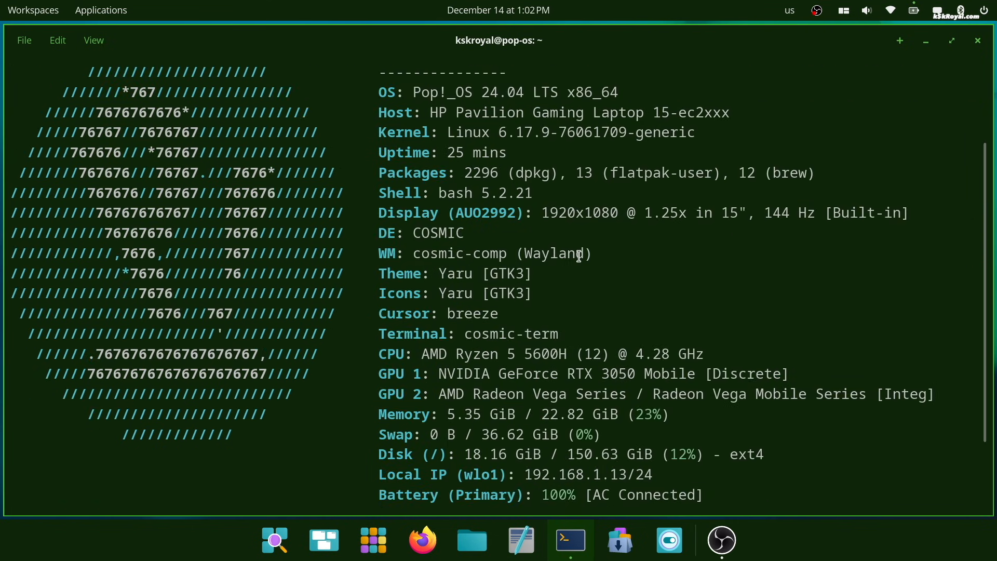
pyautogui.moveTo(712, 354)
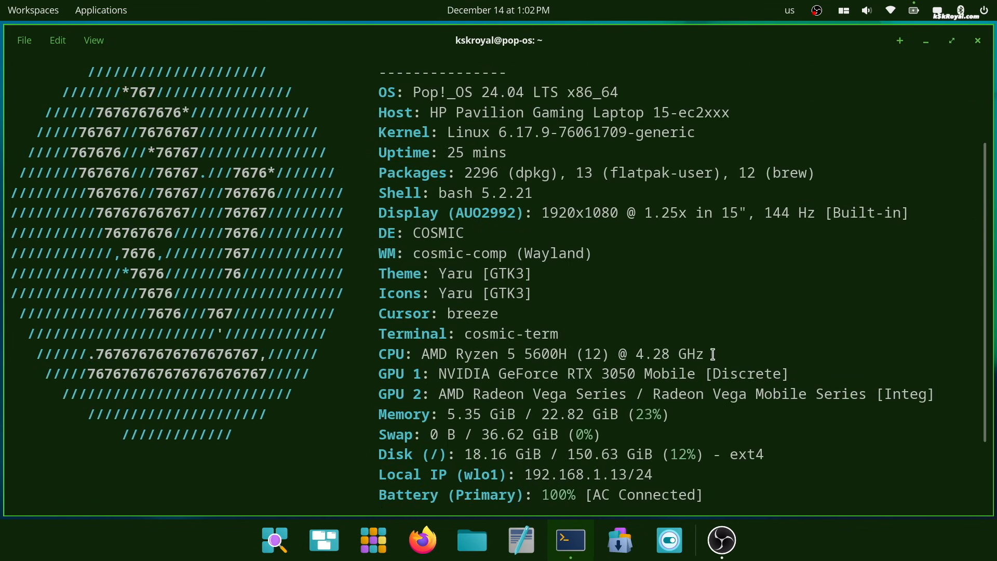
pyautogui.tripleClick(540, 354)
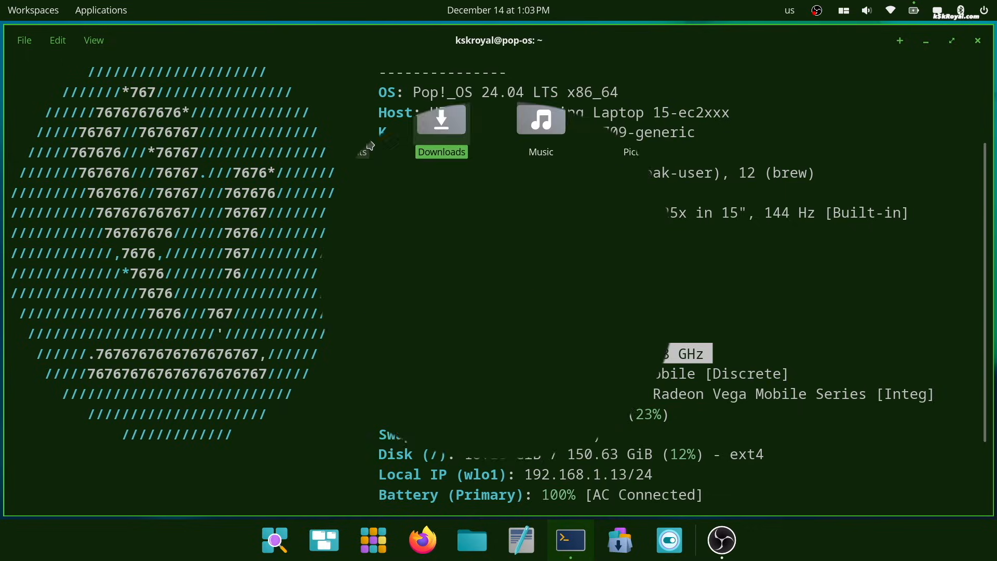
# Launch Files, show hidden files, then open .local and the flatpak folder
pyautogui.click(471, 540)
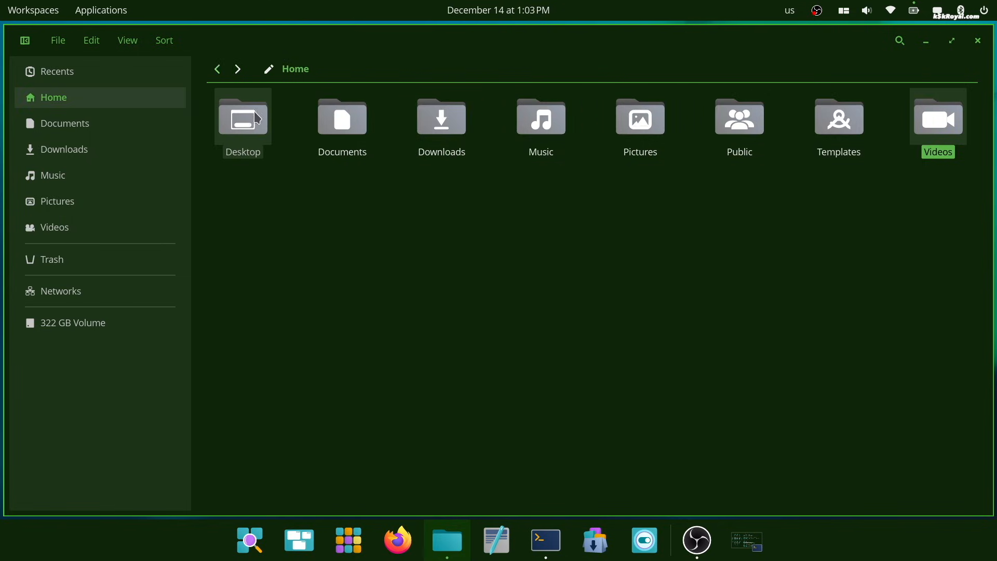
pyautogui.click(127, 40)
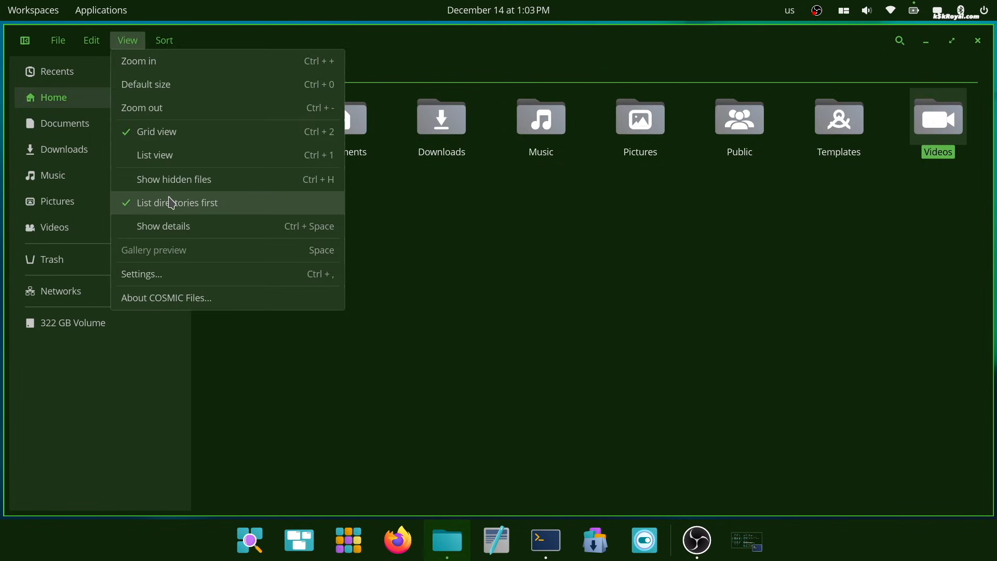
pyautogui.click(173, 179)
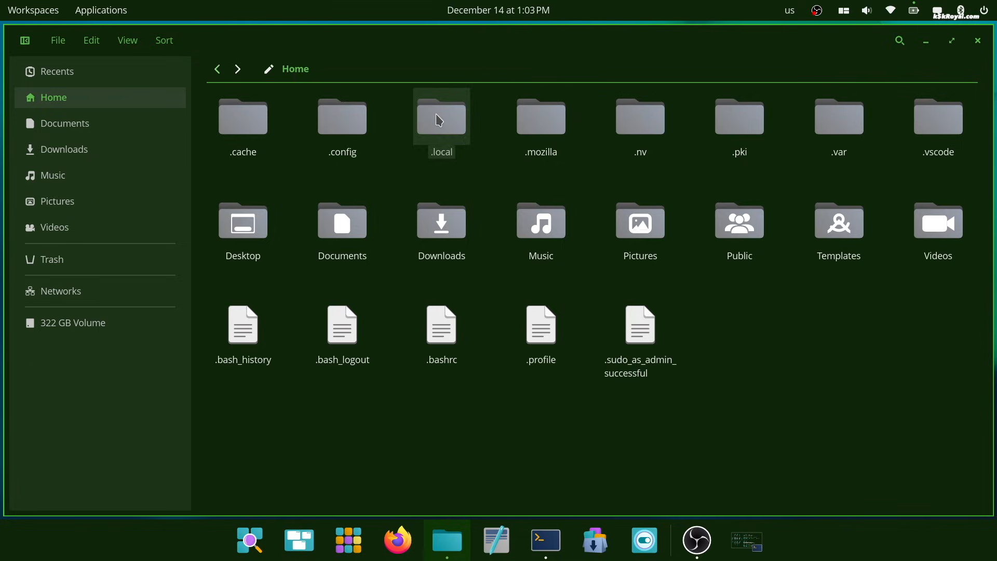
pyautogui.doubleClick(441, 116)
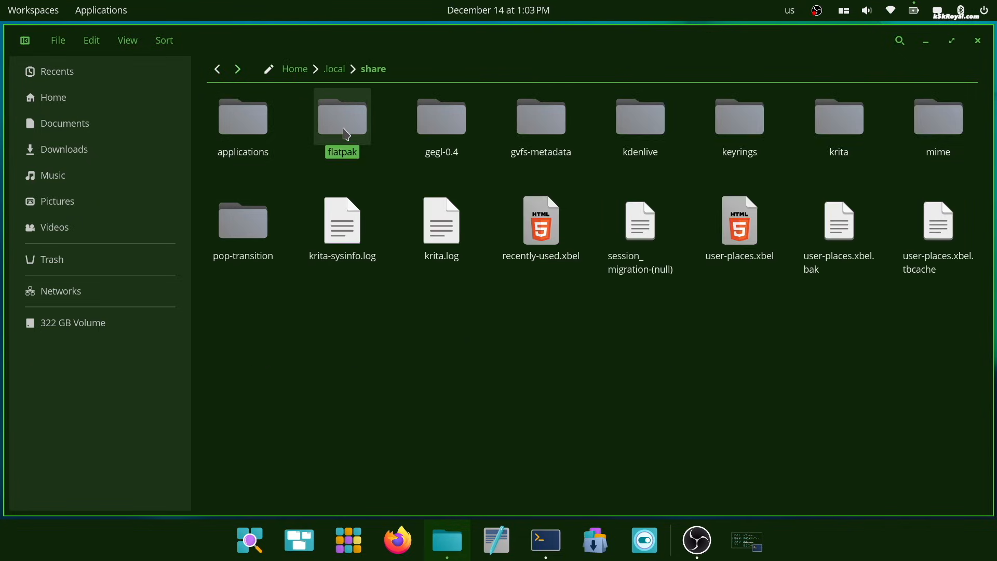
pyautogui.doubleClick(341, 116)
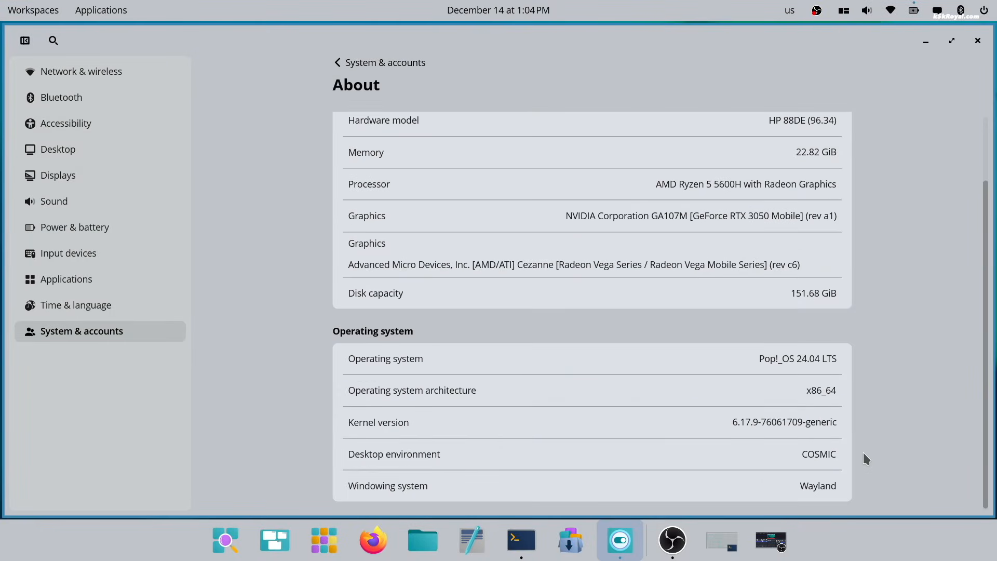
# Scroll the About page down to the Operating system details
pyautogui.scroll(-3)
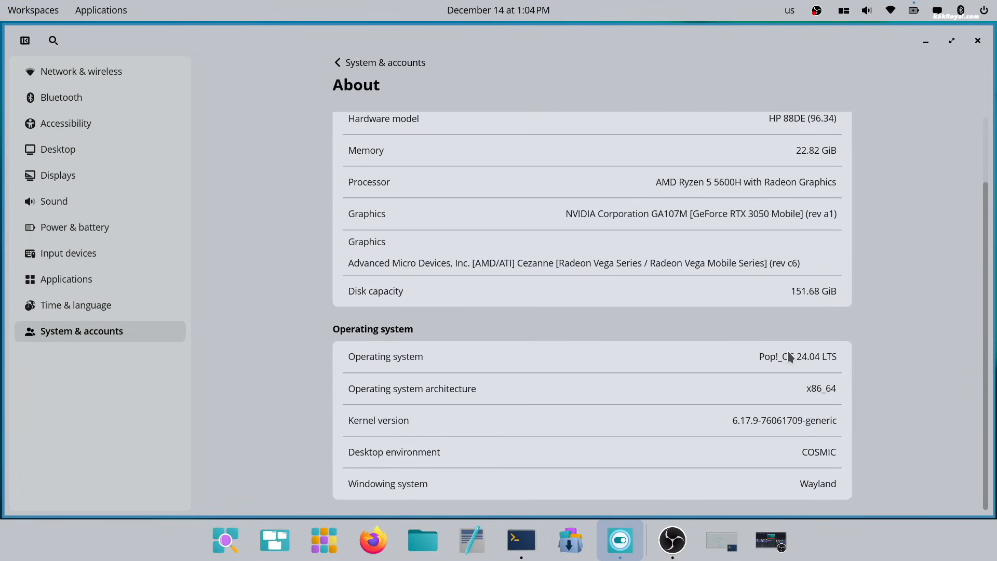
pyautogui.moveTo(856, 407)
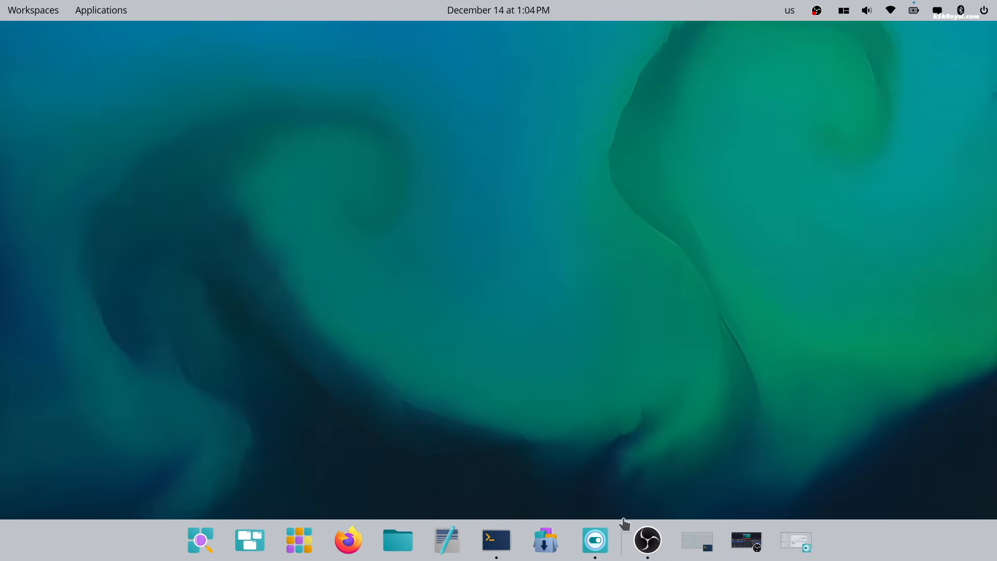
# Open a new terminal and start typing 'pop-upgrade release u'
pyautogui.click(496, 540)
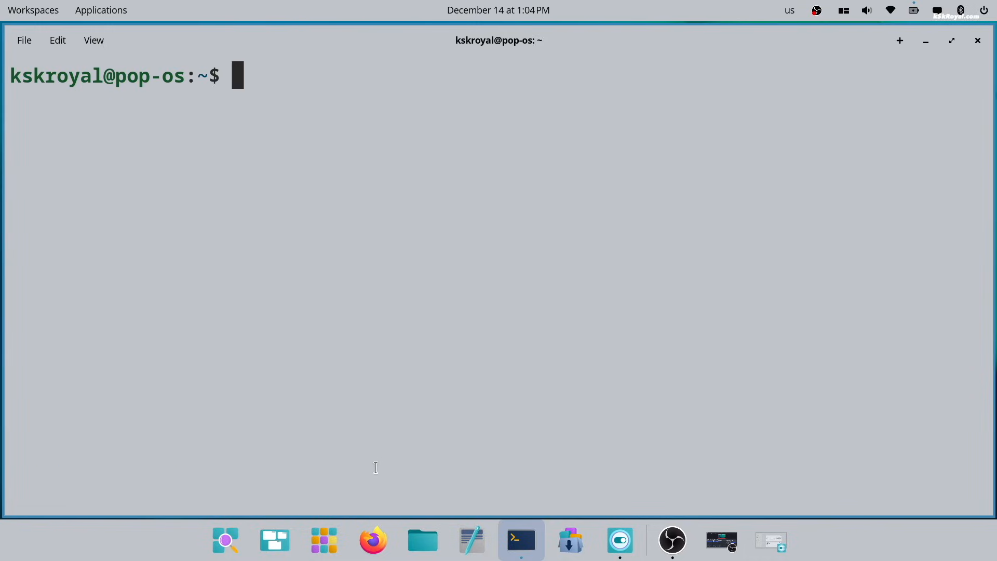
pyautogui.write('pop-upgrade release u')
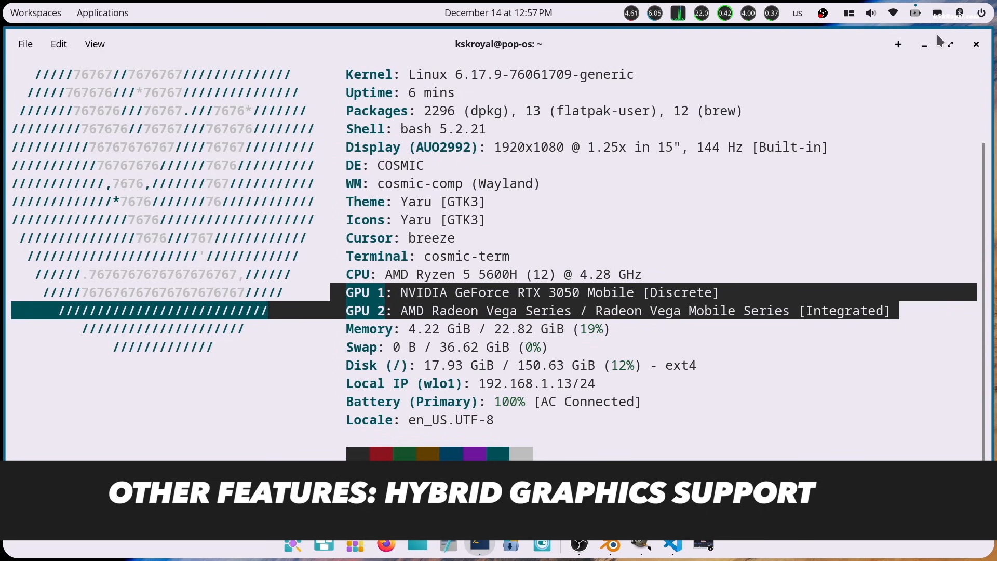
# Open the App Library and show GIMP's NVIDIA/AMD GPU launch options
pyautogui.click(915, 12)
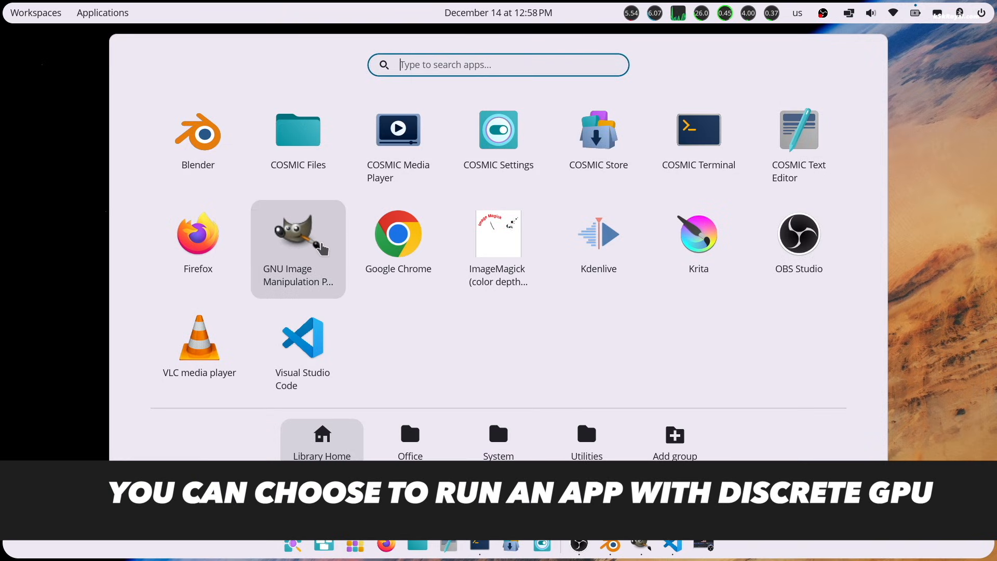
pyautogui.rightClick(298, 232)
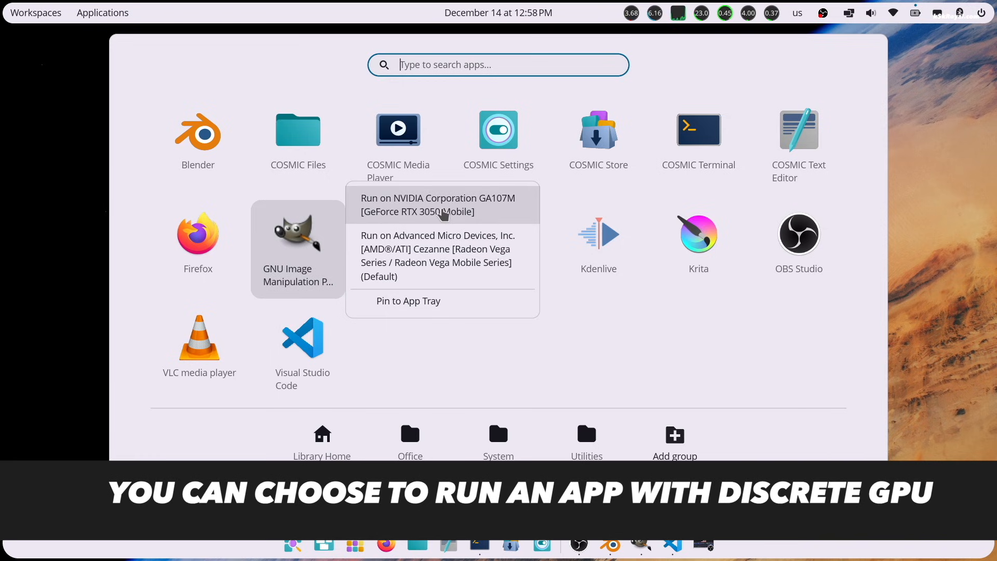